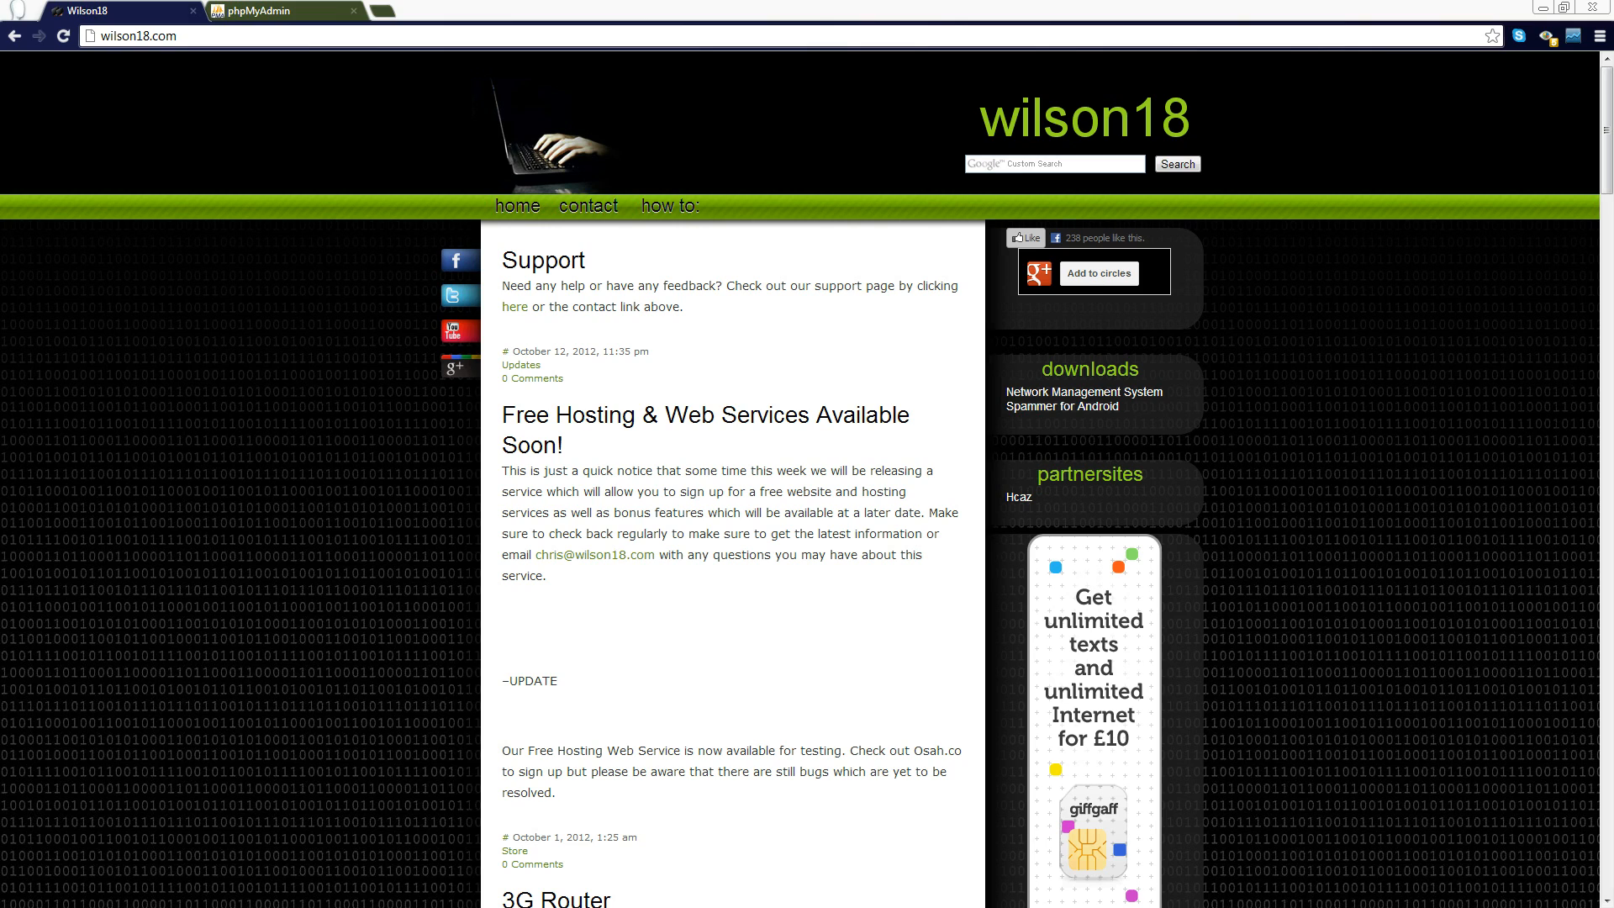
pyautogui.moveTo(1589, 888)
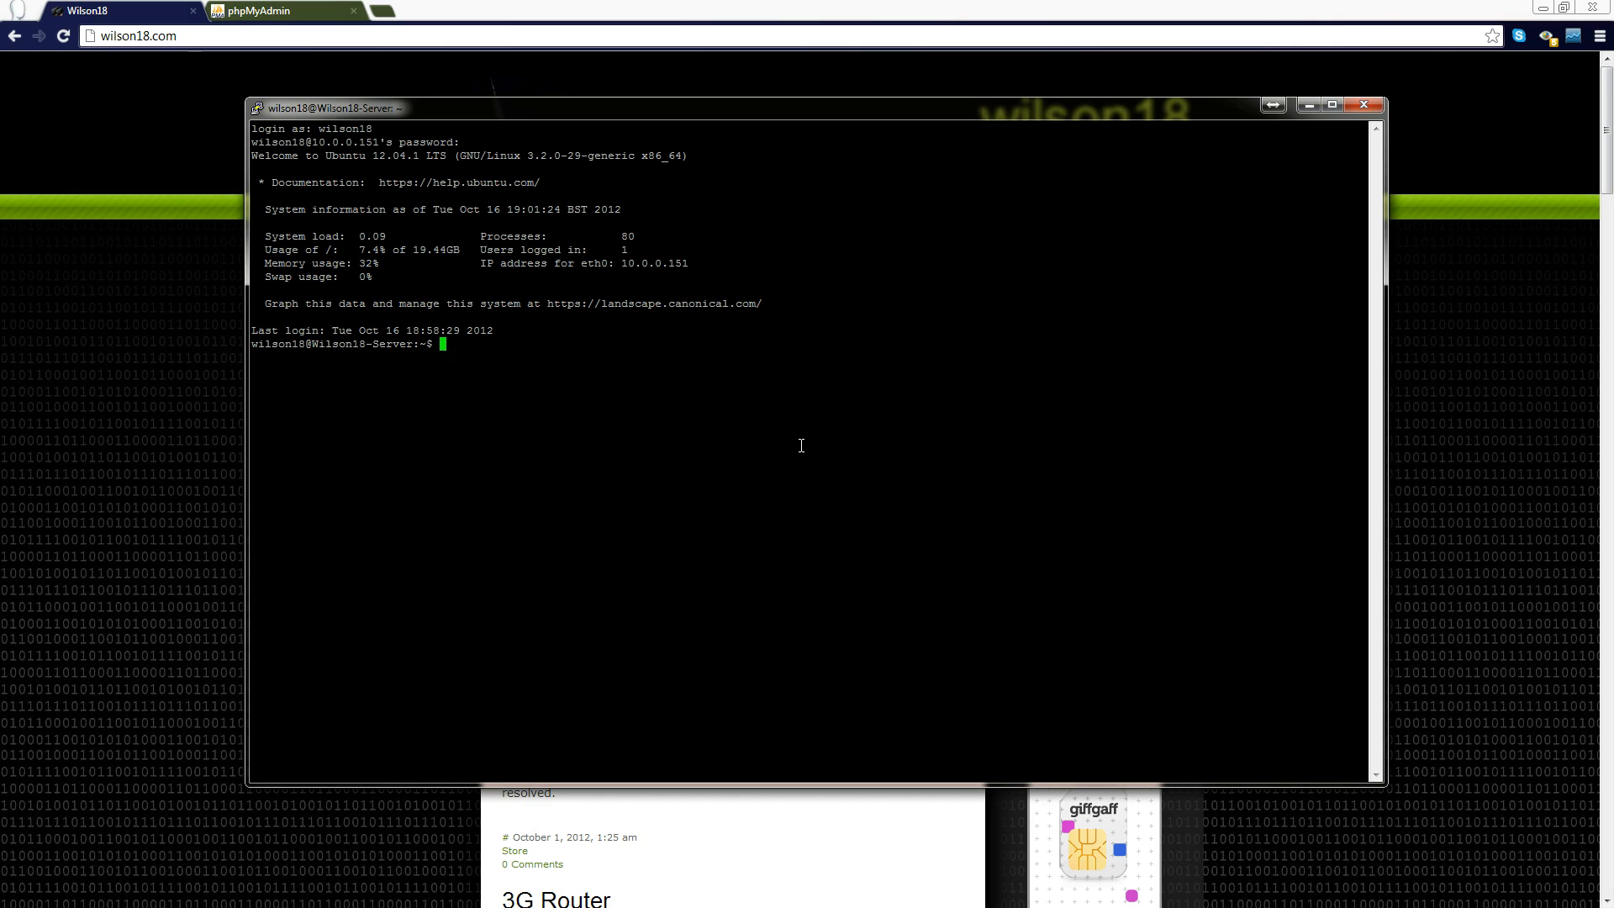
# Become root on the Ubuntu server with sudo su and the account password.
pyautogui.write('sudo')
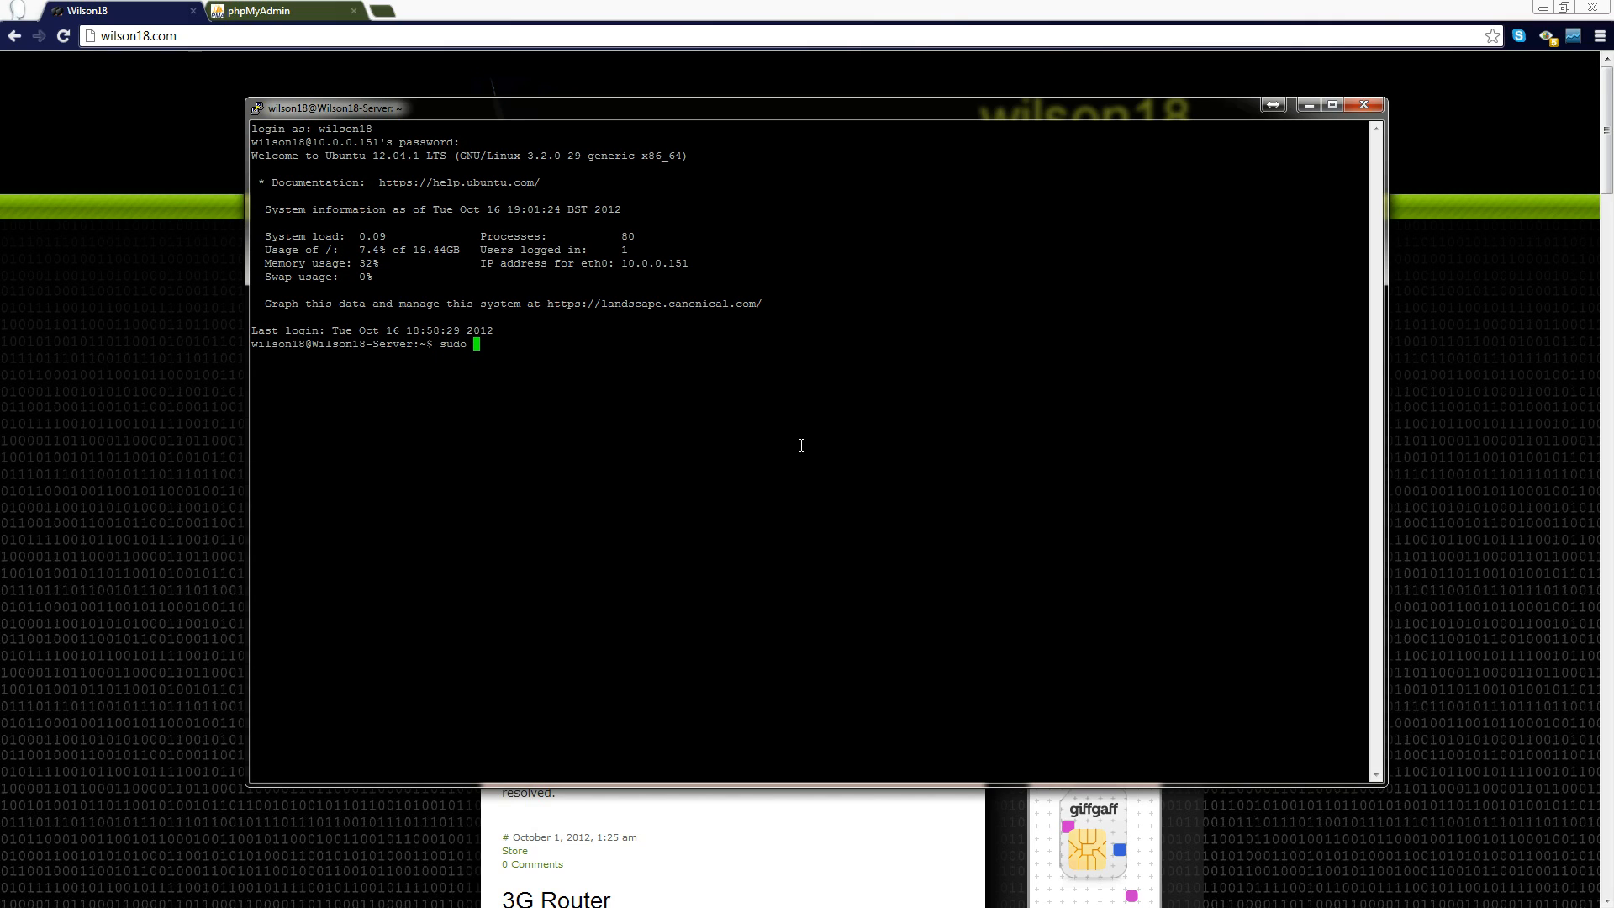
pyautogui.write('su')
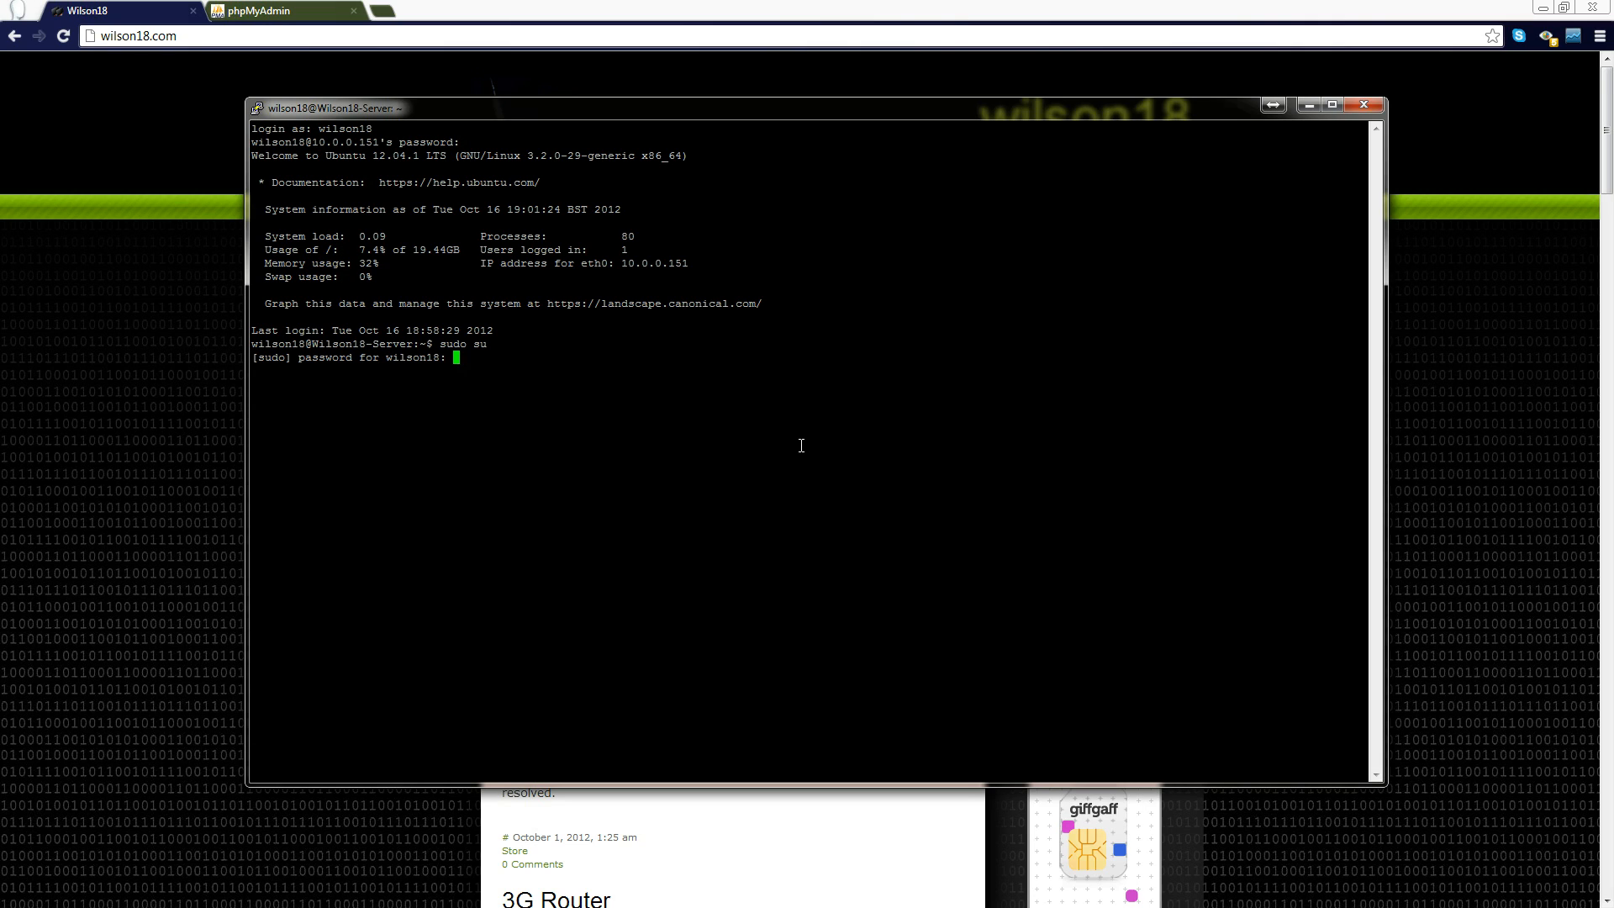
pyautogui.press('Enter')
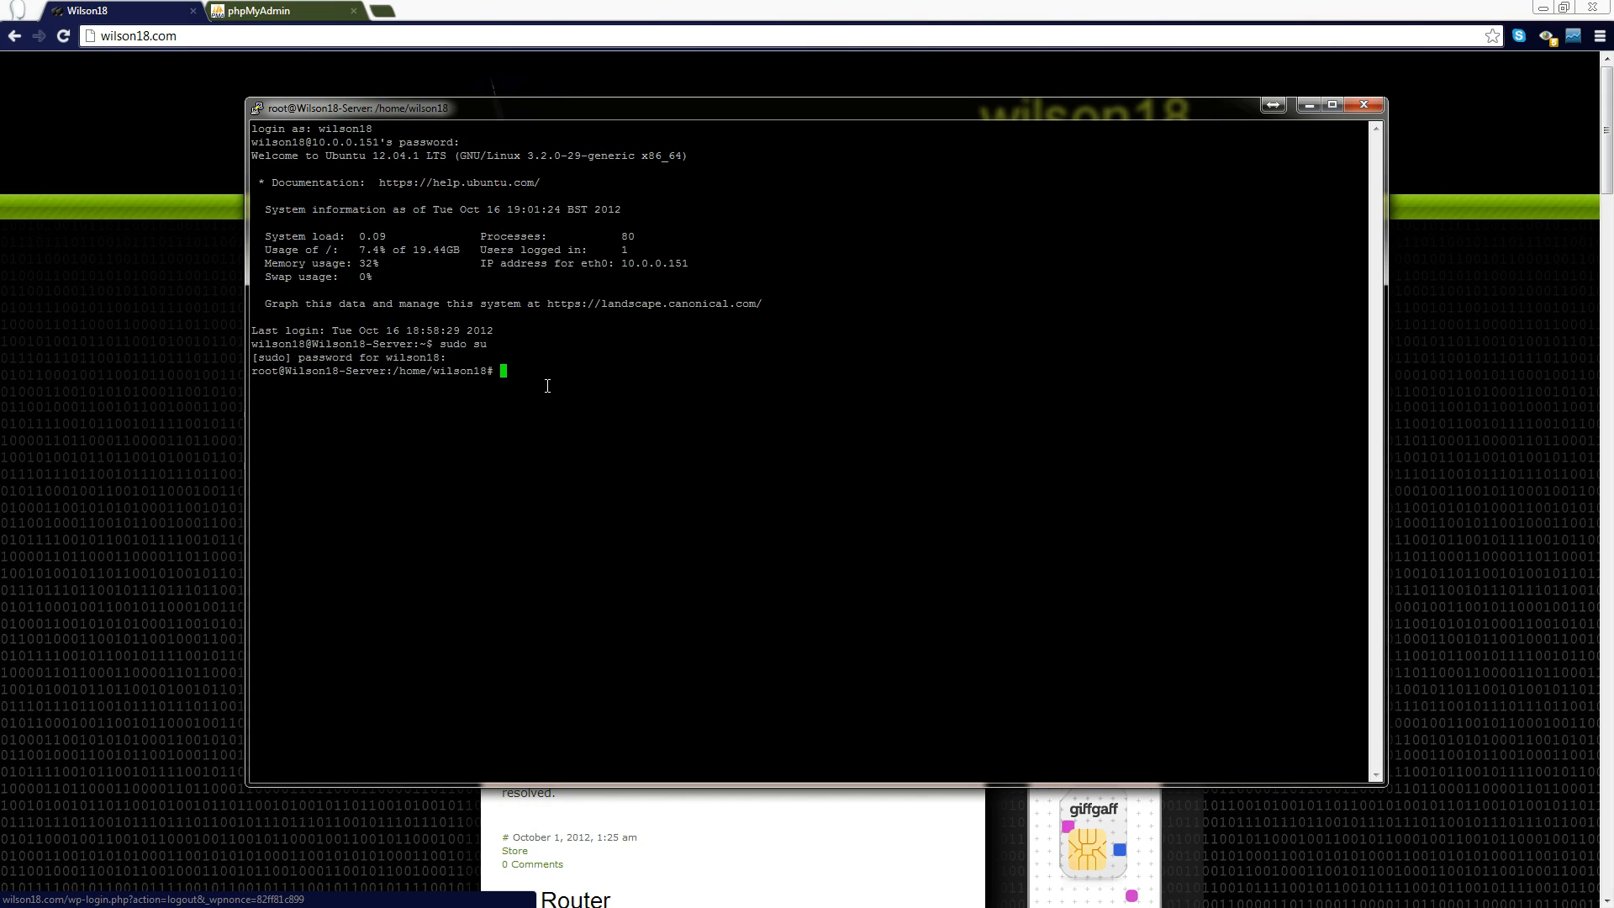
pyautogui.write('nano')
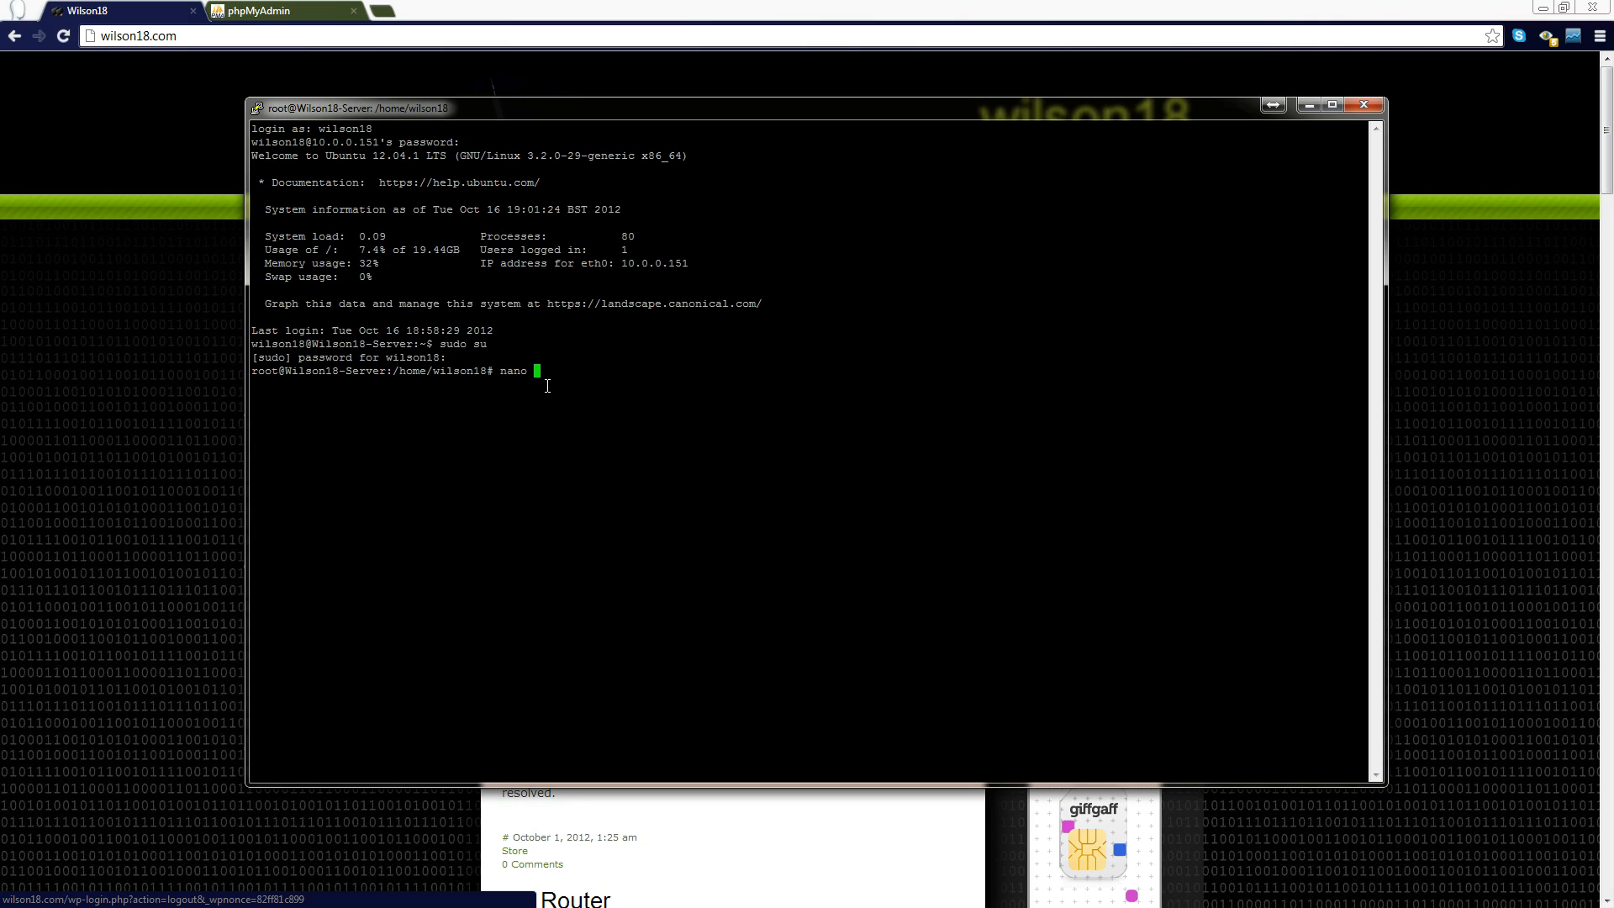
# Open /etc/mysql/my.cnf in the nano editor.
pyautogui.write('/etc/')
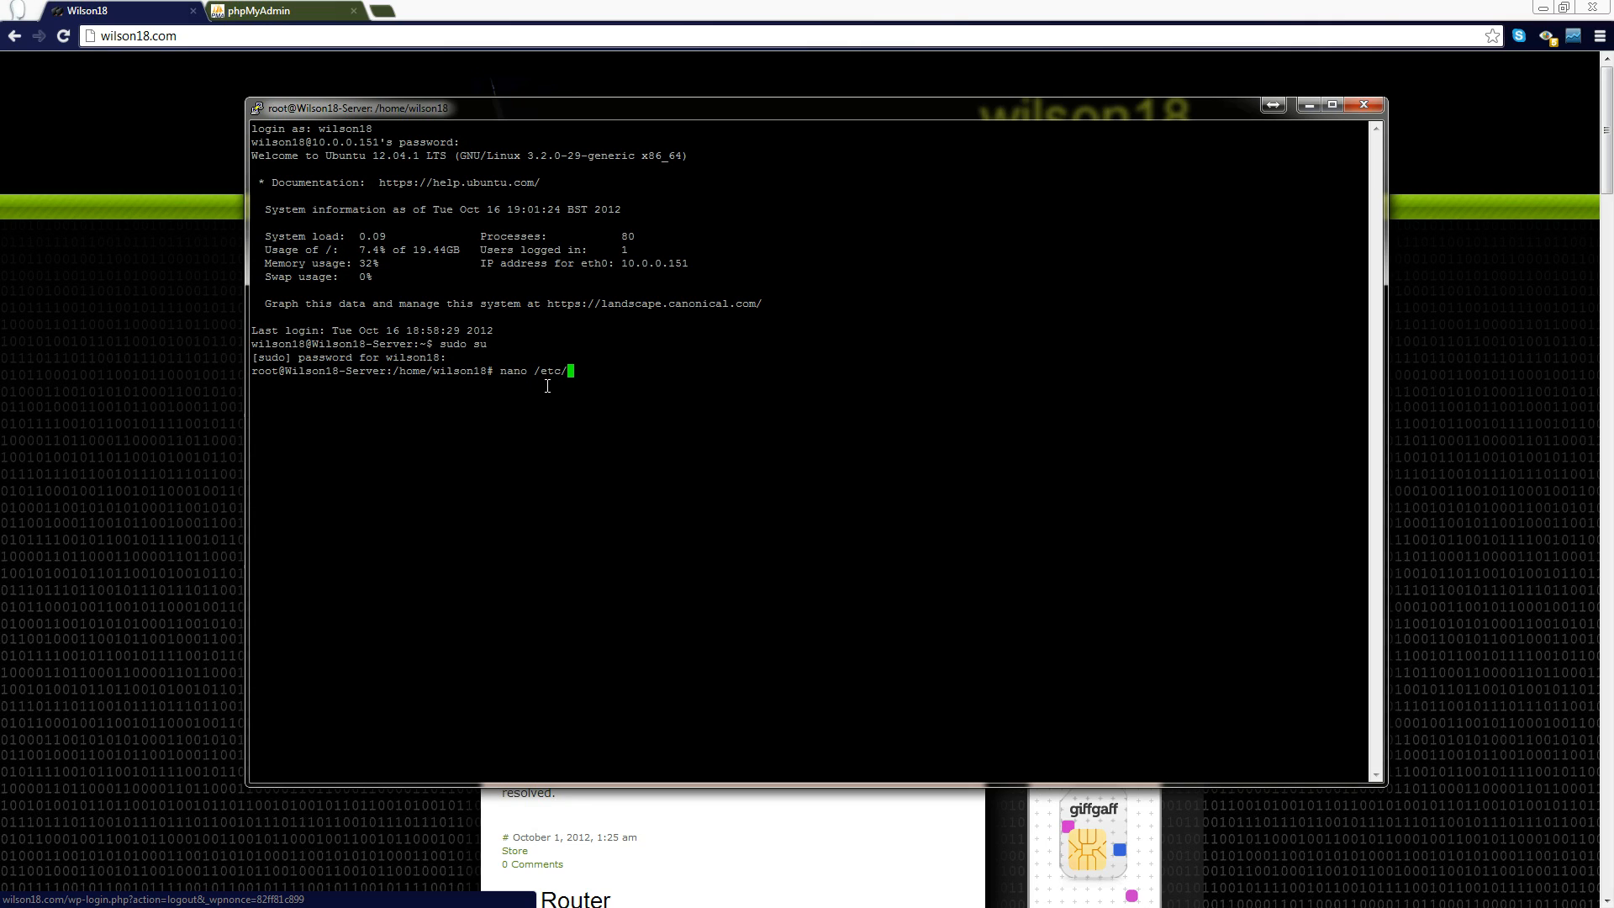
pyautogui.write('mysq')
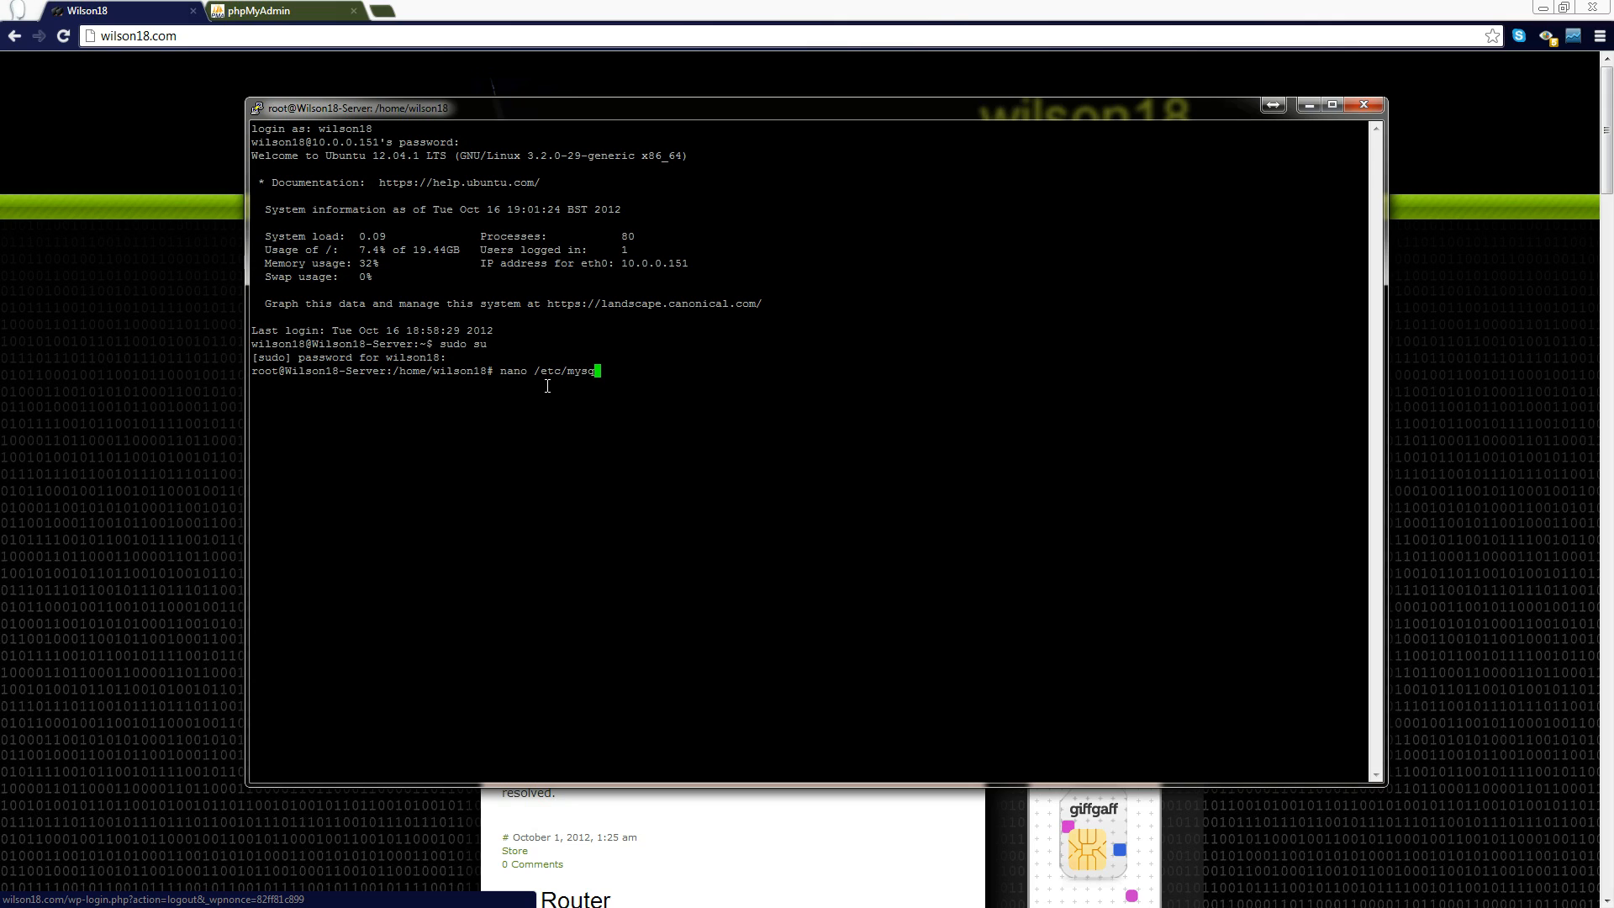
pyautogui.write('l')
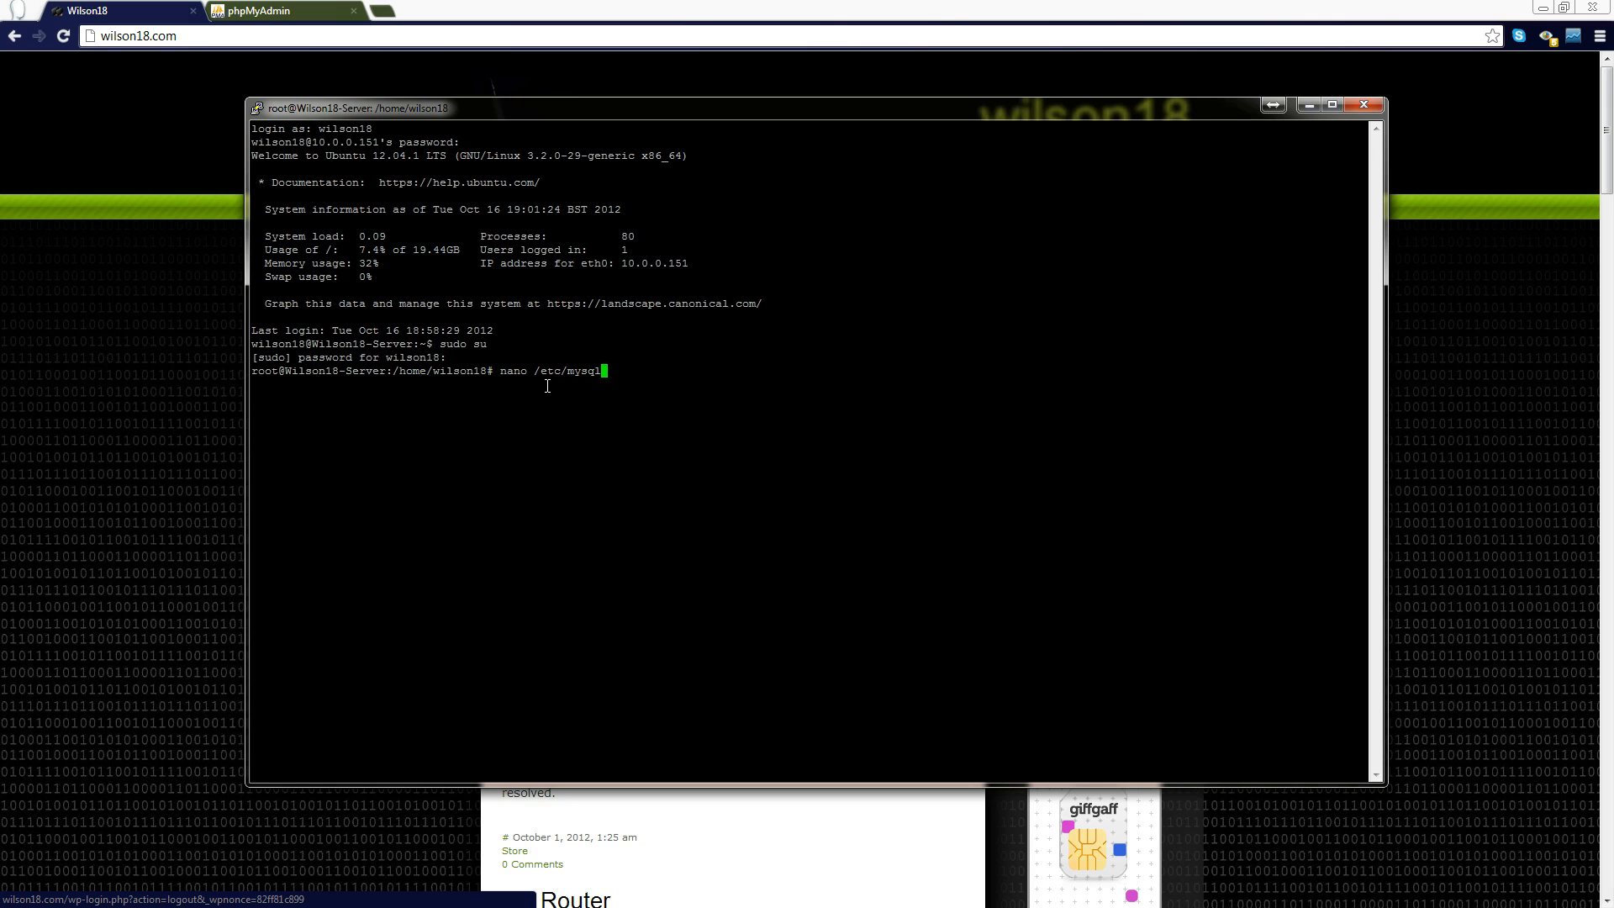
pyautogui.write('/')
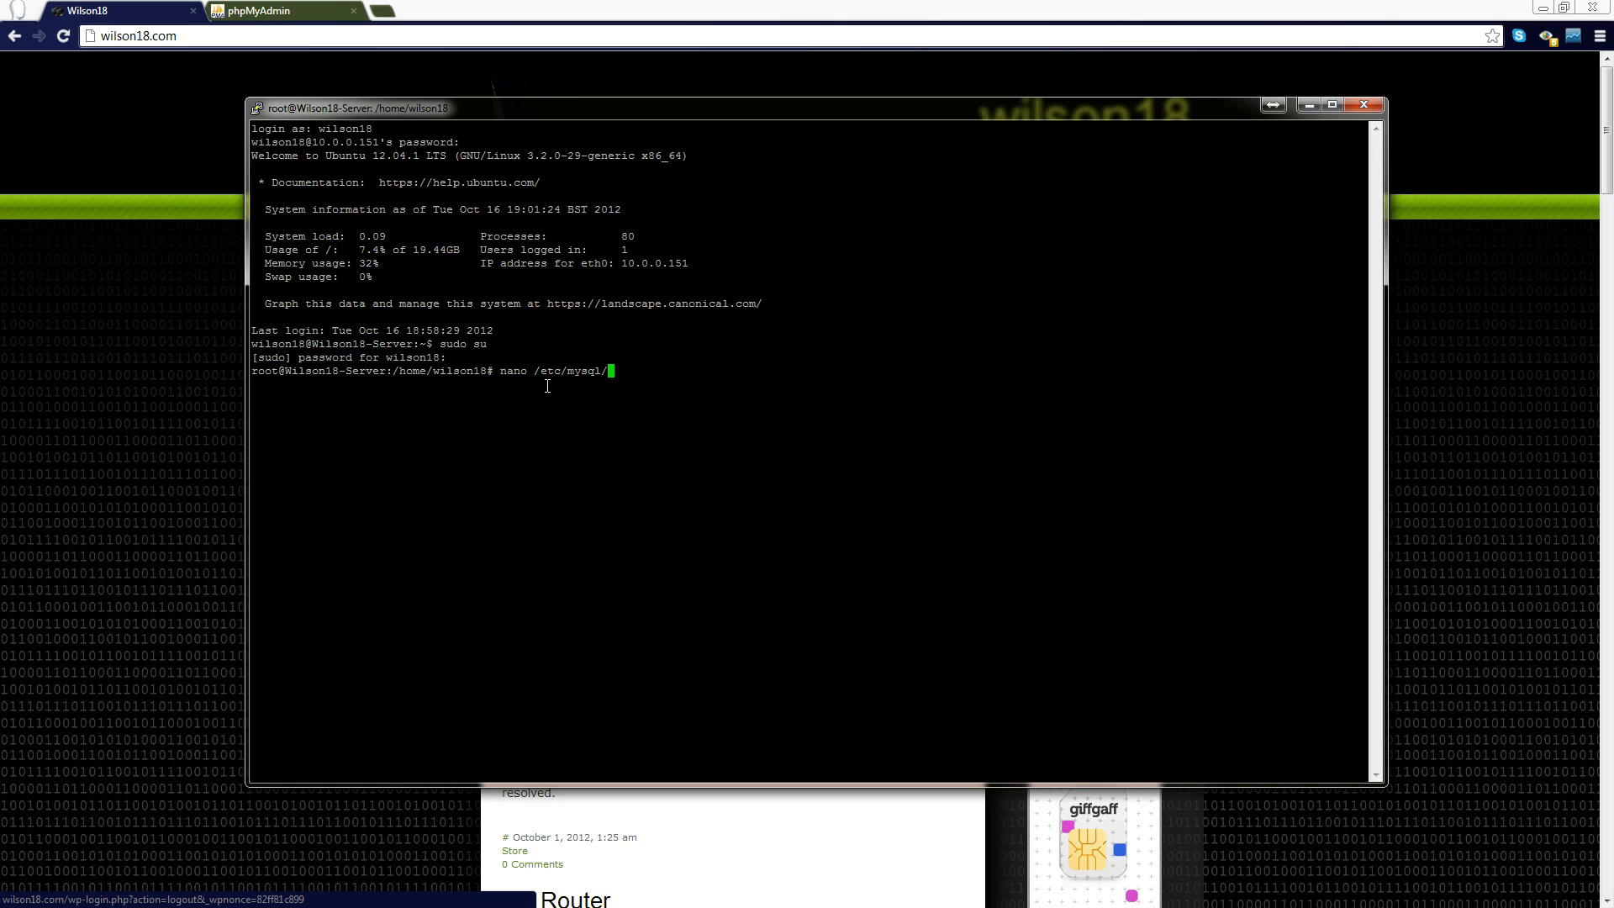
pyautogui.write('my.')
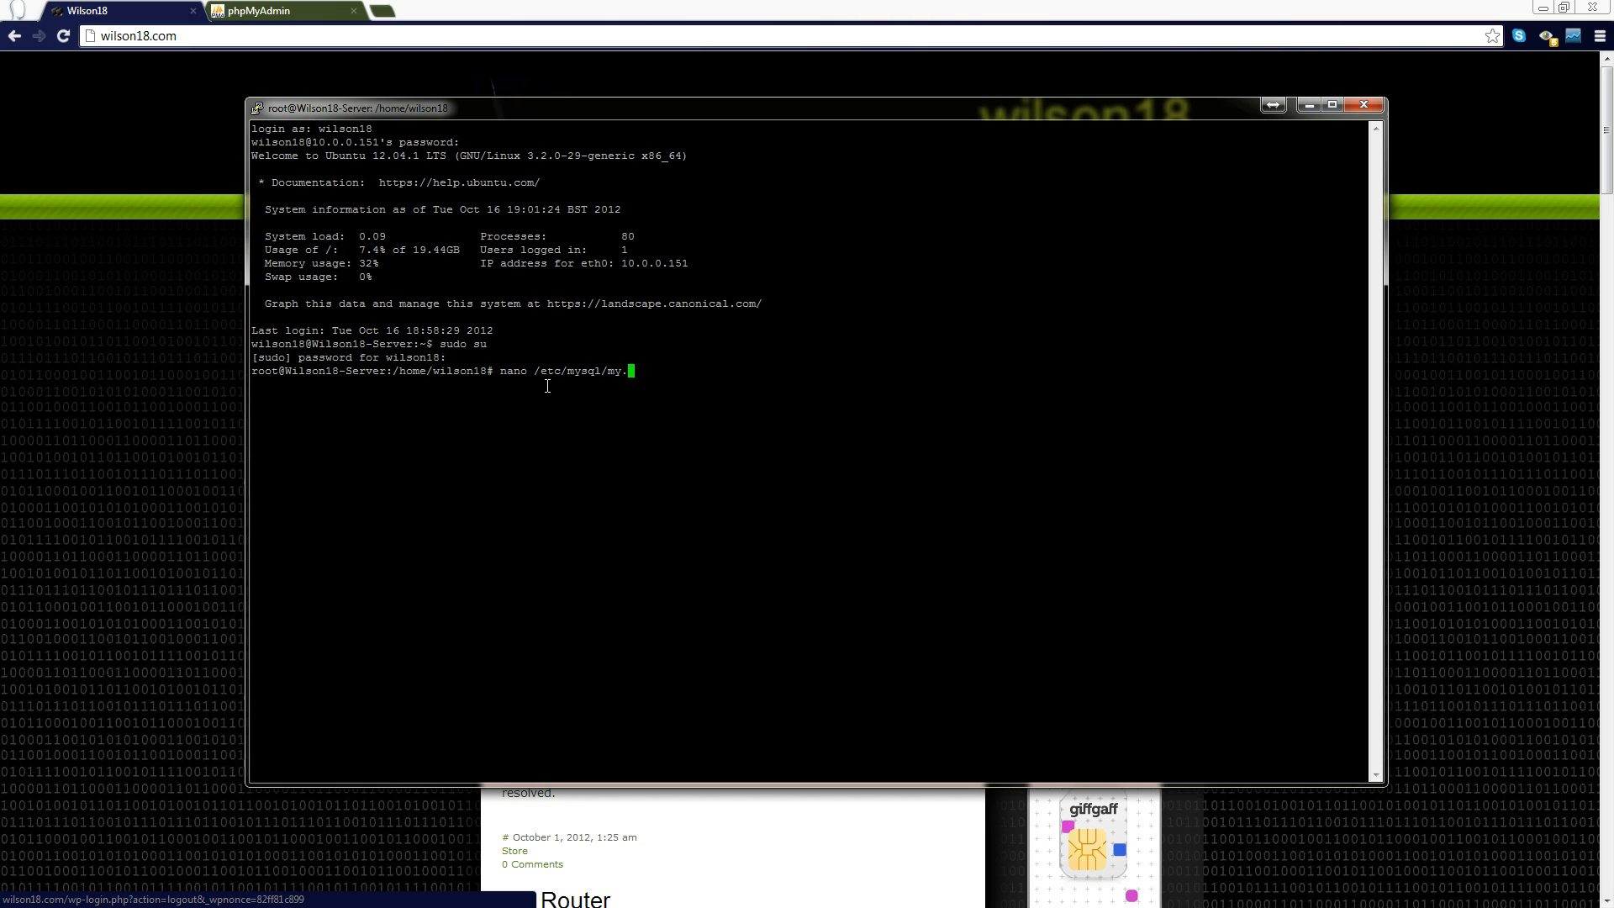
pyautogui.write('cnf')
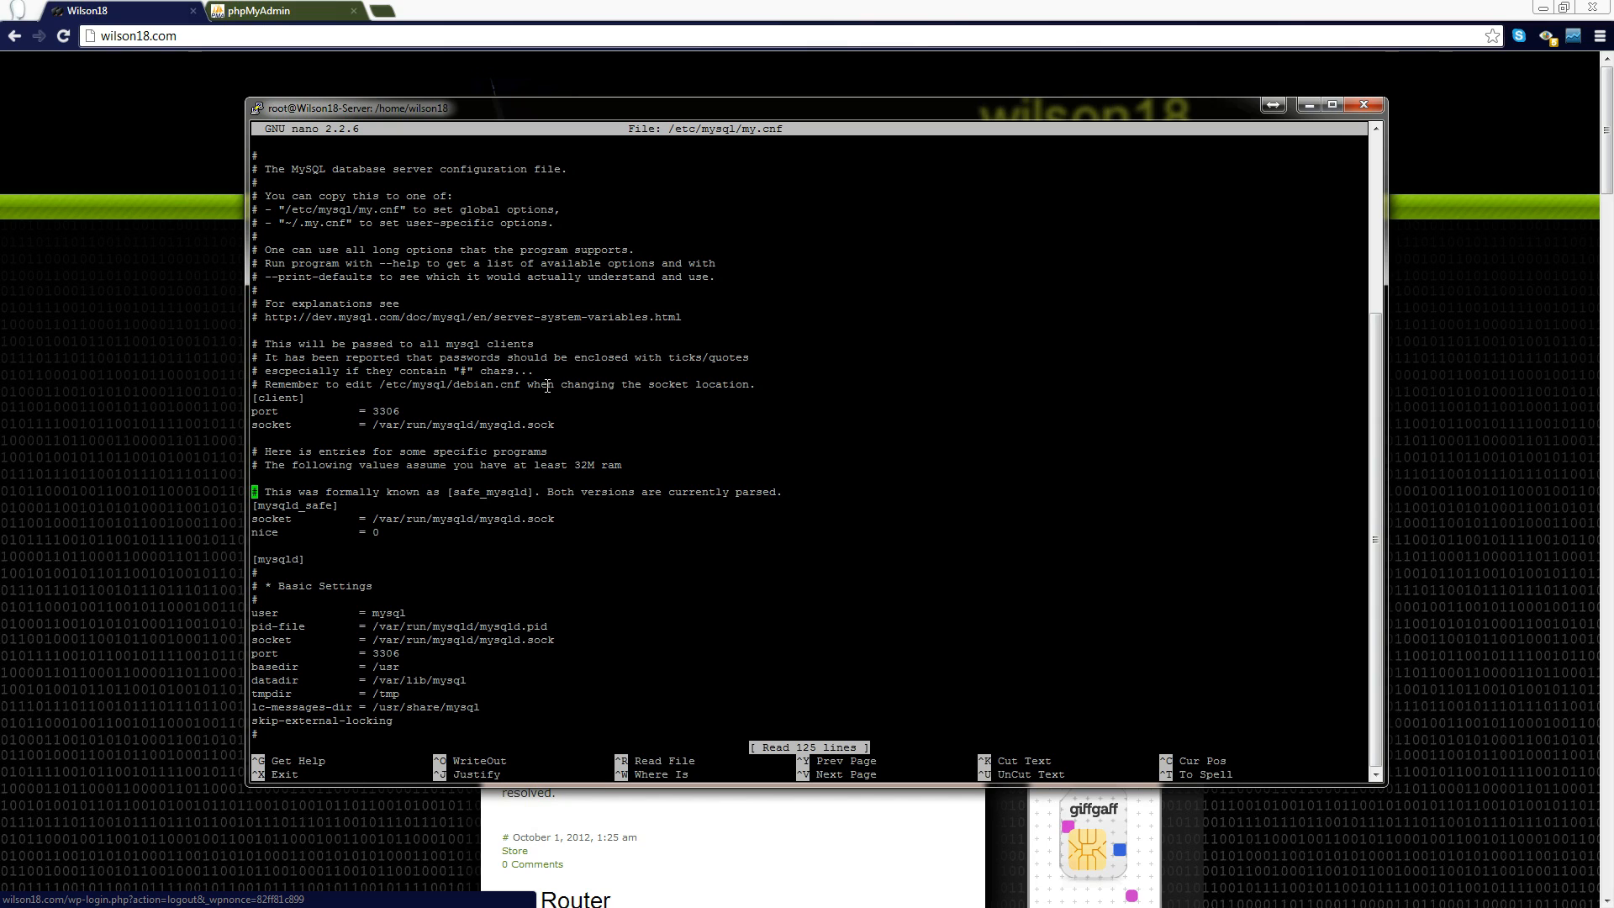
# Scroll my.cnf down to the [mysqld] bind-address 127.0.0.1 line.
pyautogui.scroll(-3)
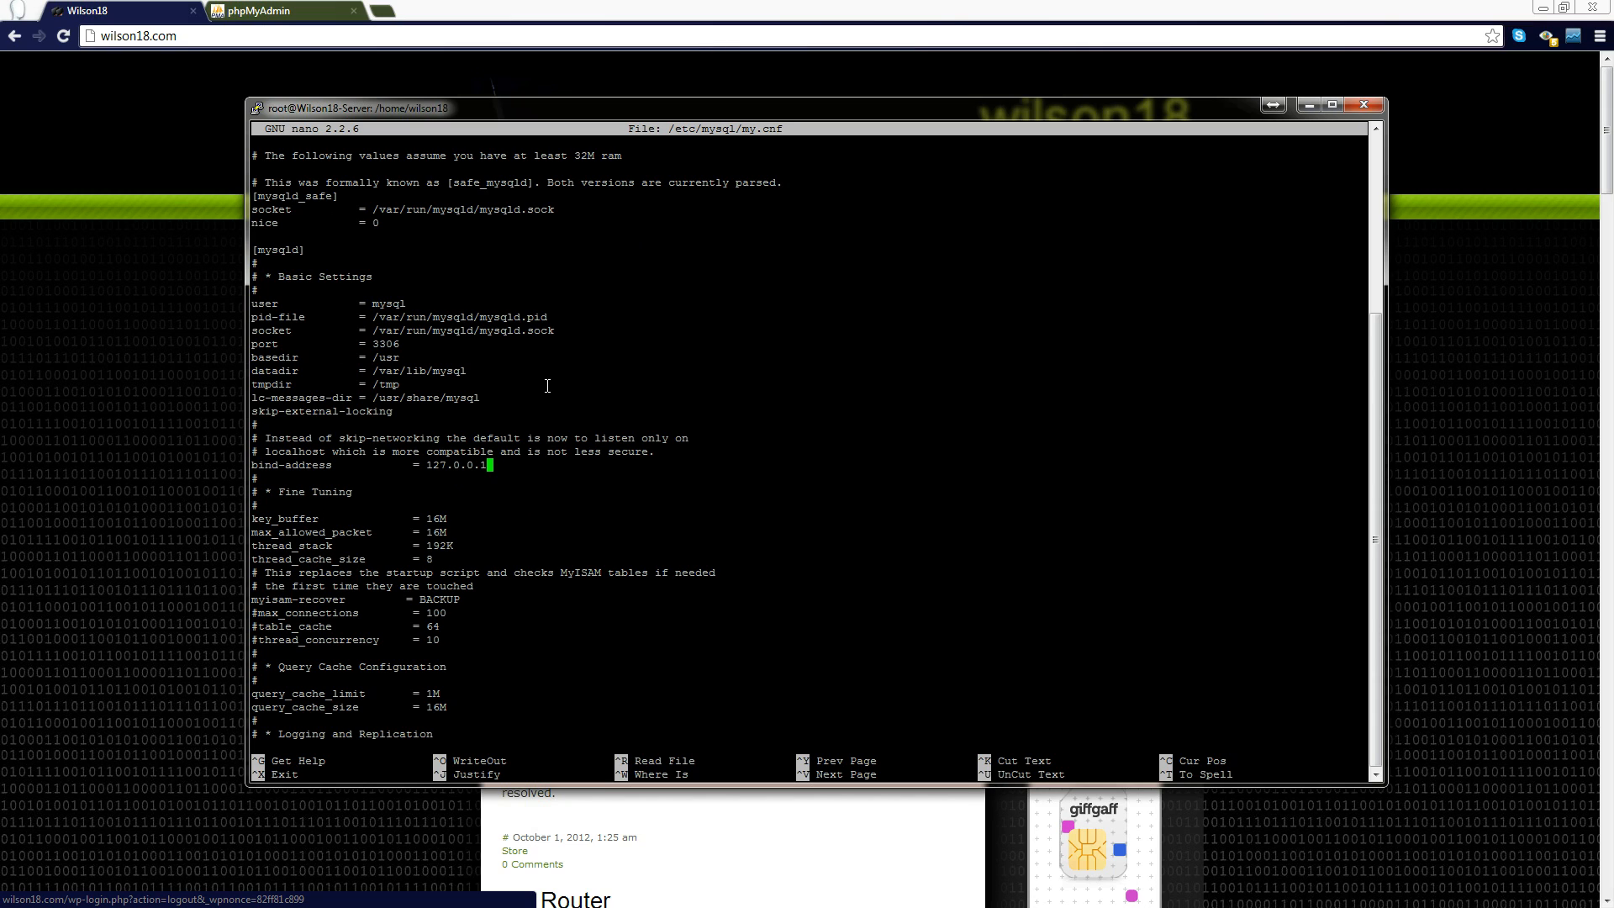
# Change the bind-address value from 127.0.0.1 to 0.0.0.0.
pyautogui.press('BackSpace')
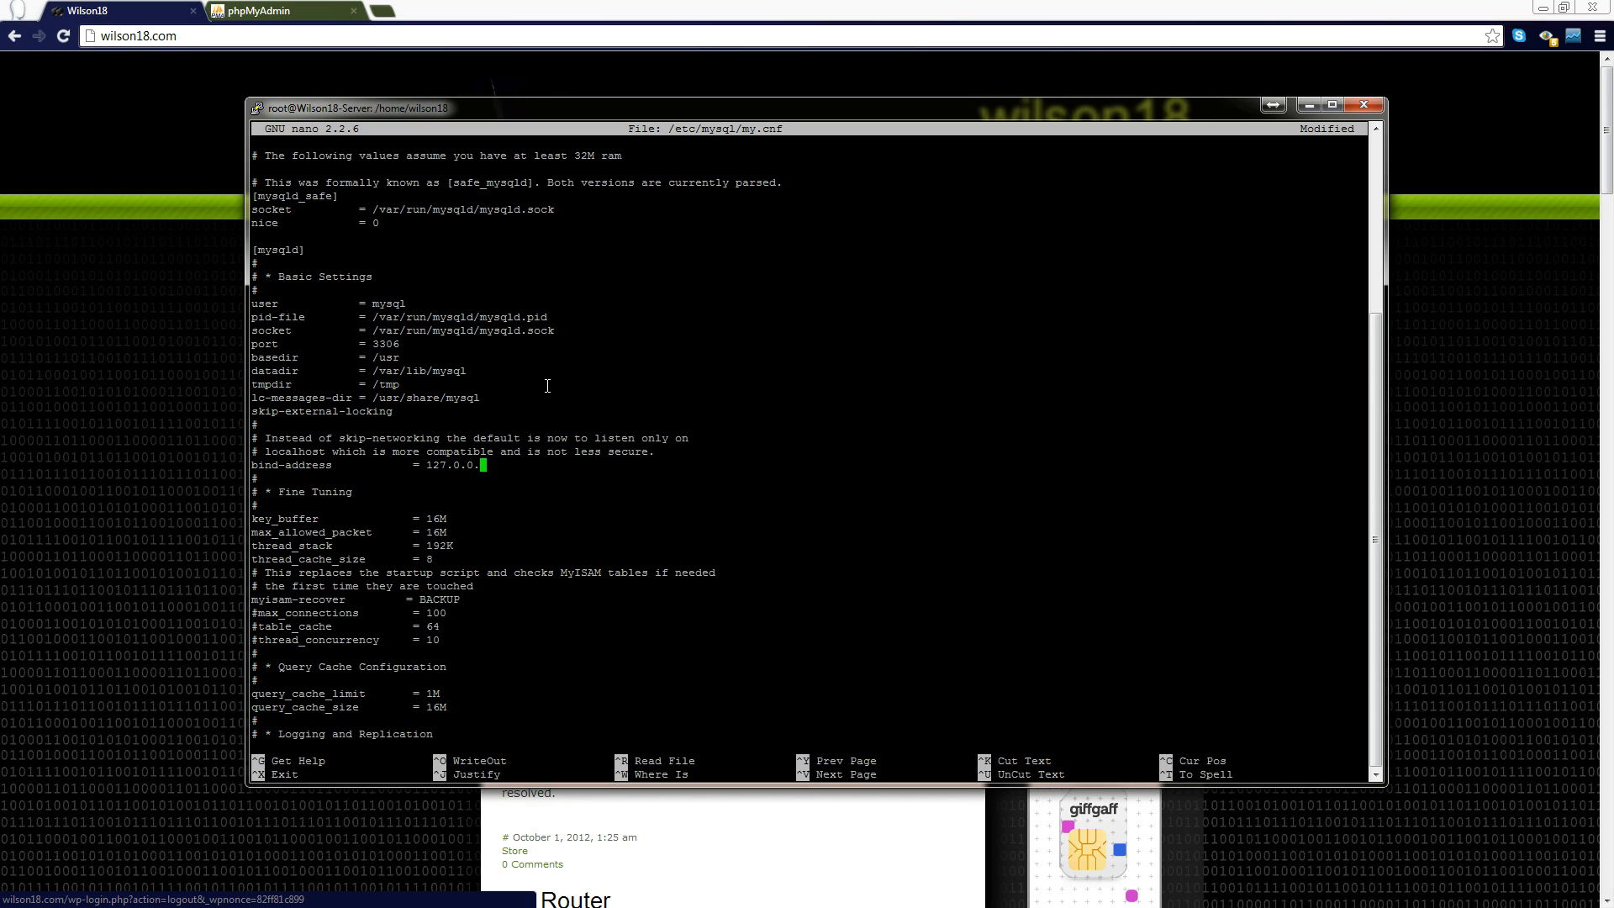
pyautogui.press('BackSpace')
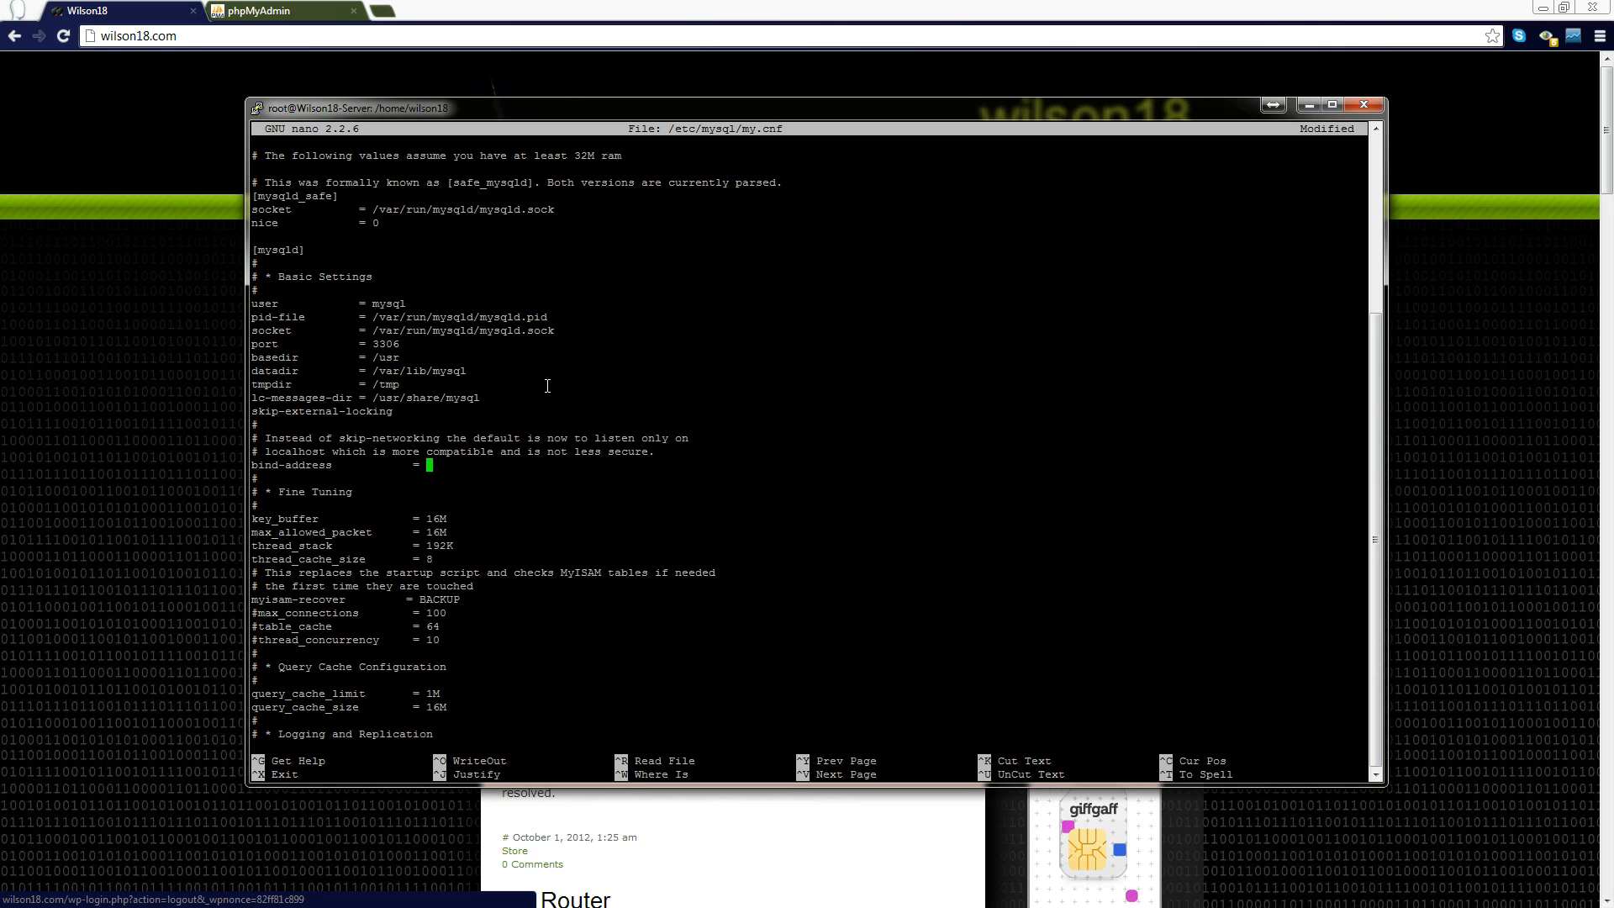
pyautogui.press('ctrl+r')
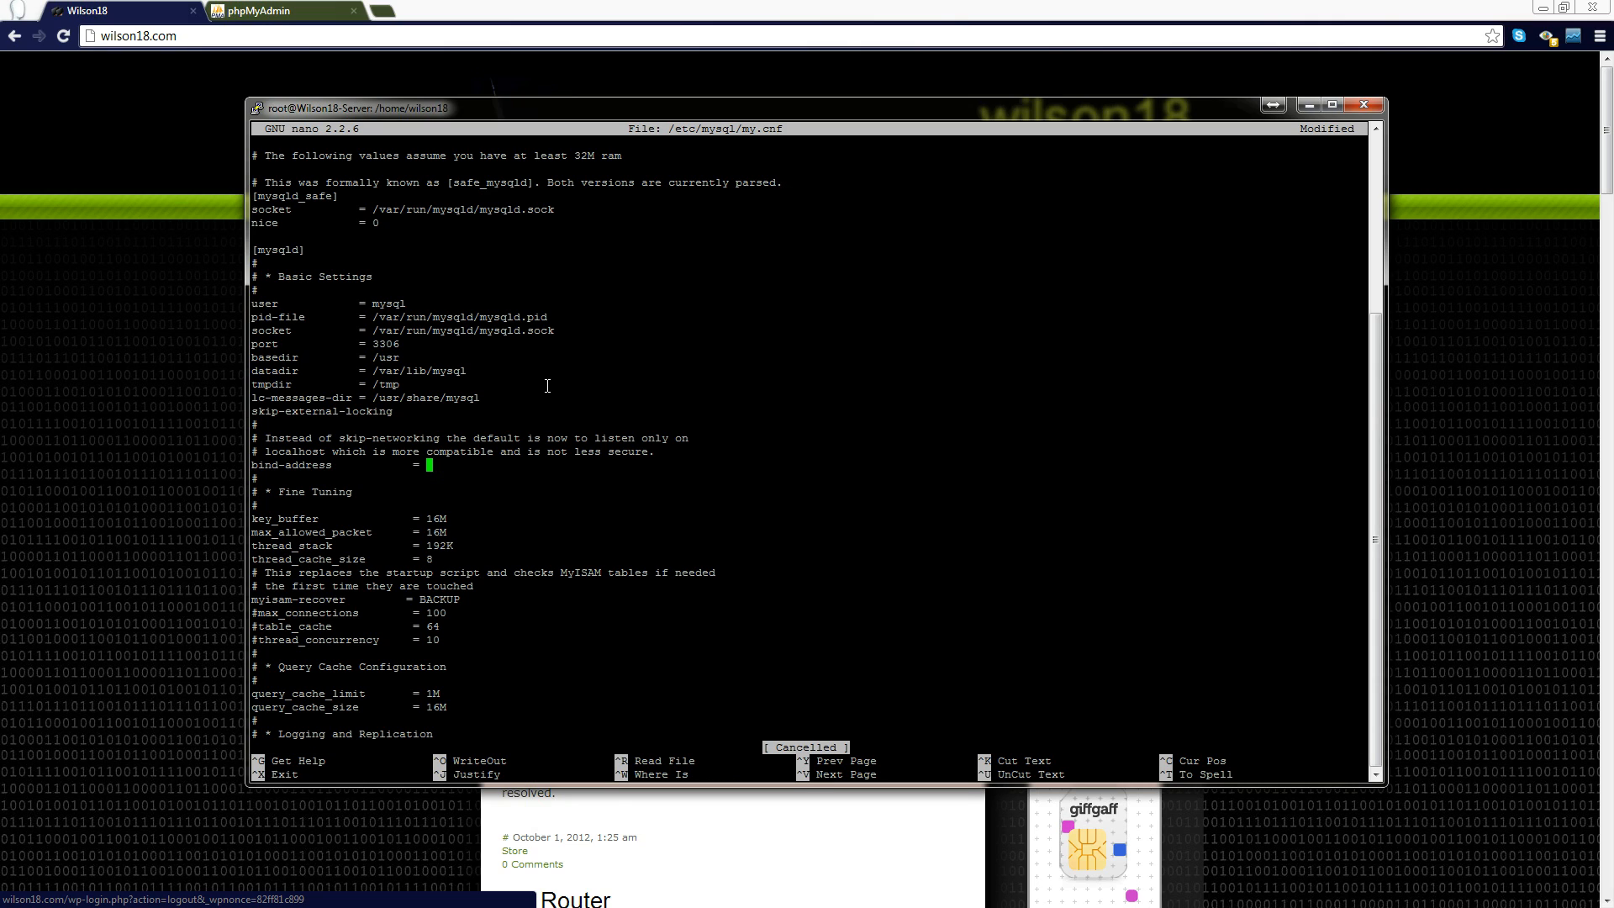
pyautogui.write('0.')
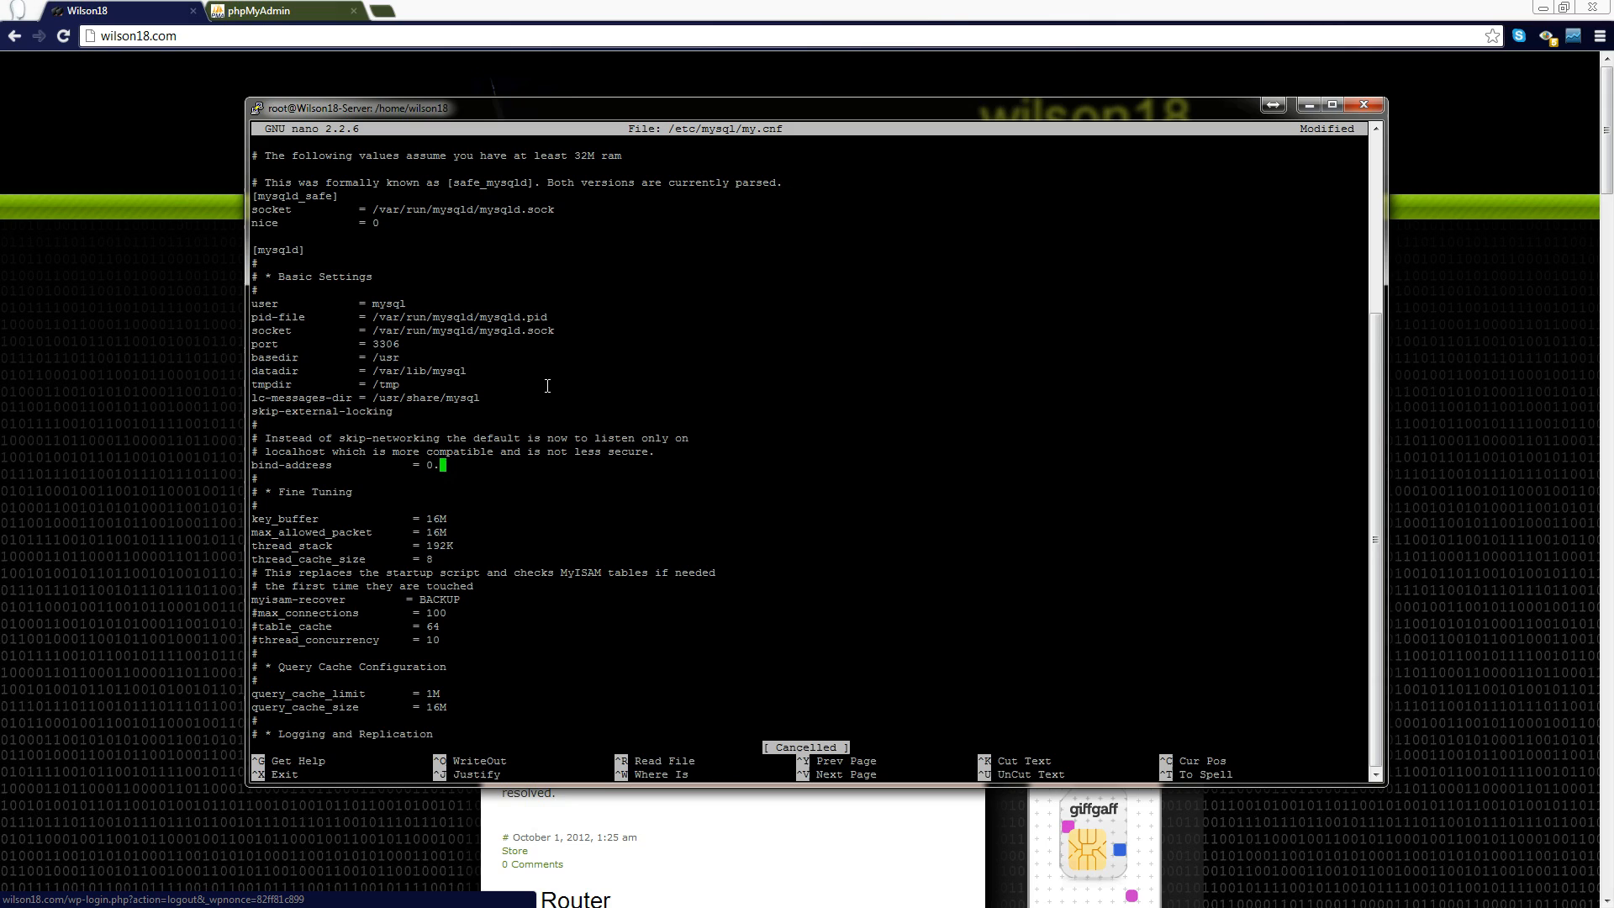
pyautogui.write('00')
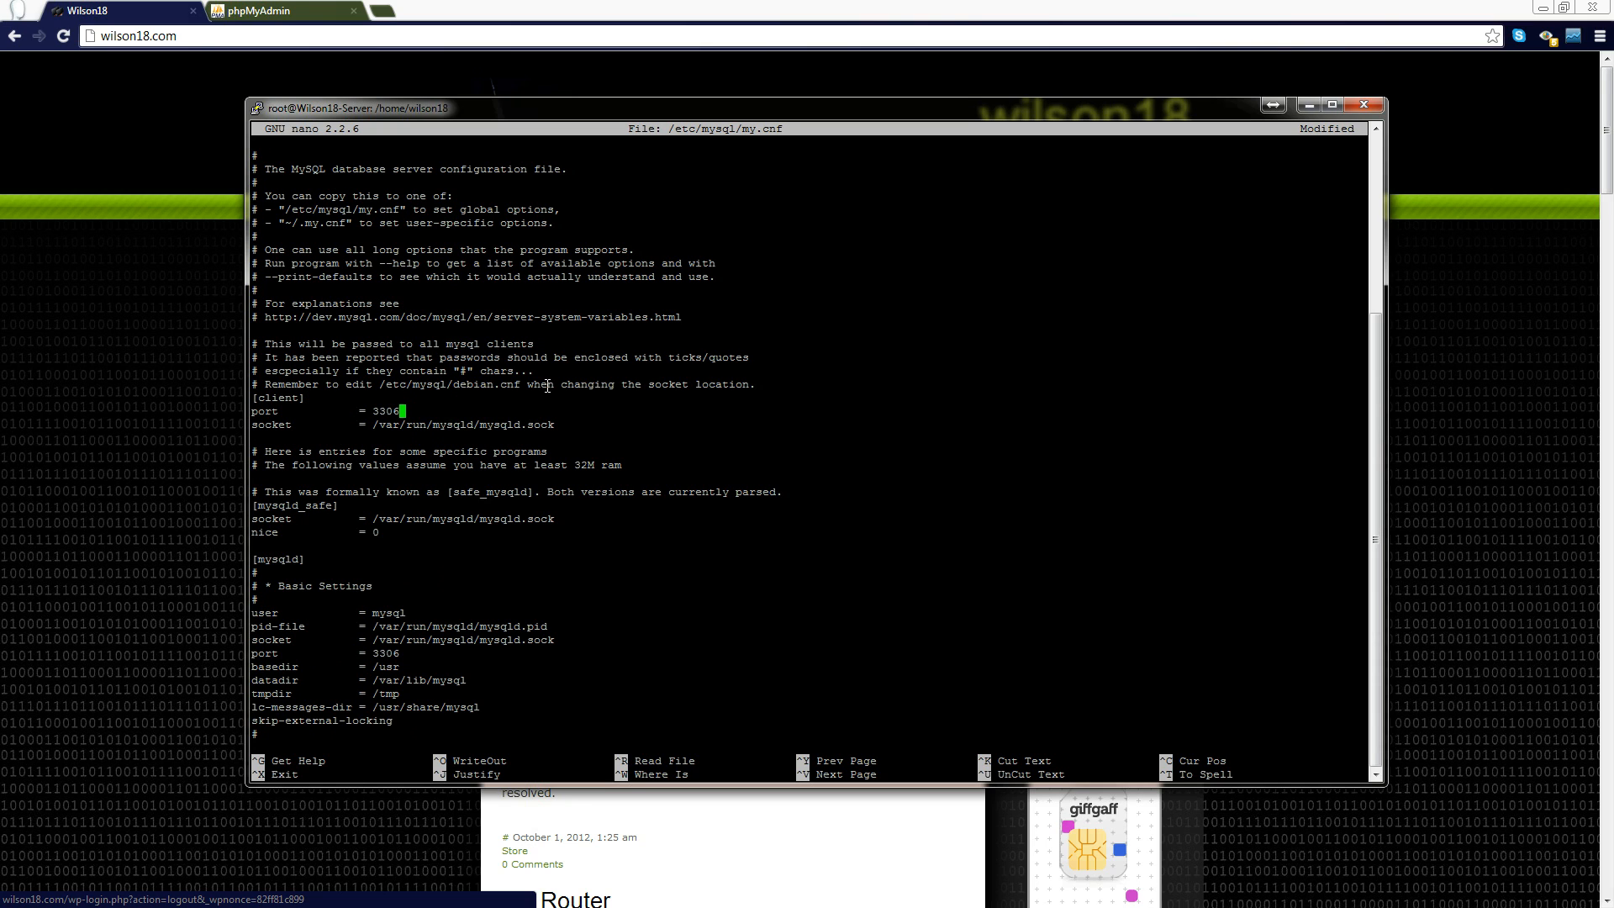
# Save the modified my.cnf and leave nano for the root shell.
pyautogui.click(477, 464)
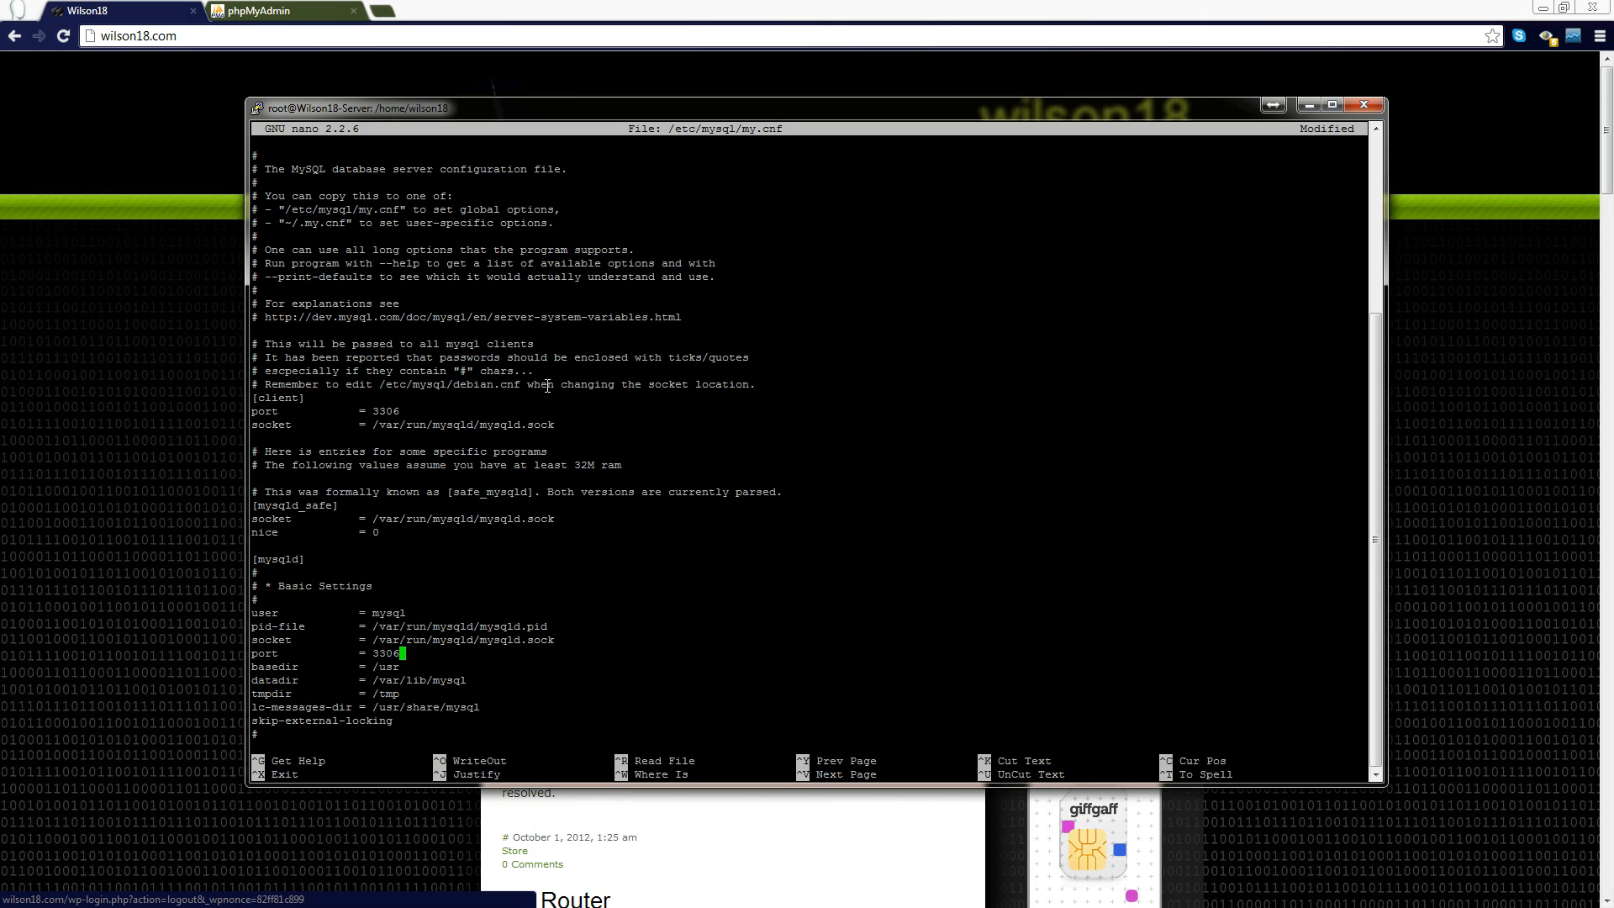
pyautogui.press('ctrl+o')
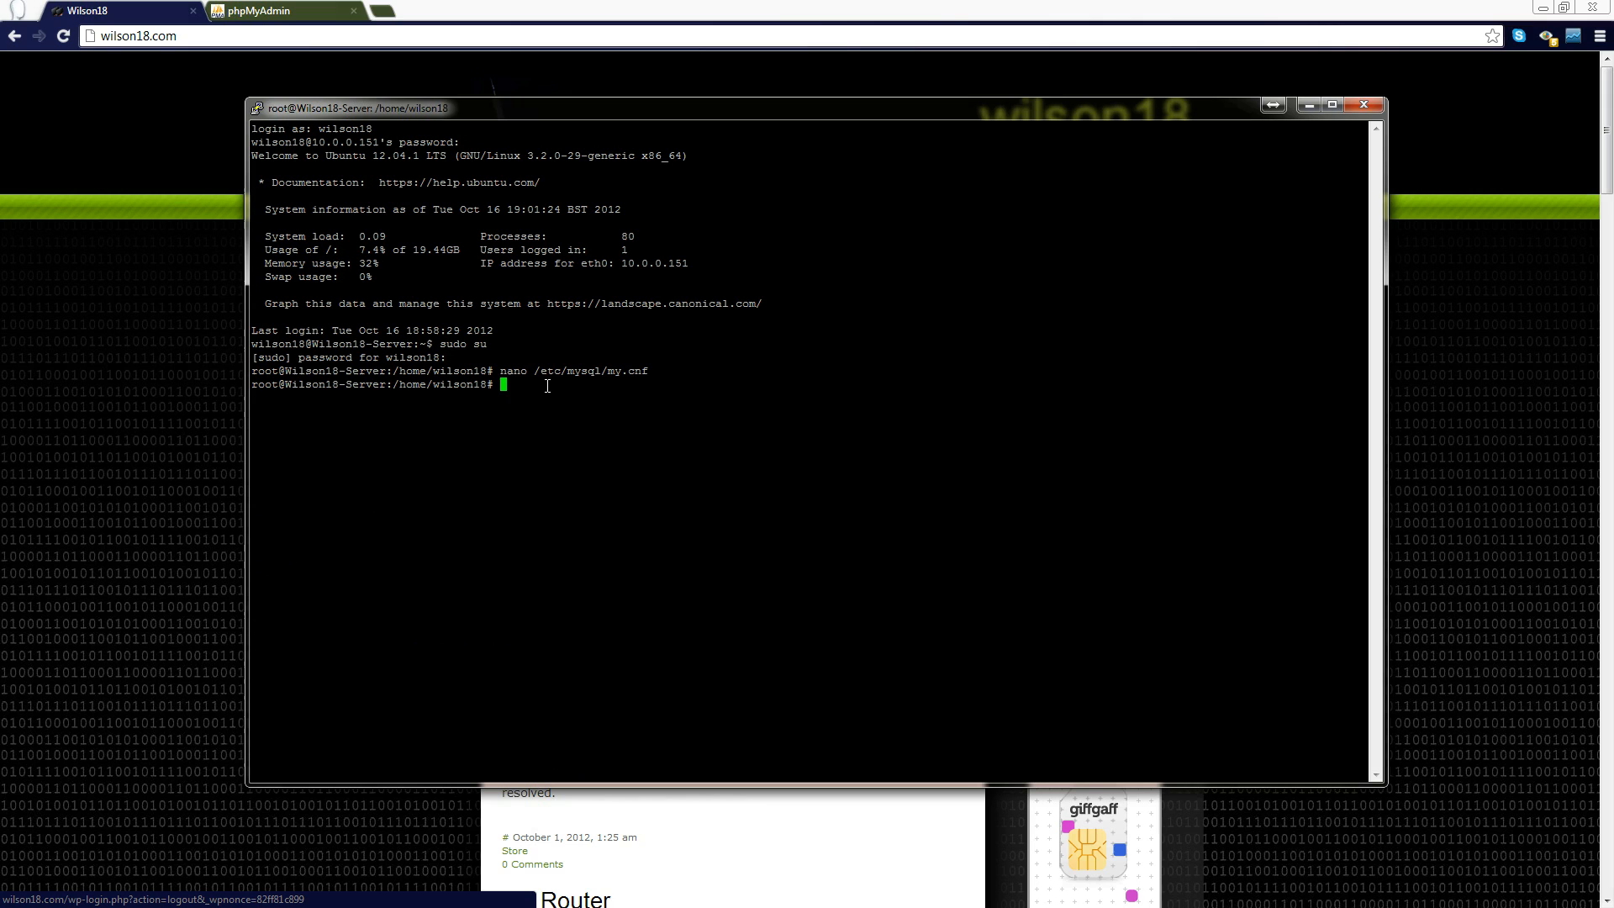
# Restart MySQL with 'service mysql restart', then switch to the phpMyAdmin login page.
pyautogui.write('service')
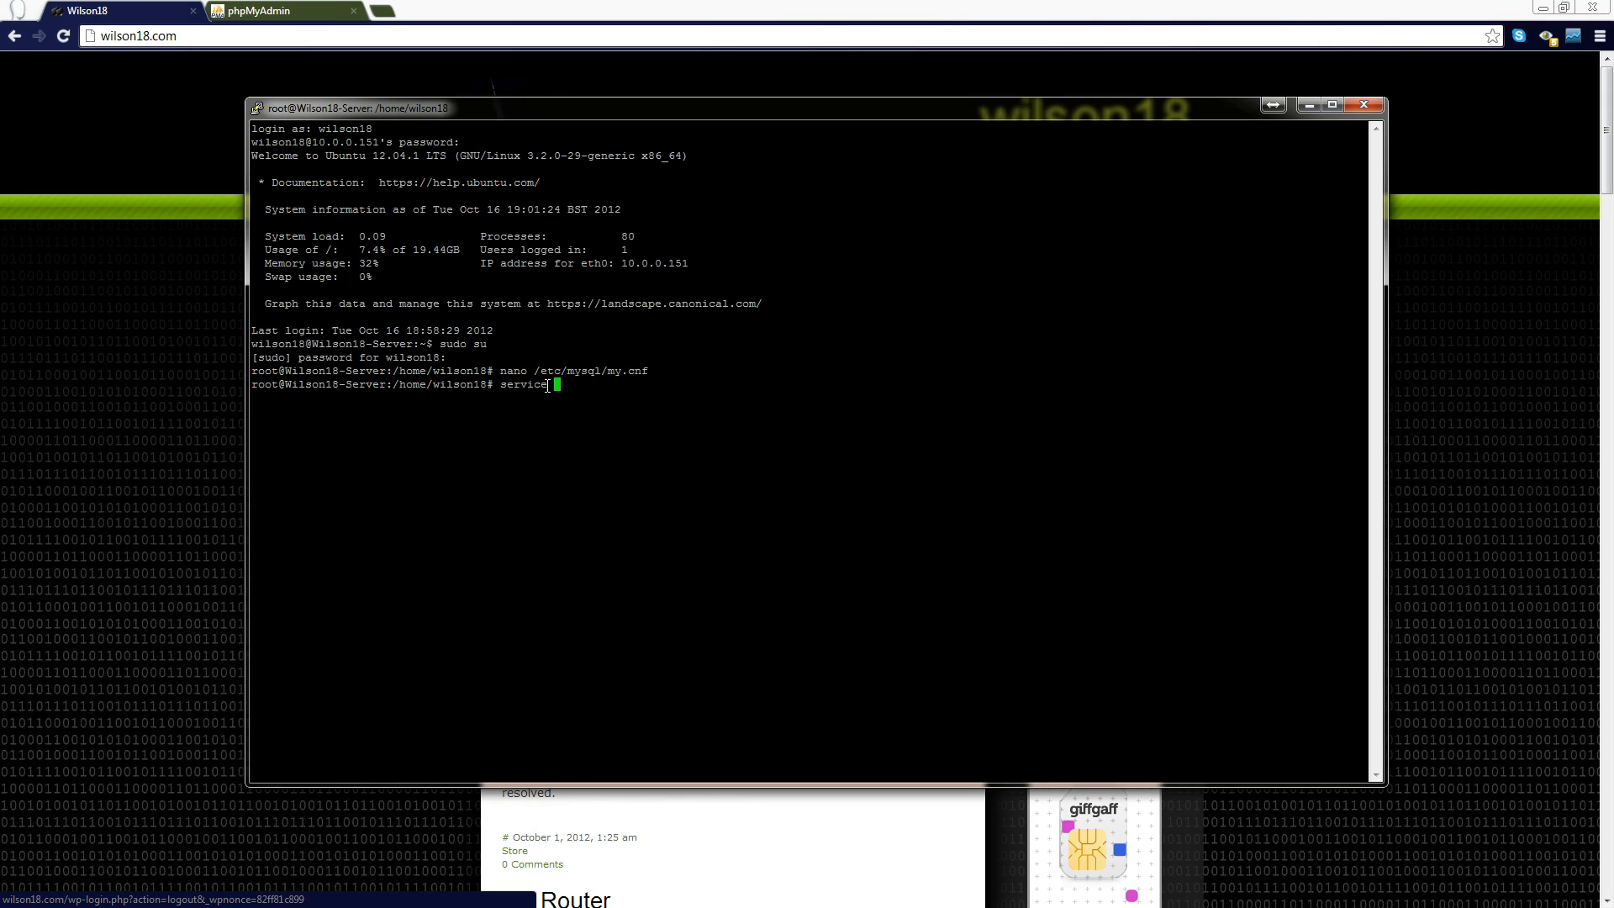
pyautogui.write('mysql')
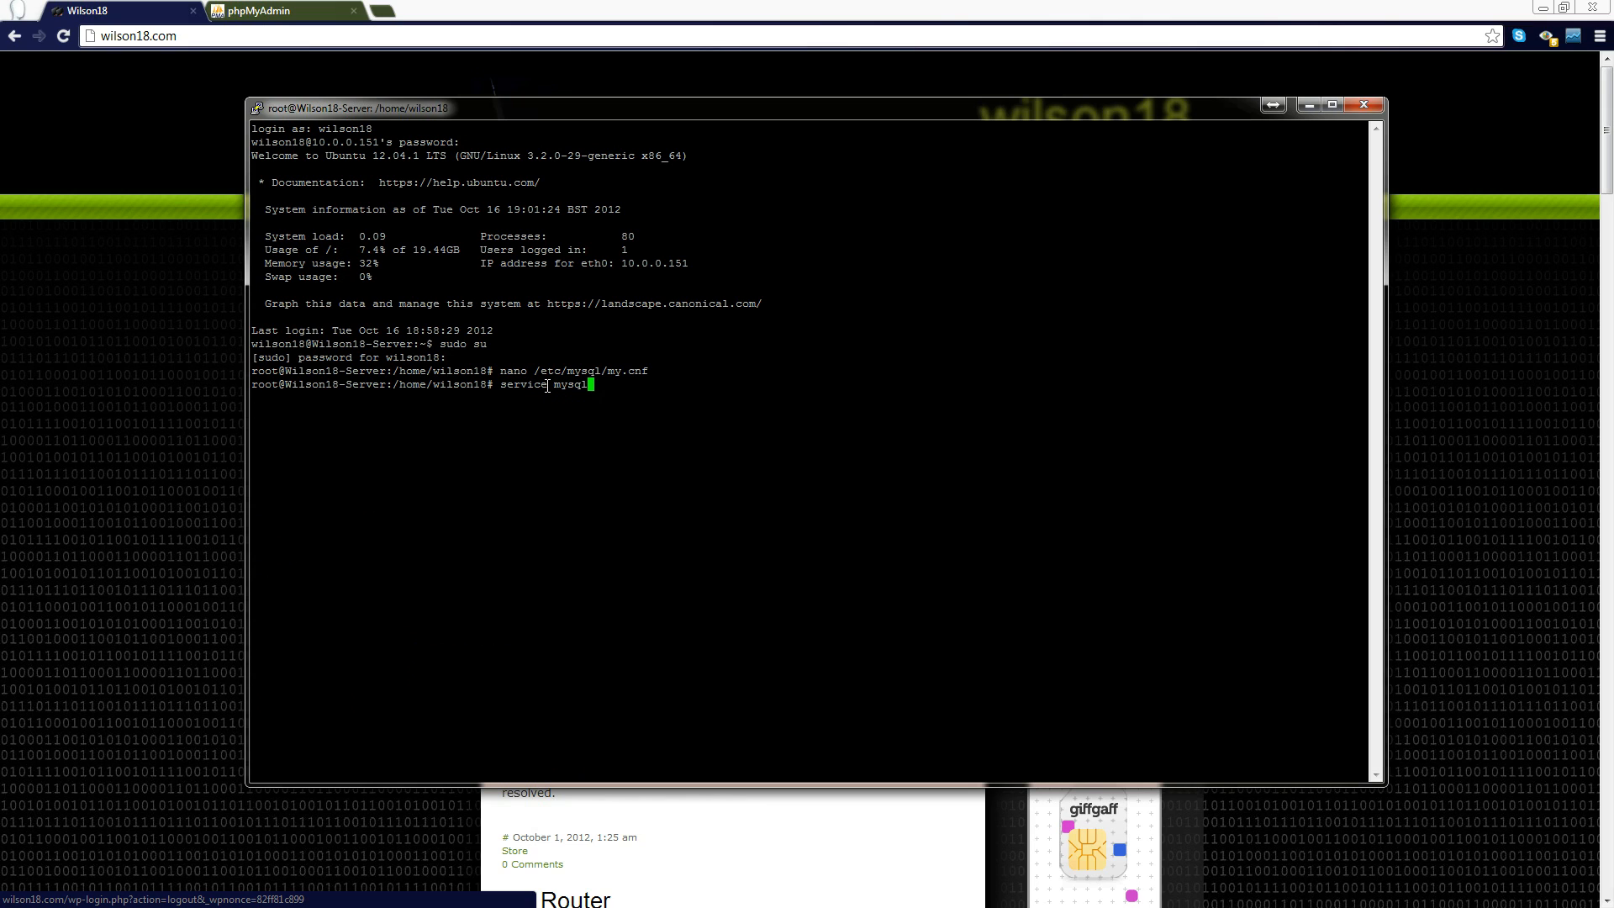
pyautogui.write('restart')
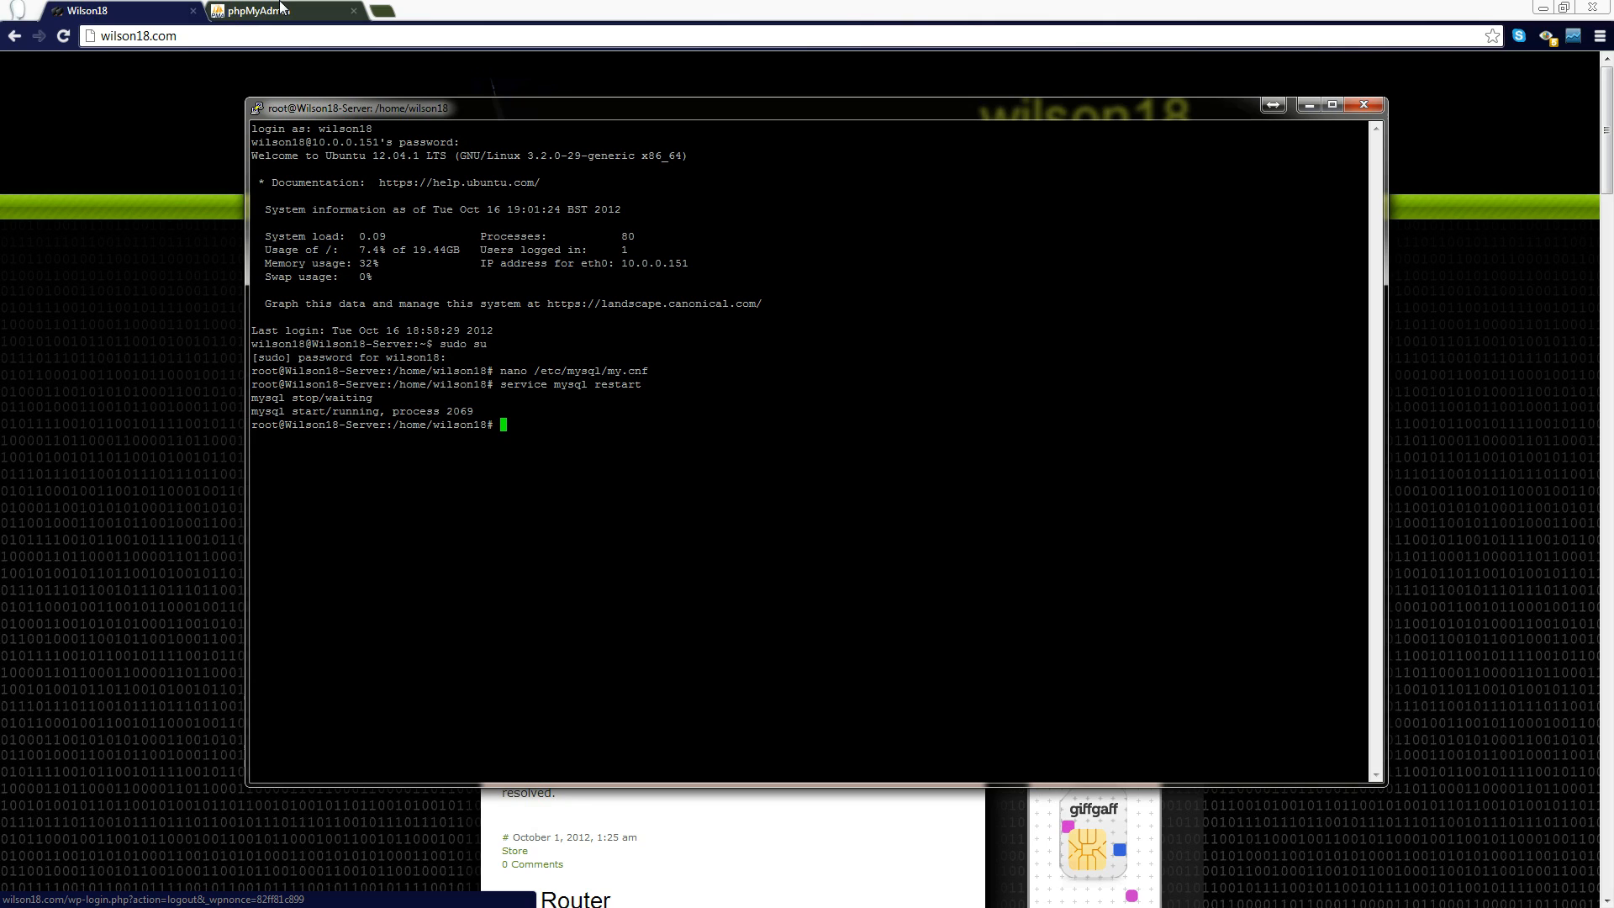
pyautogui.click(269, 15)
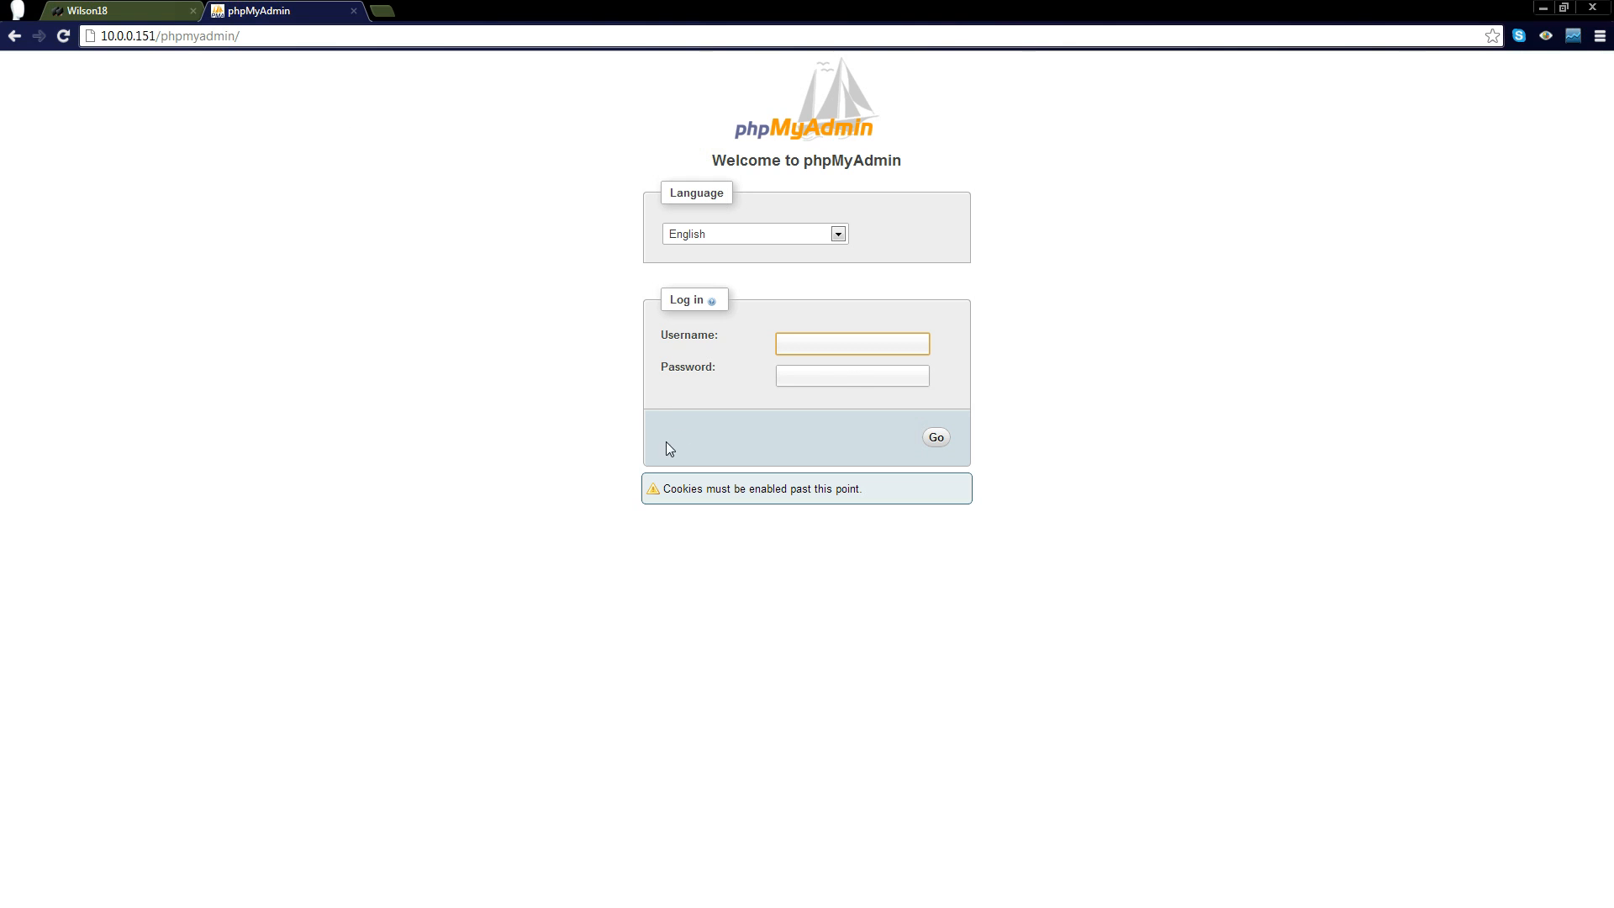
# Log in to phpMyAdmin with username root and its password.
pyautogui.click(853, 344)
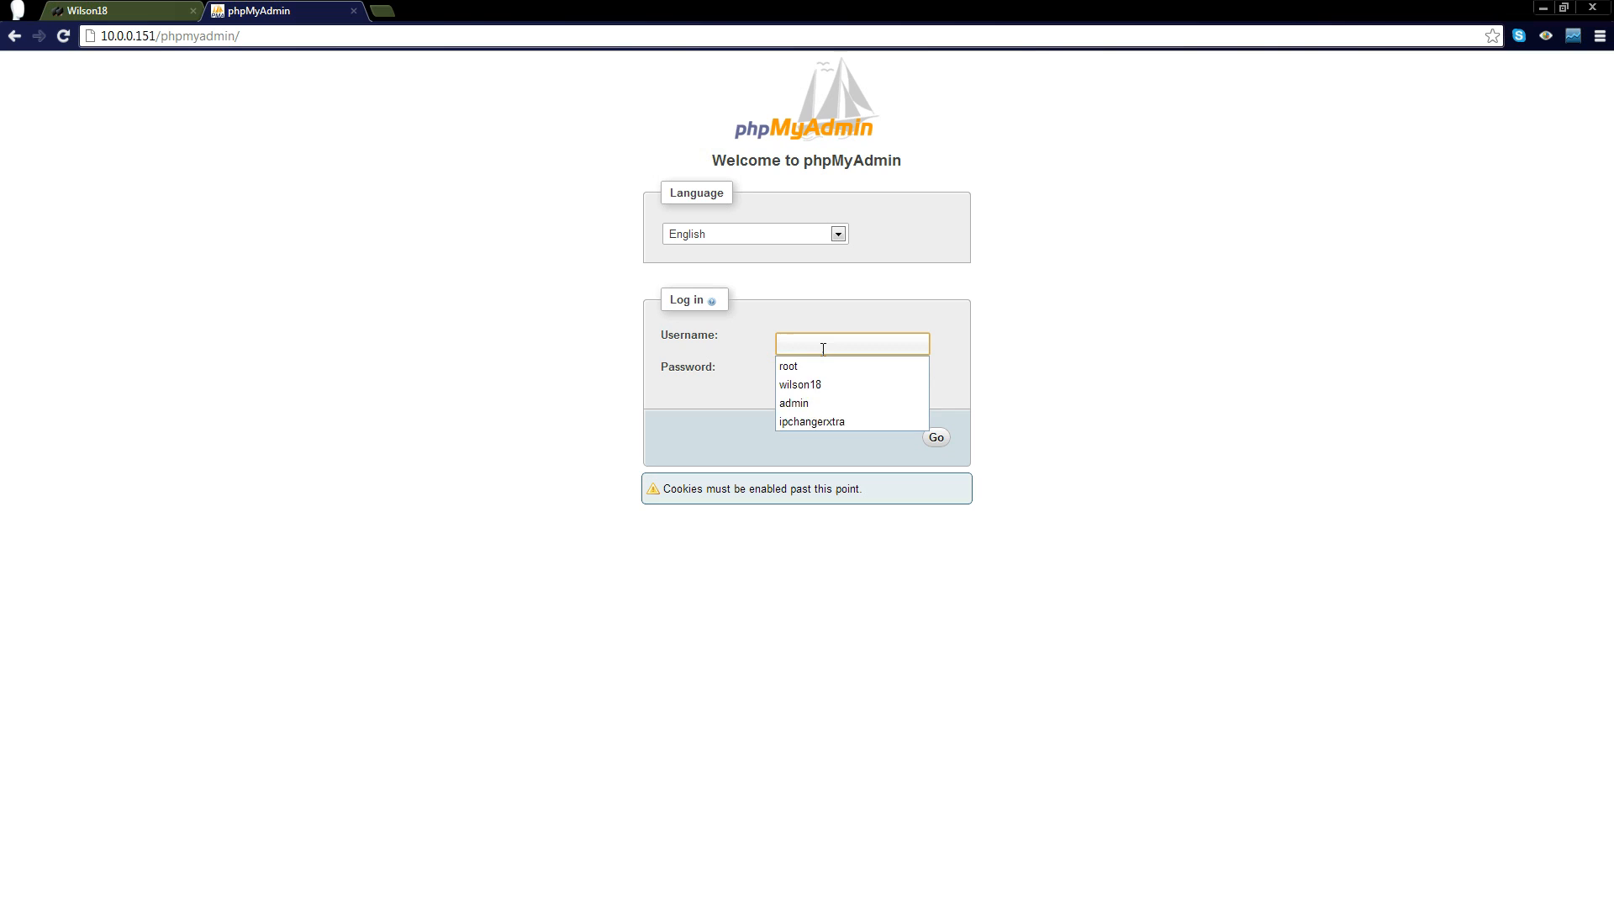
pyautogui.click(788, 365)
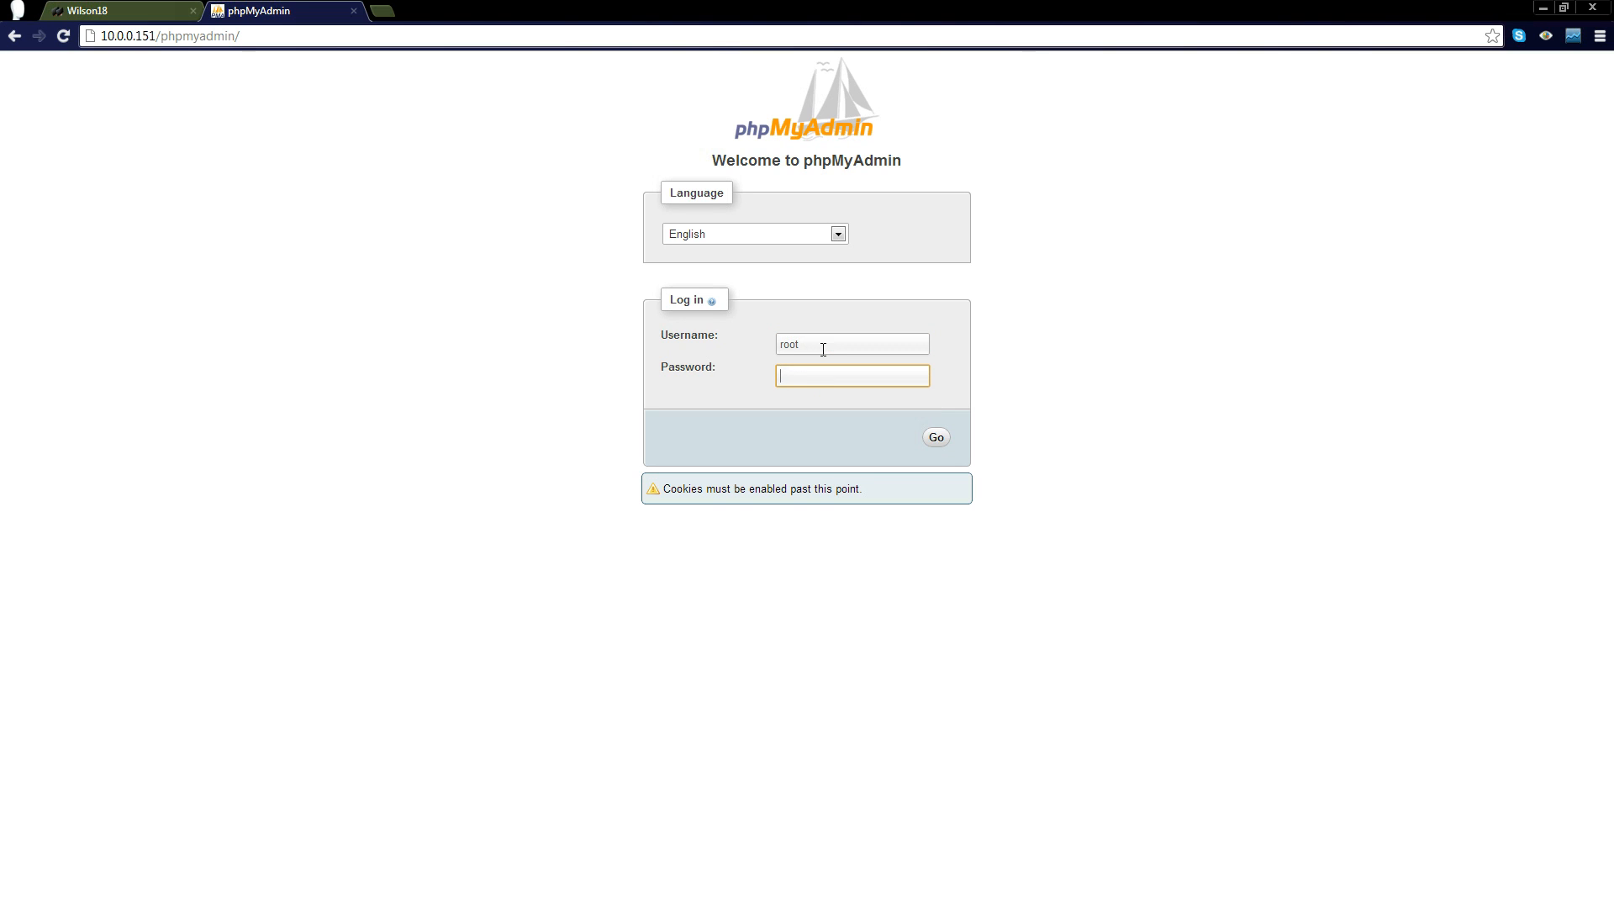
pyautogui.write('password')
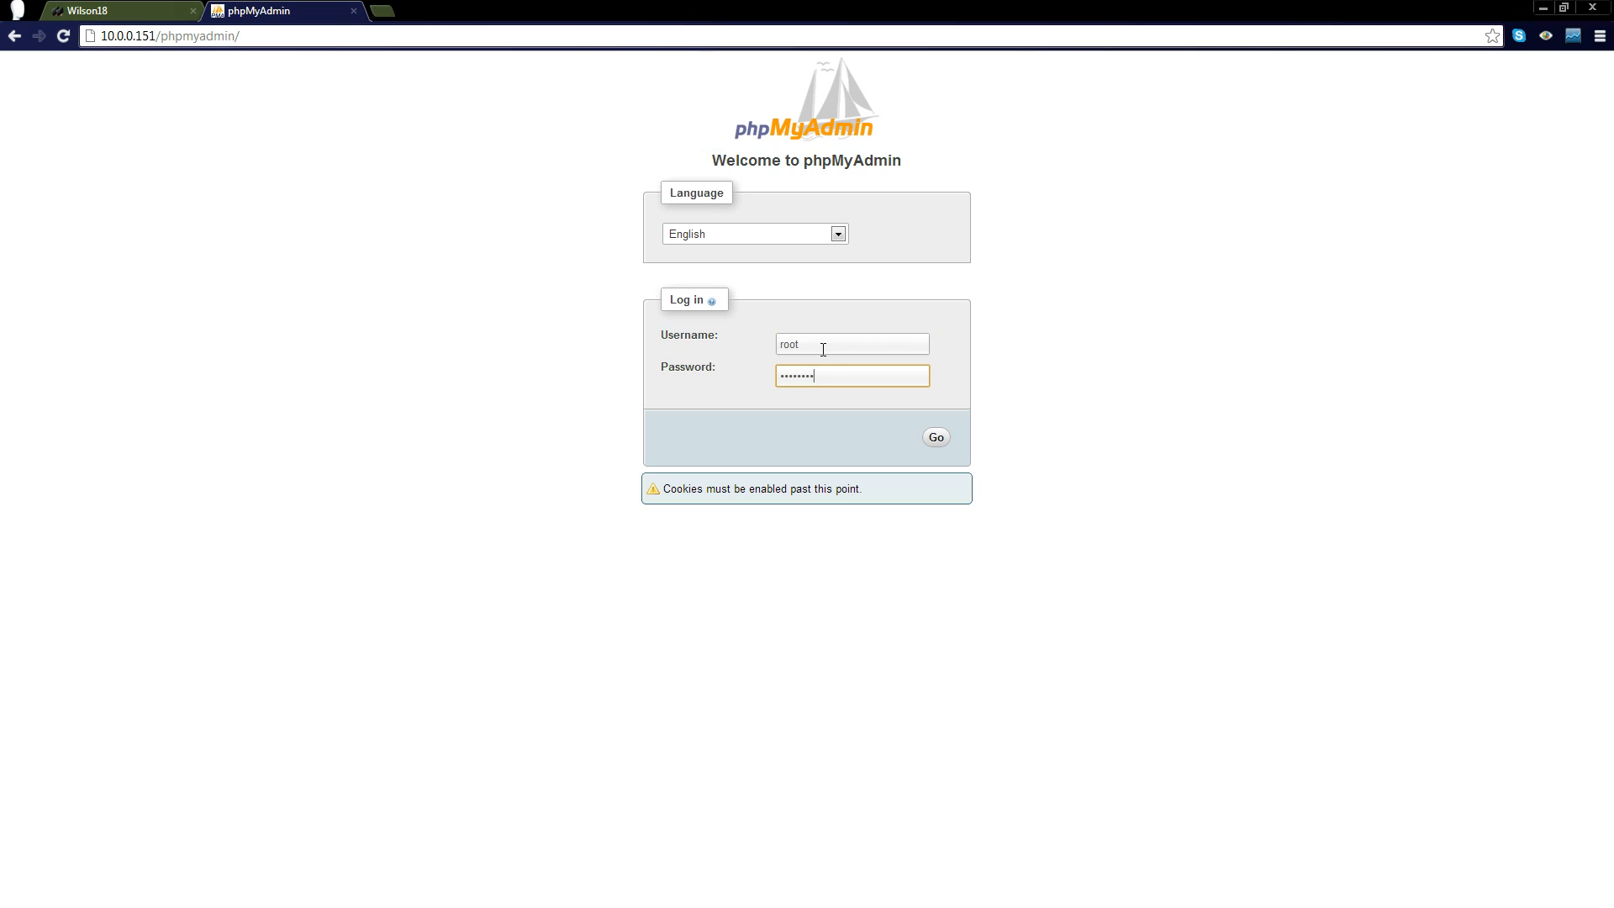
pyautogui.click(936, 437)
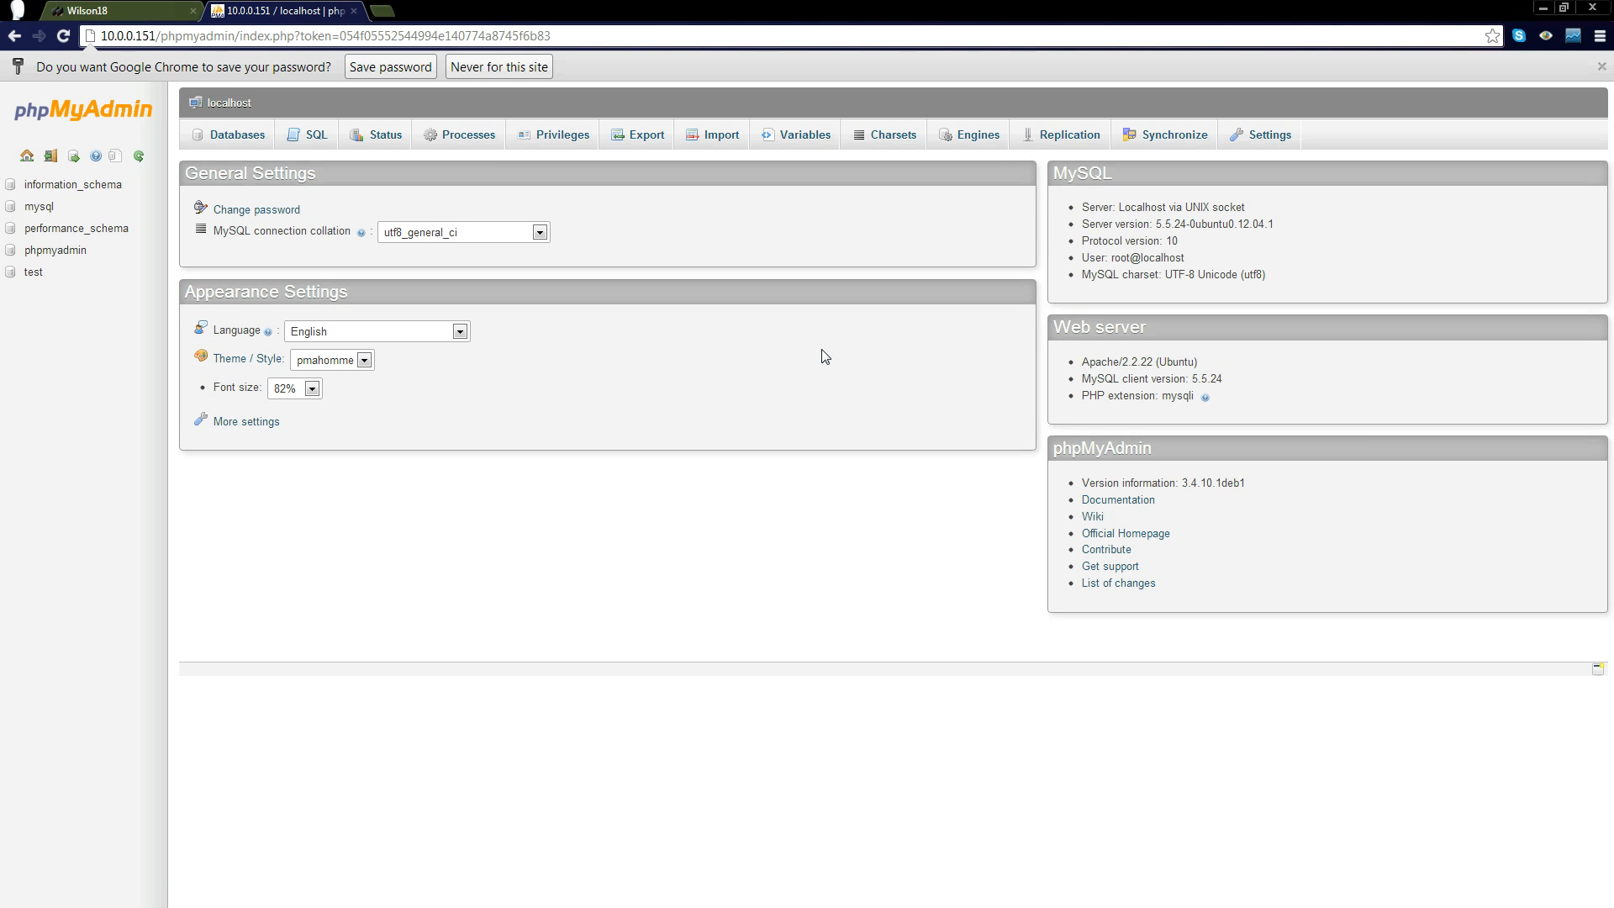
pyautogui.moveTo(992, 297)
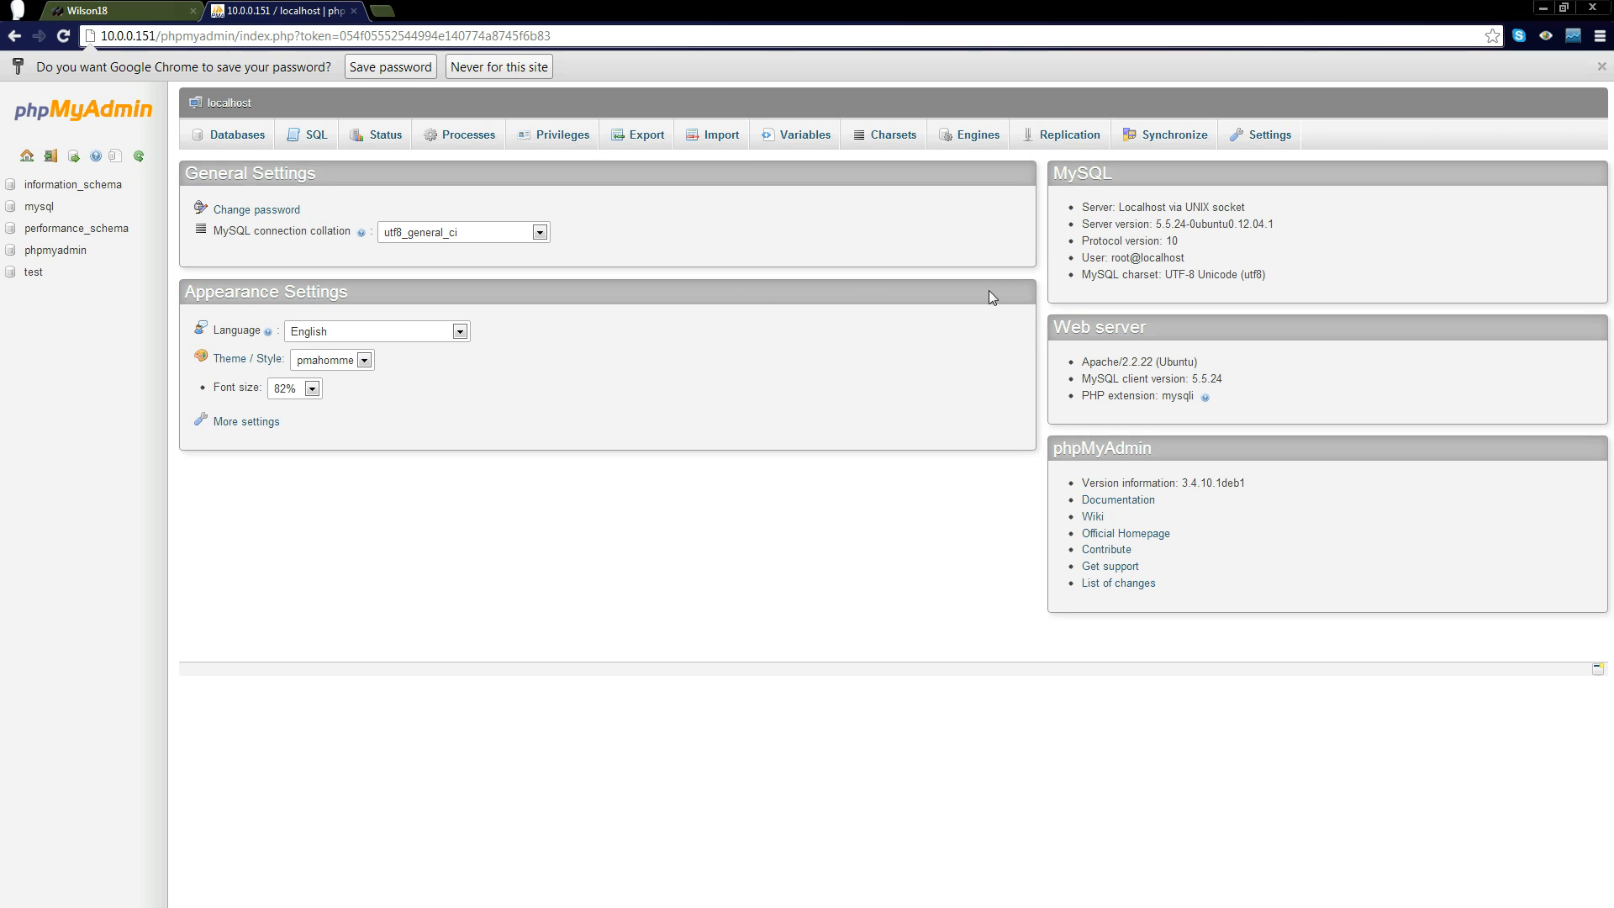
# Show the Privileges user overview listing root and debian-sys-maint.
pyautogui.click(561, 134)
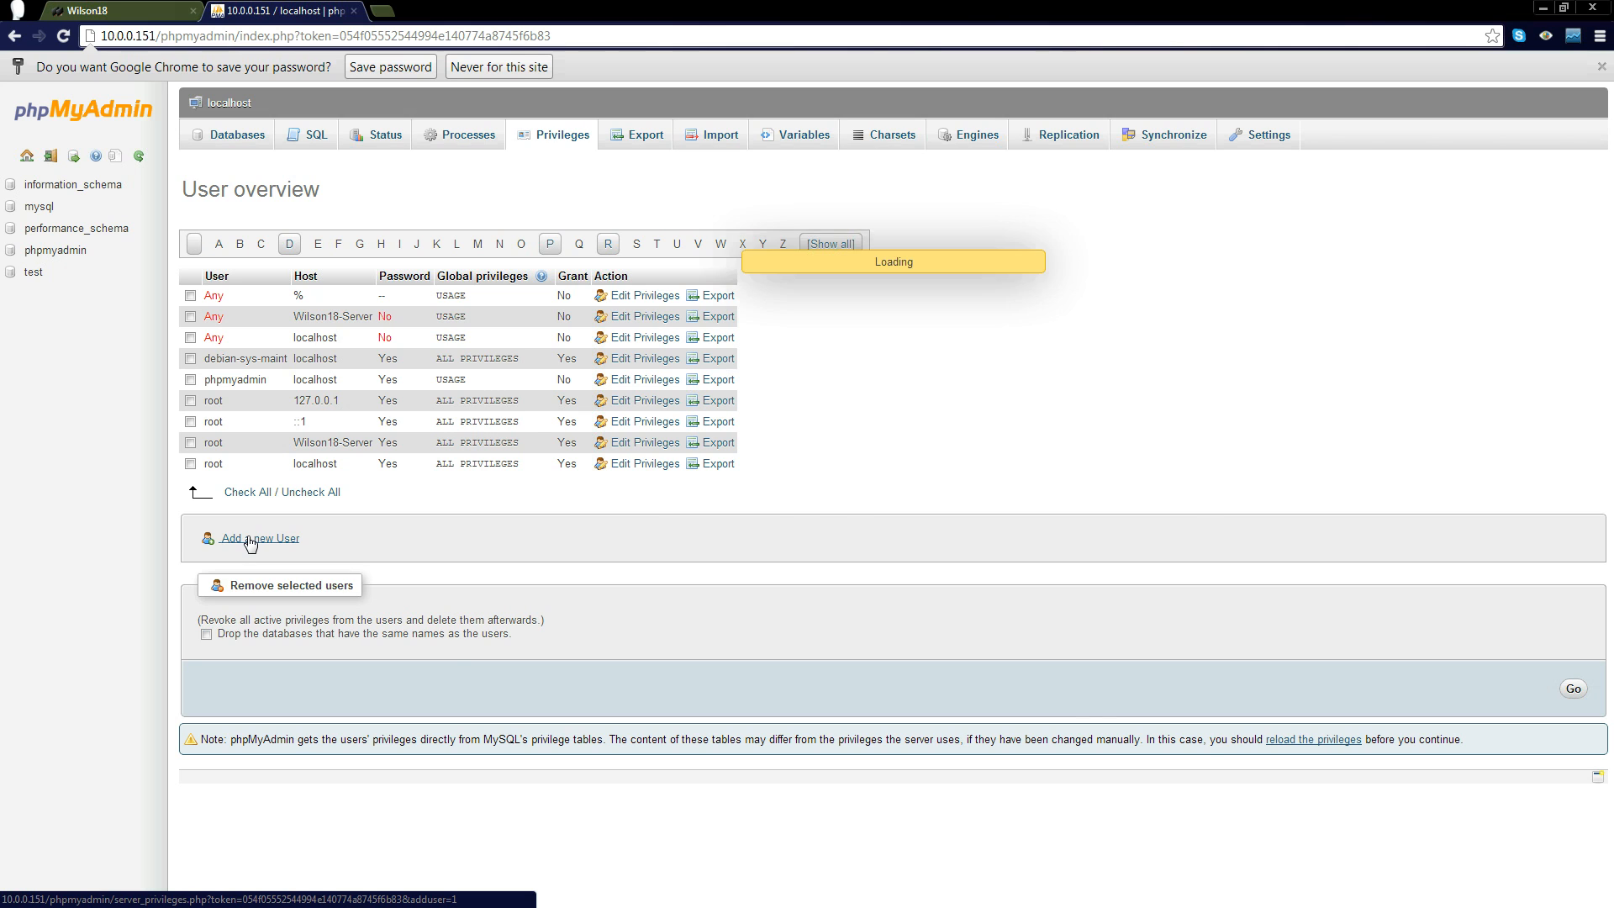
# Choose 'Add a new User' below the user overview table.
pyautogui.click(260, 538)
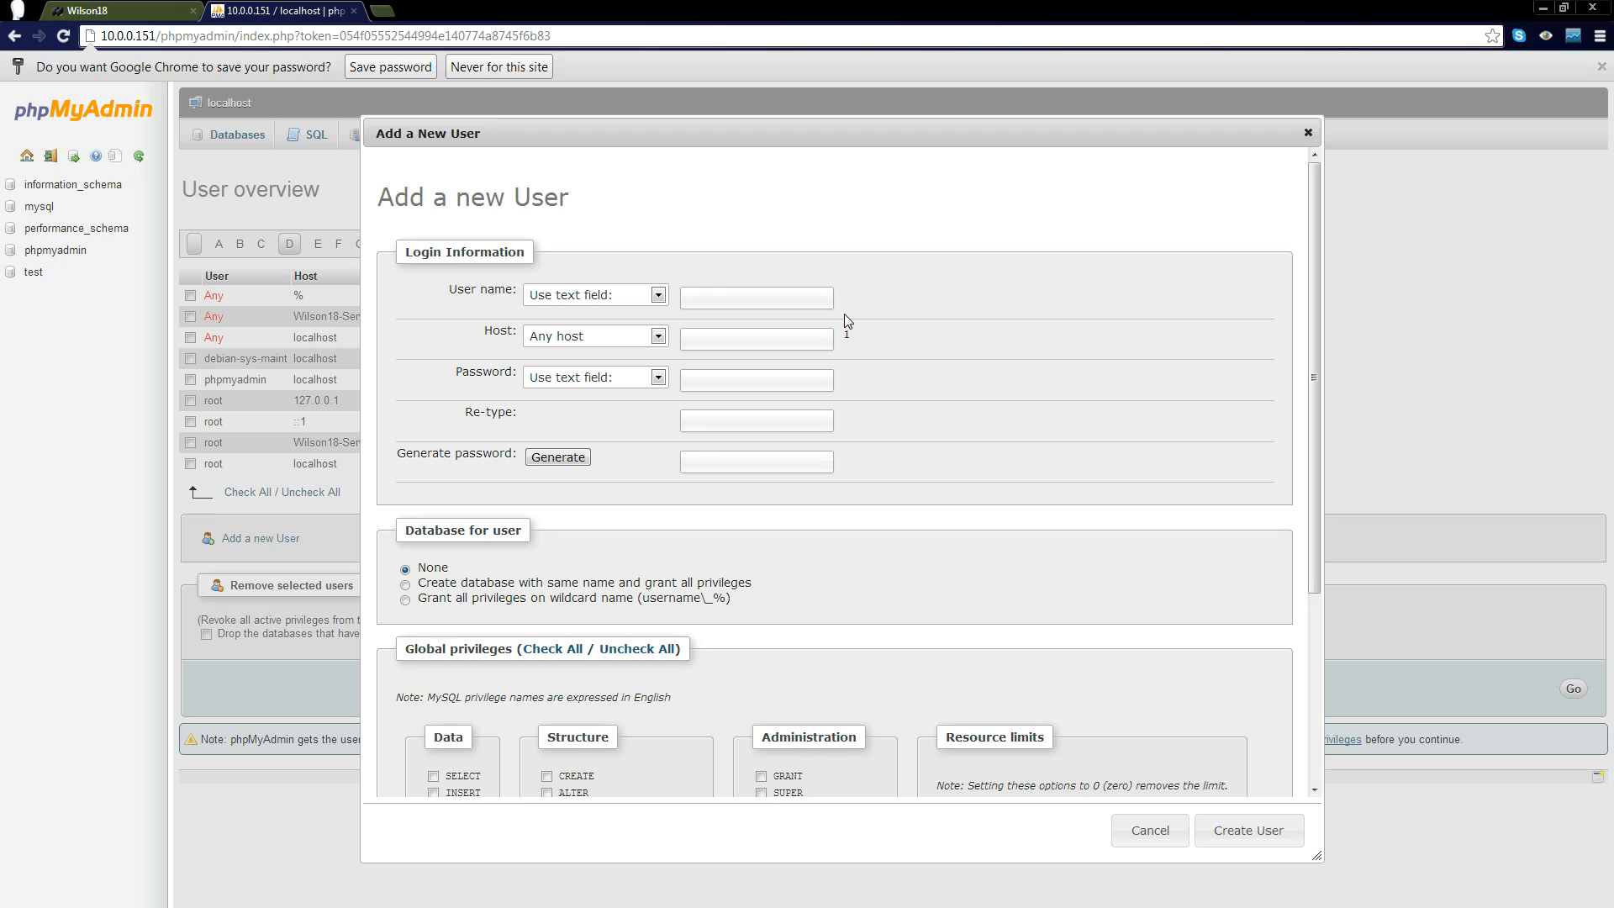
# Enter 'test' as the user name, keep host as Any host, and focus Password.
pyautogui.write('te')
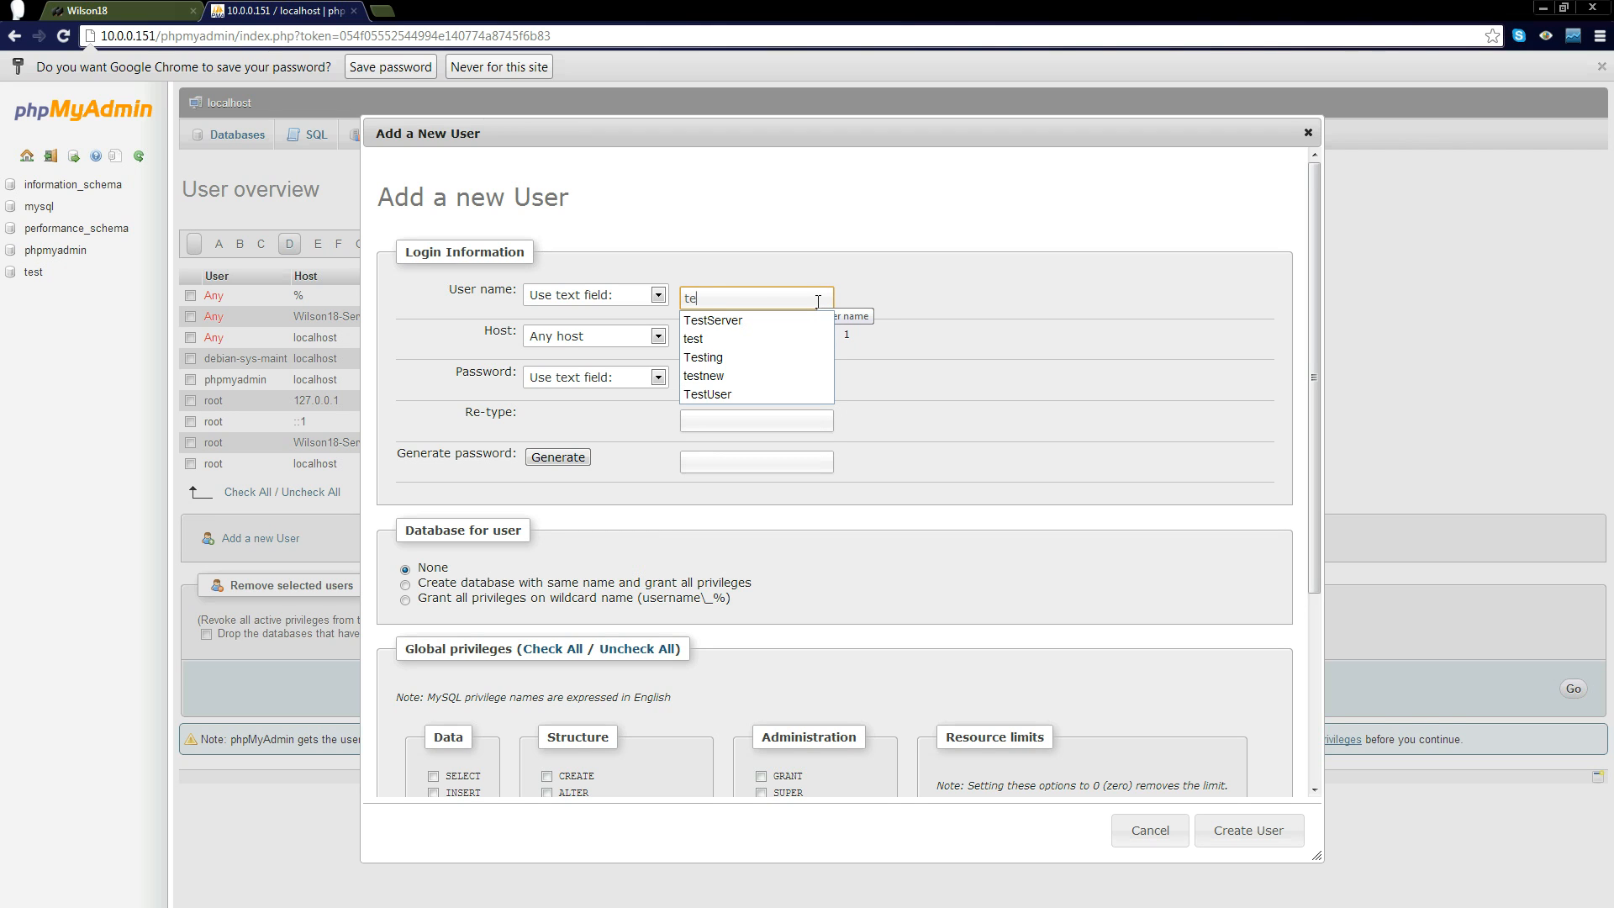
pyautogui.click(693, 339)
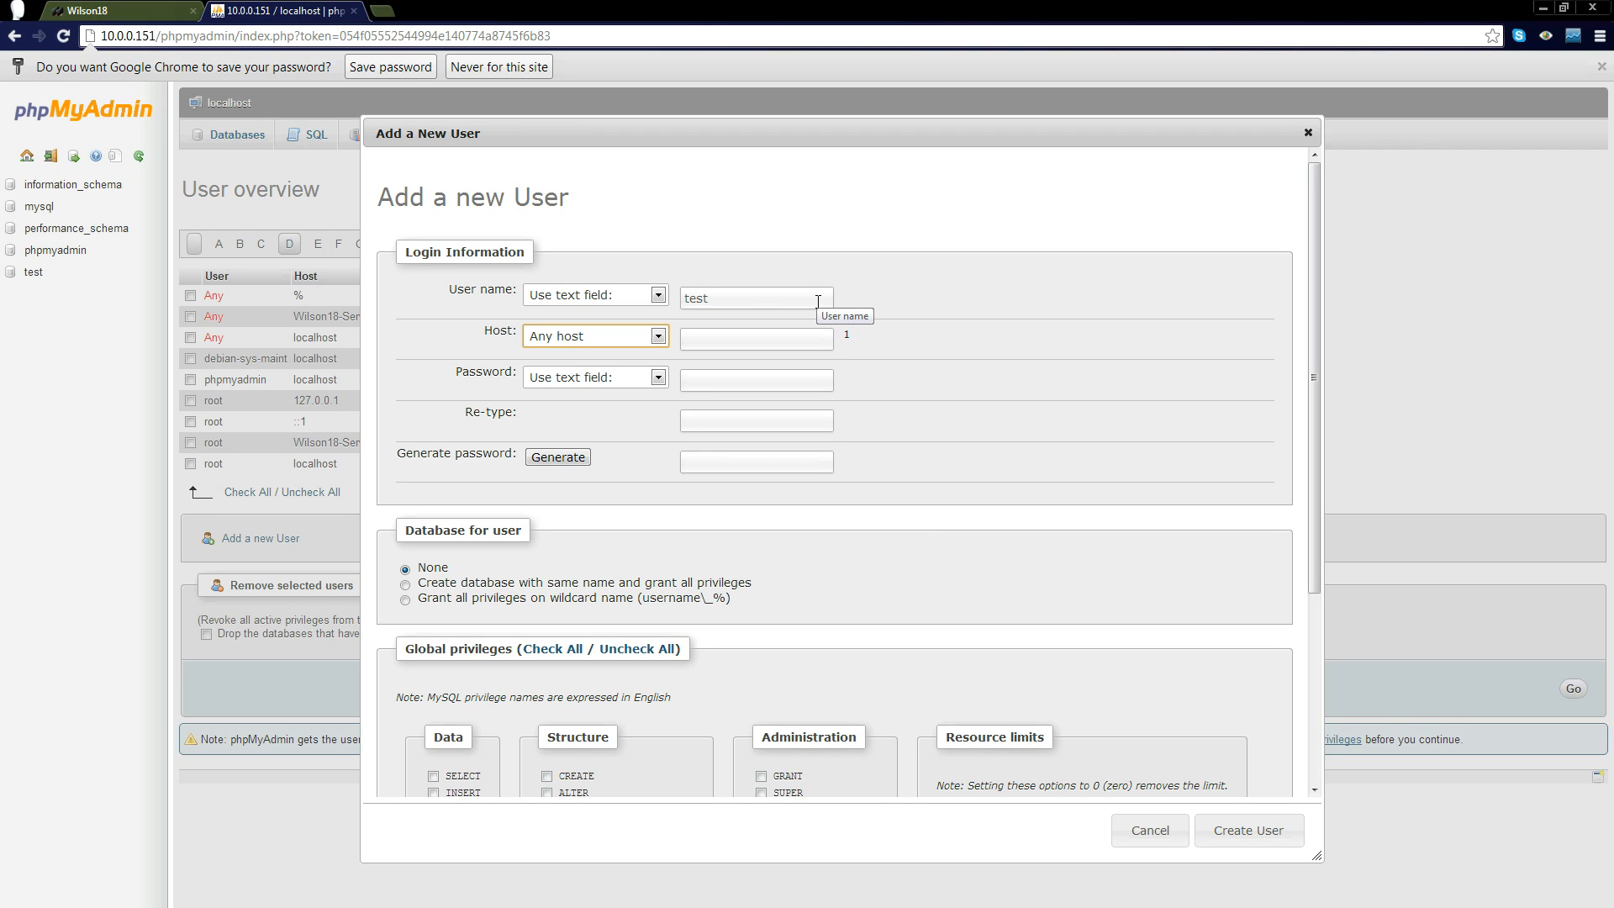
pyautogui.click(755, 337)
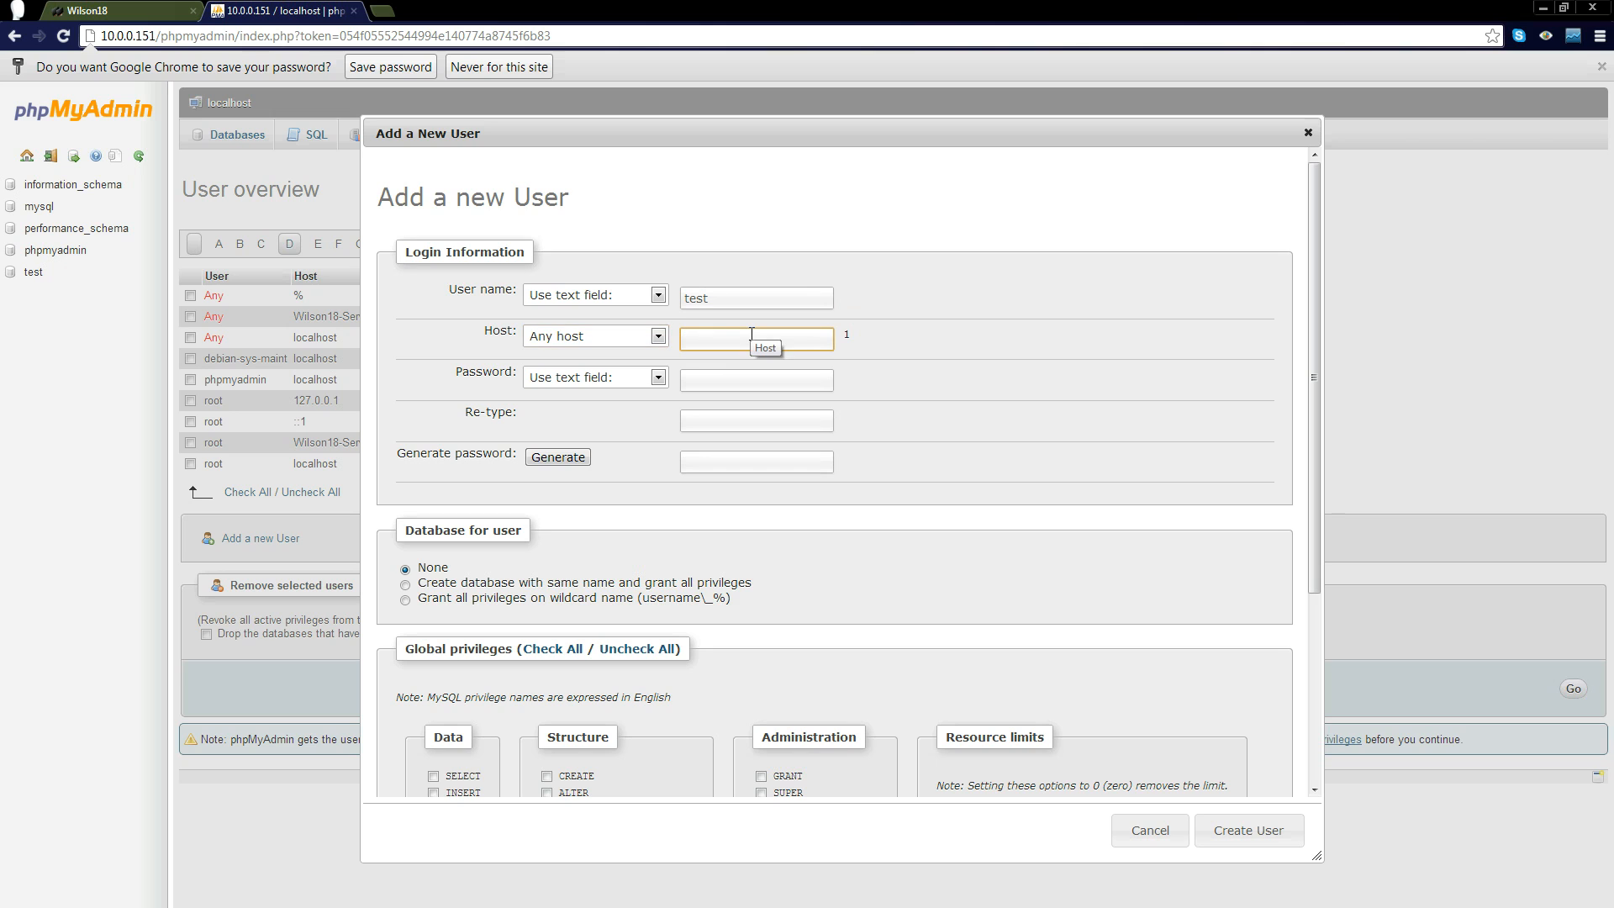
pyautogui.click(594, 336)
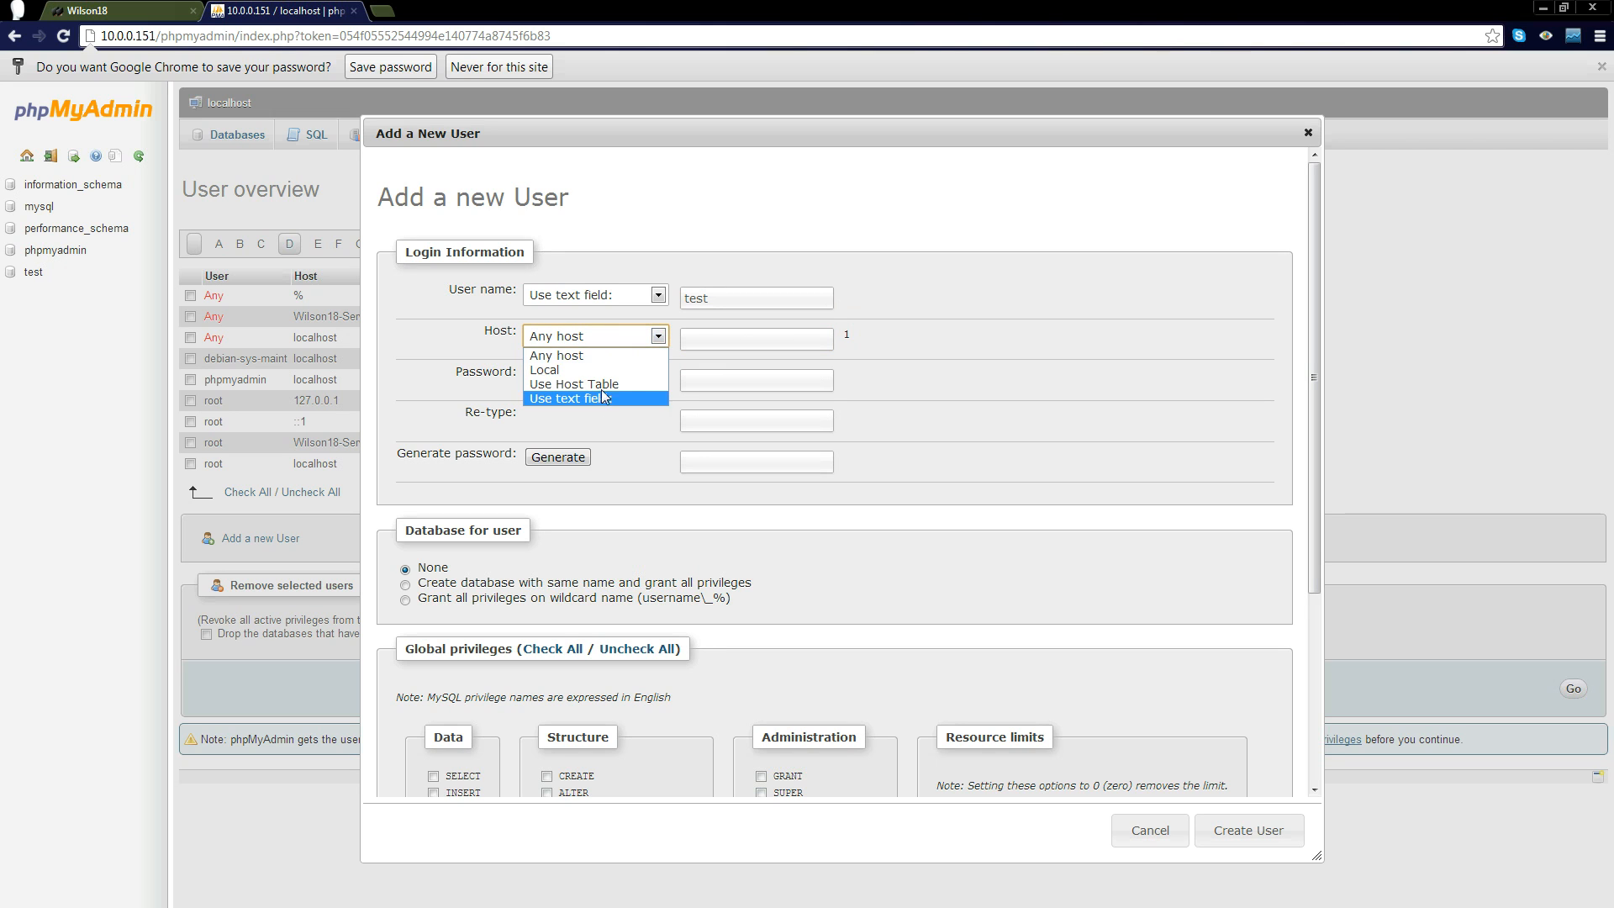
pyautogui.moveTo(627, 374)
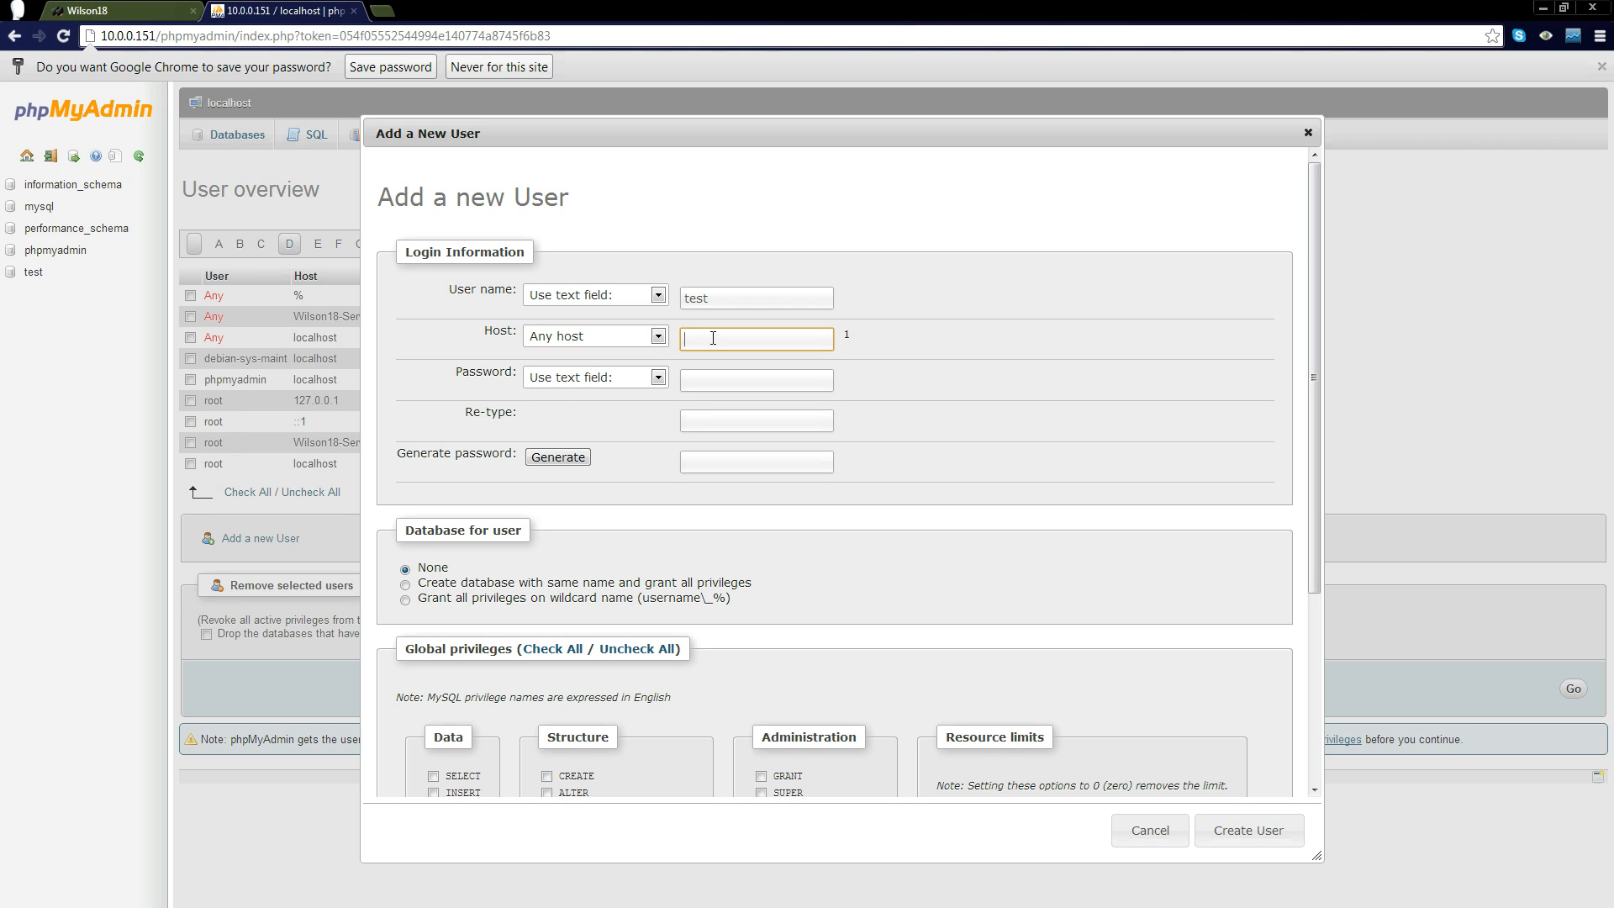
pyautogui.moveTo(713, 338)
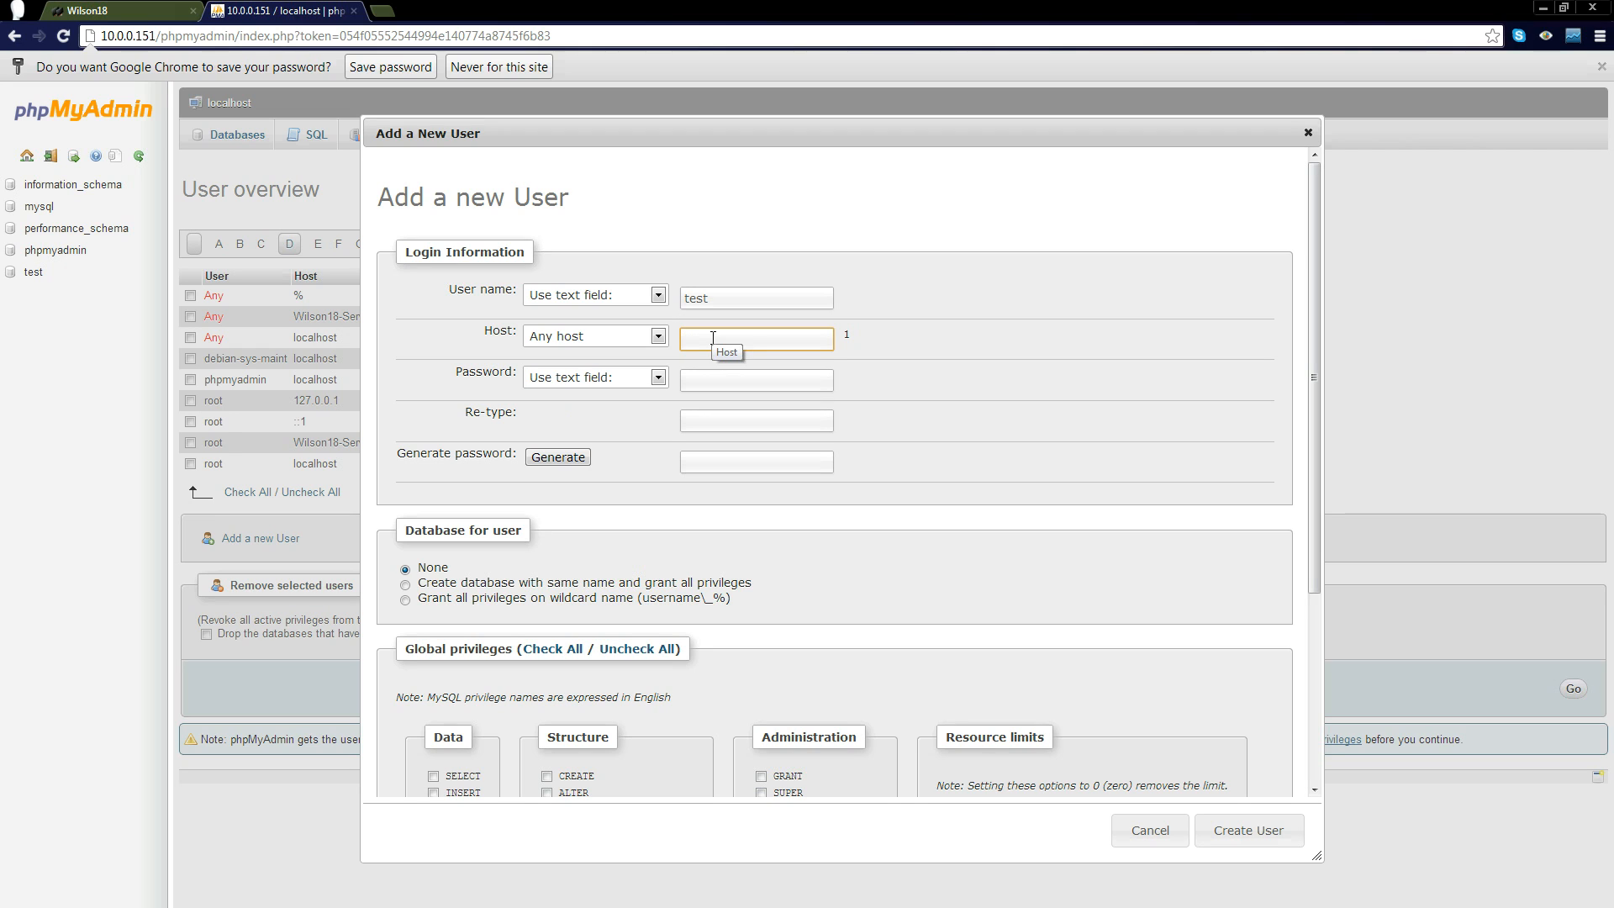
pyautogui.click(757, 379)
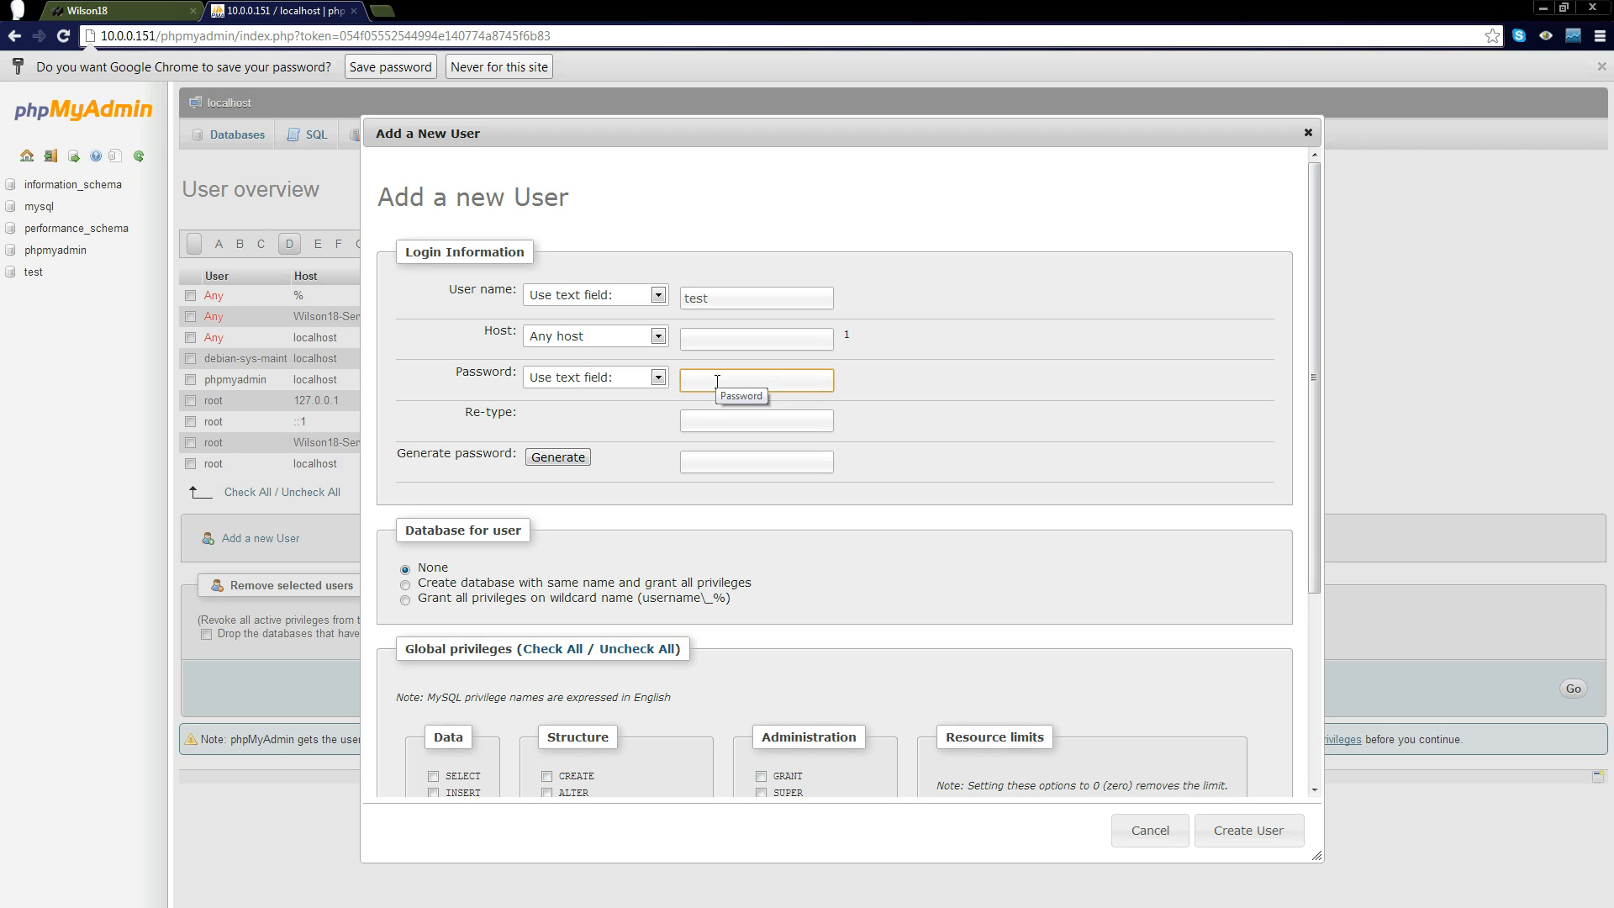
pyautogui.click(757, 380)
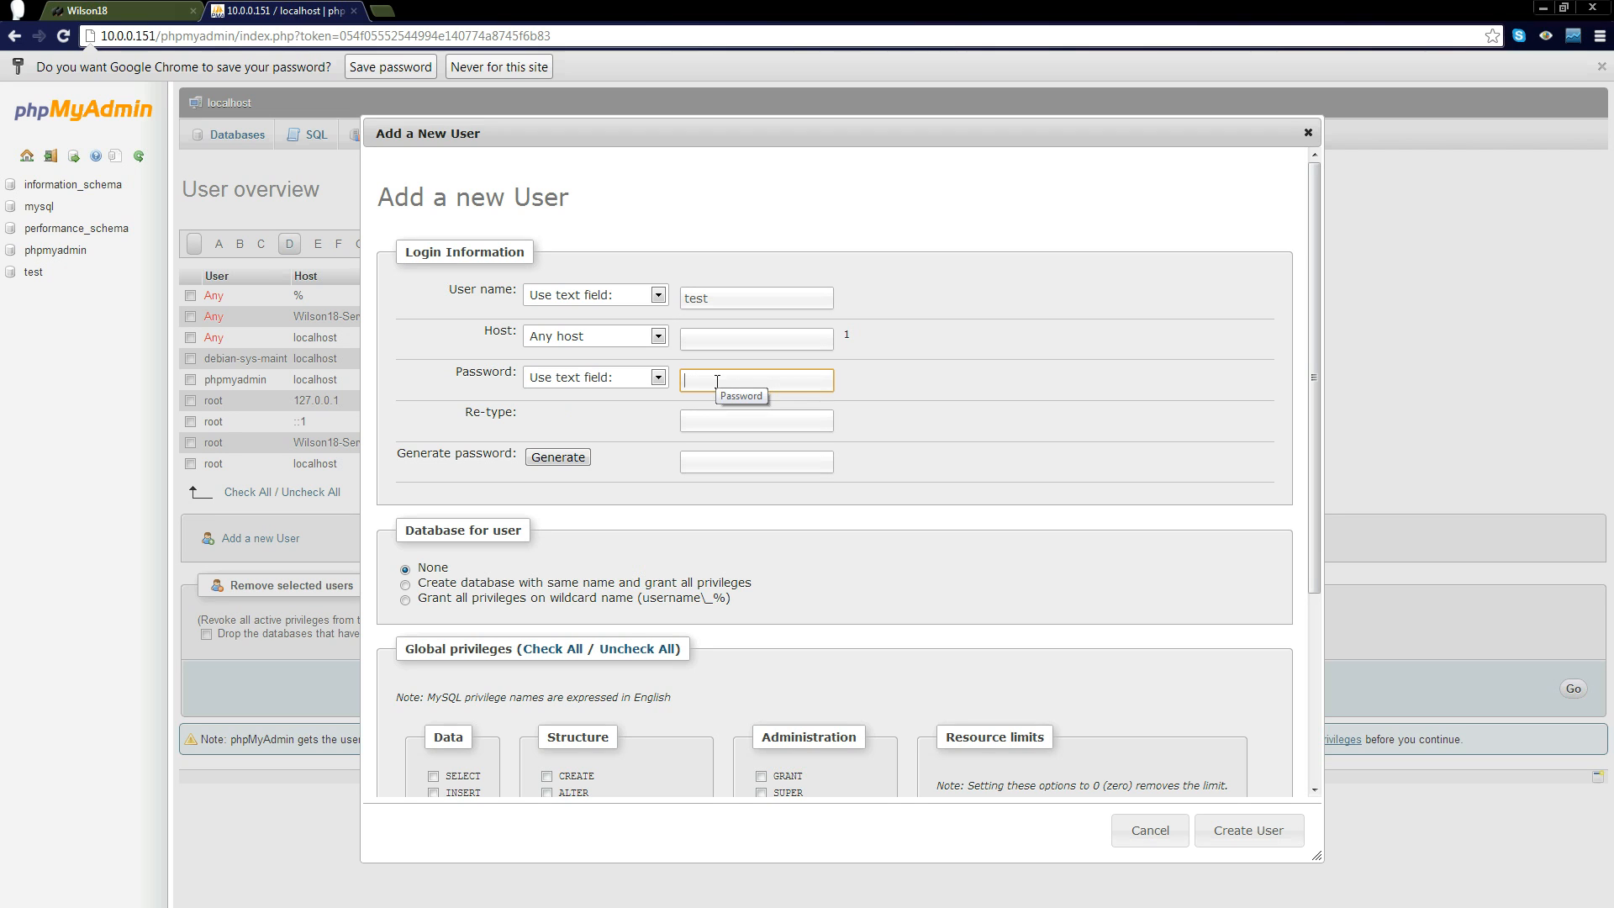
pyautogui.click(755, 380)
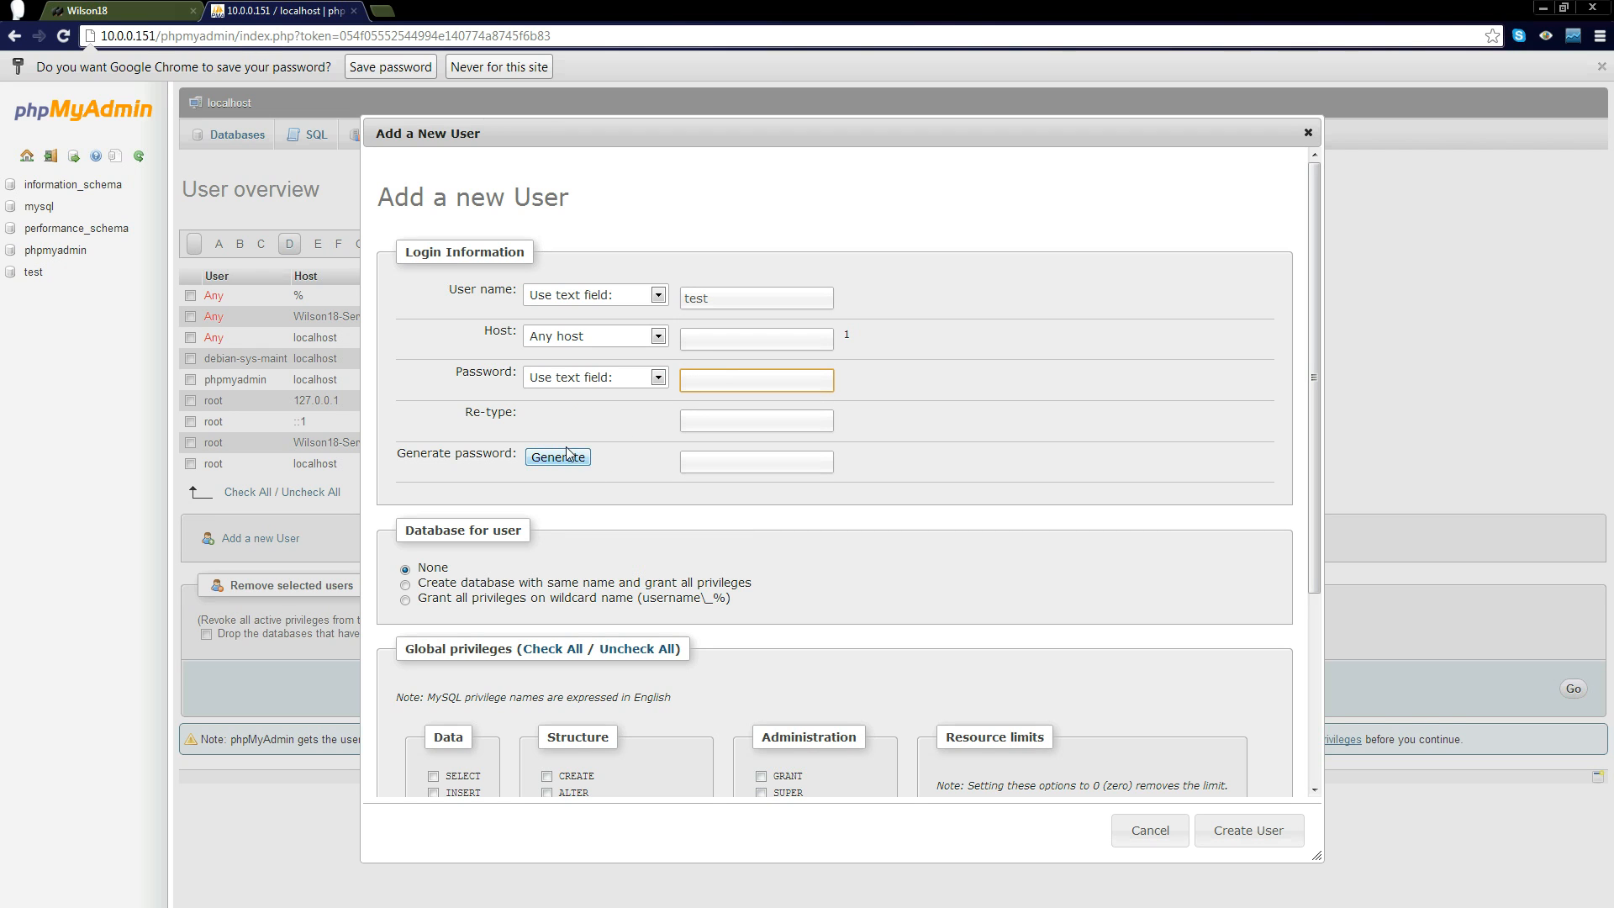
# Generate a password for user test and enter it in both password fields.
pyautogui.click(557, 457)
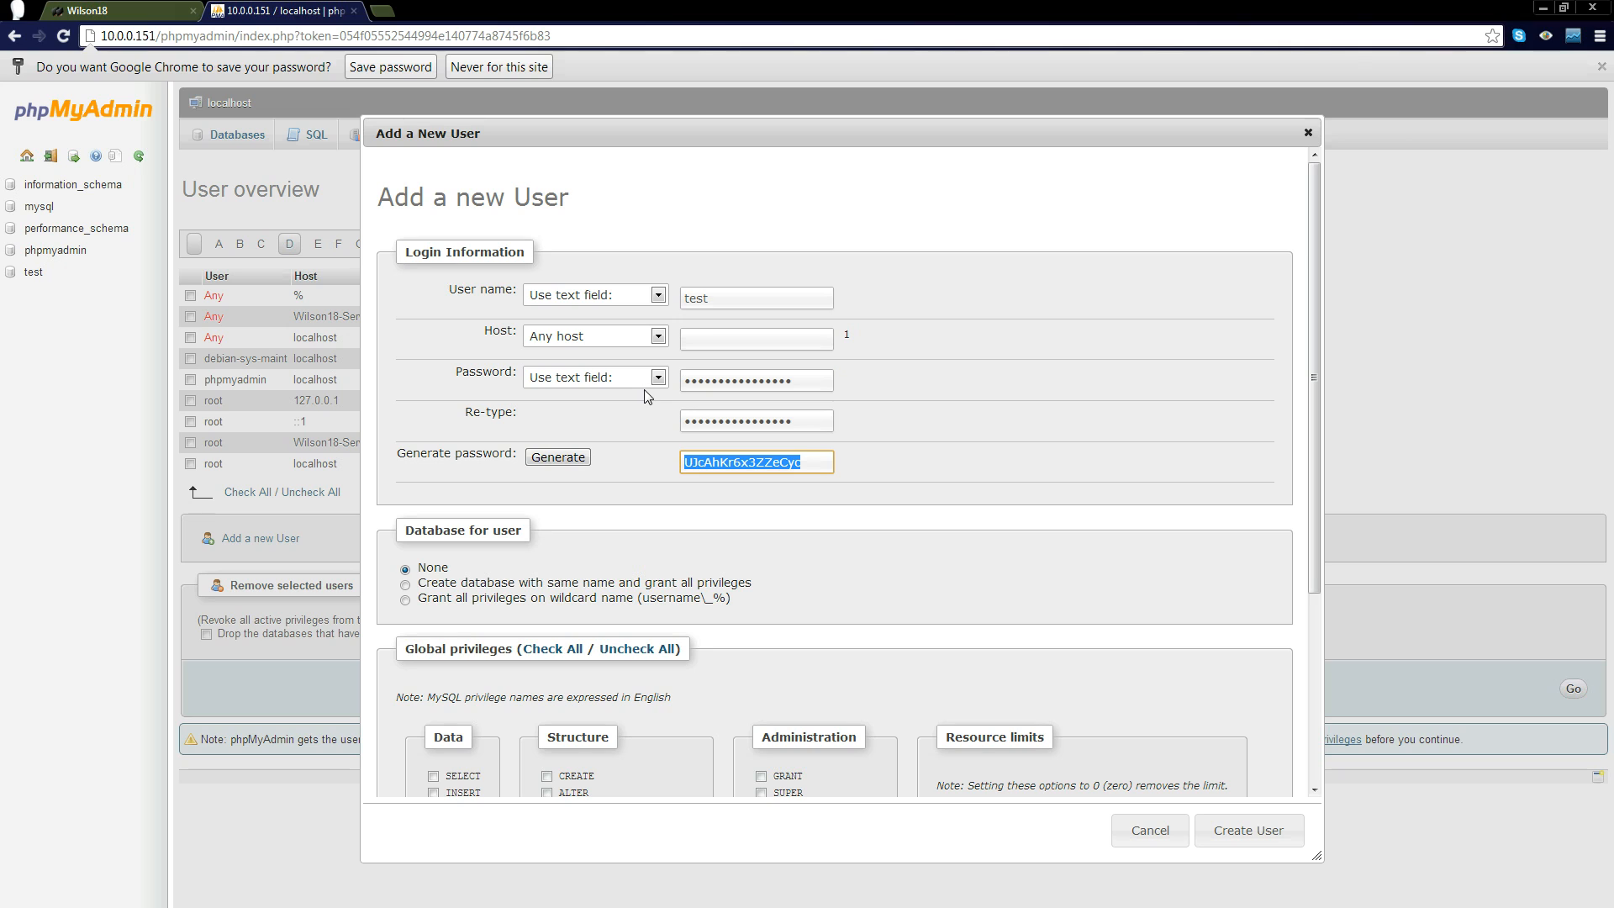
pyautogui.moveTo(657, 419)
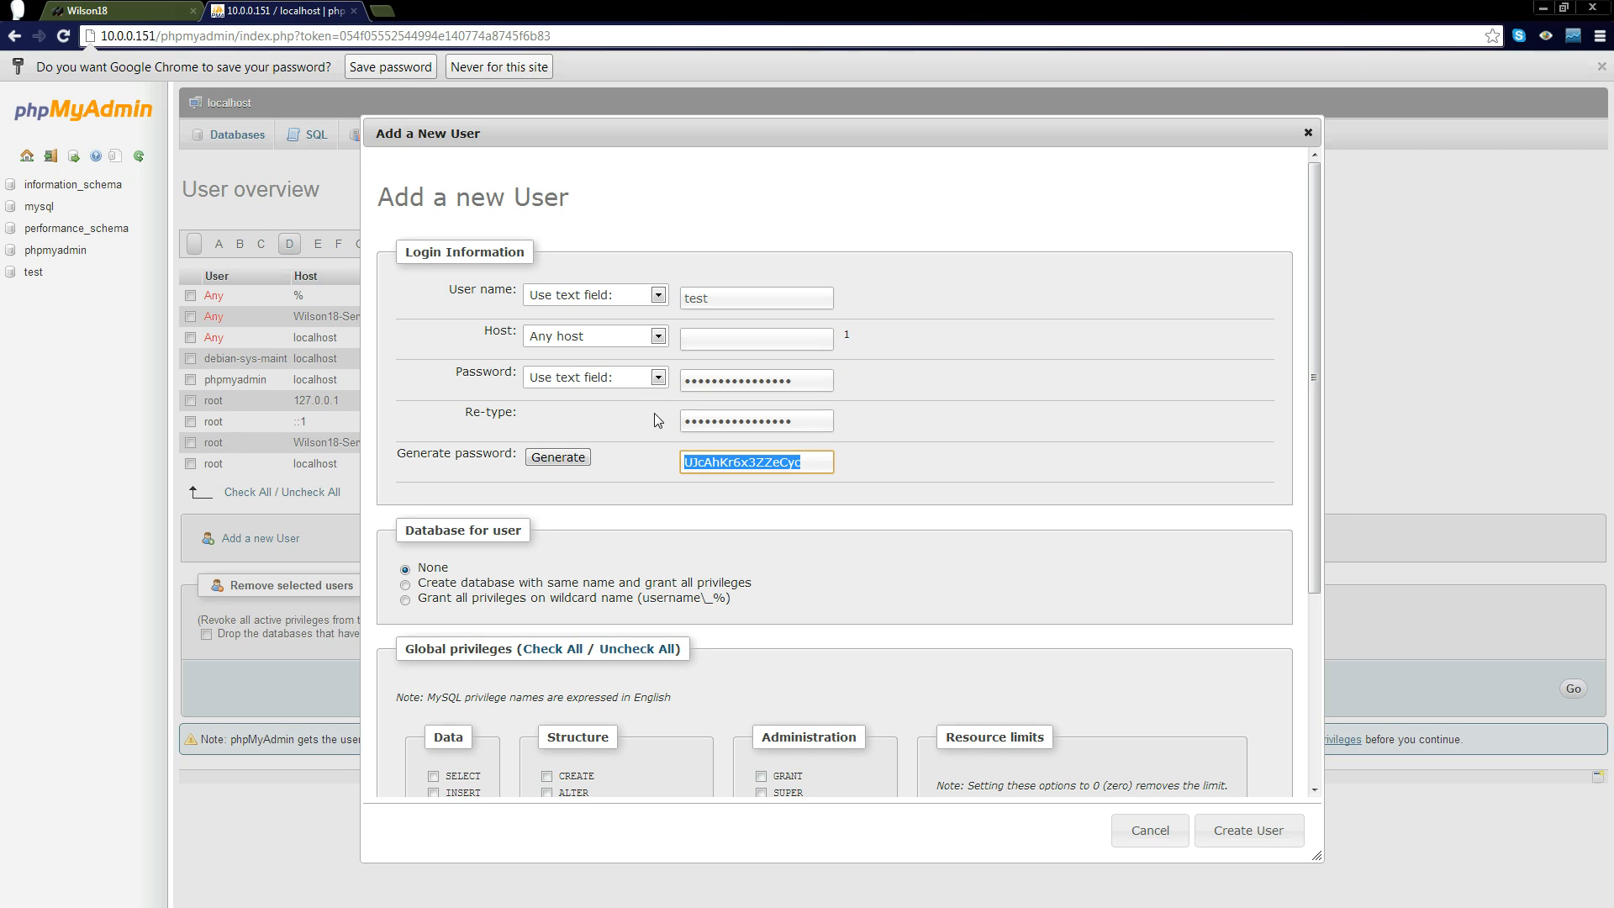
pyautogui.click(755, 380)
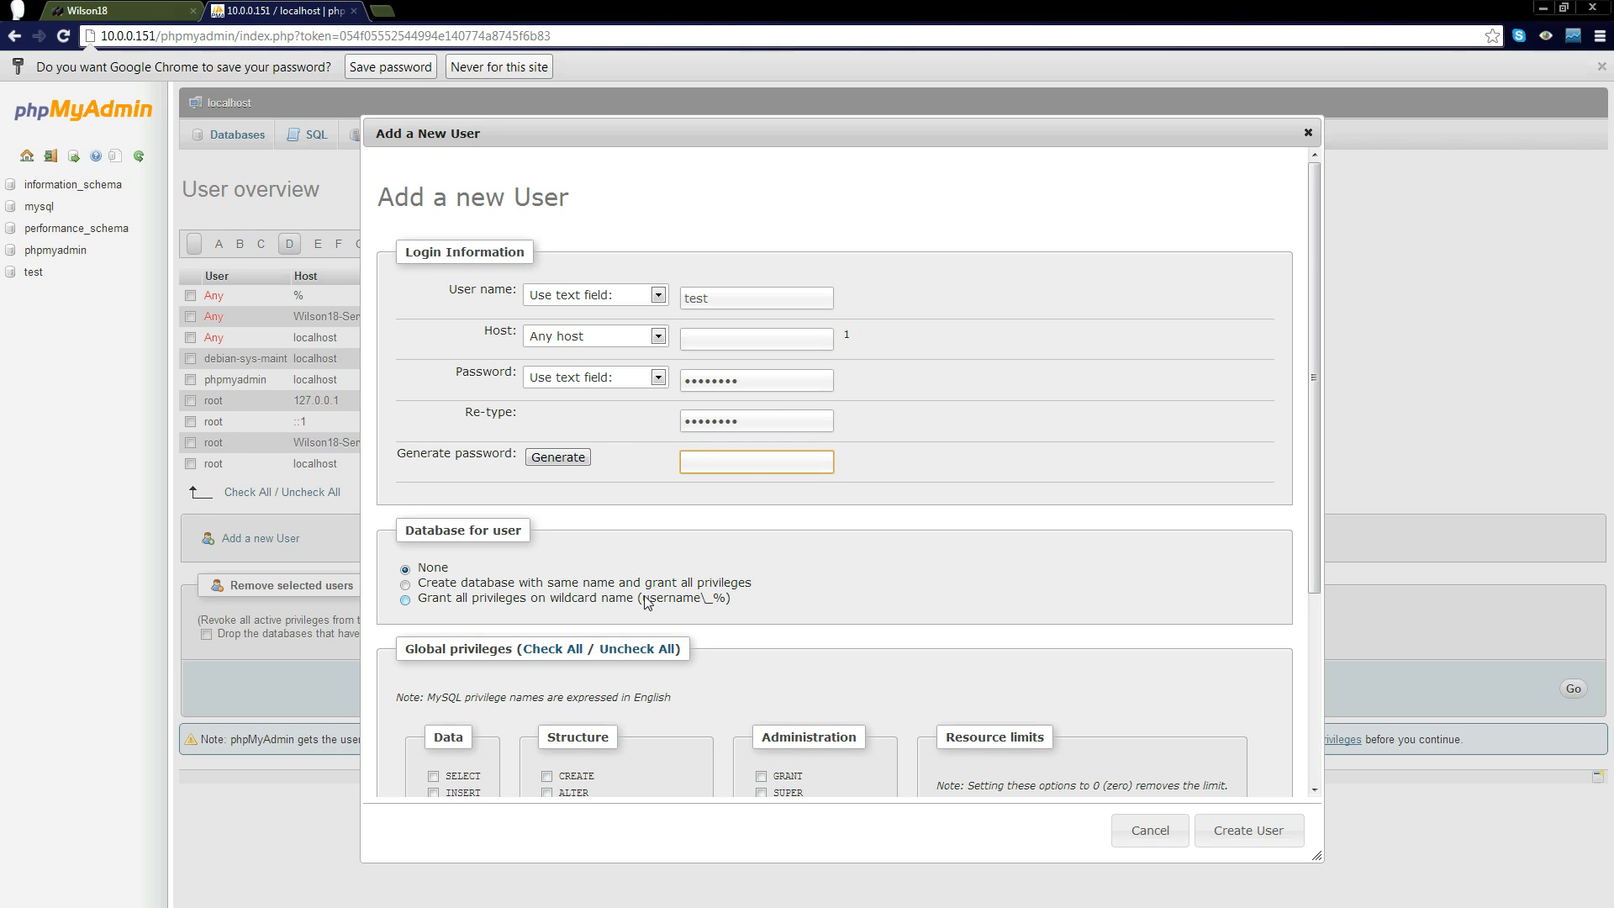
# Check all global privileges for user test allowed from any host.
pyautogui.scroll(-3)
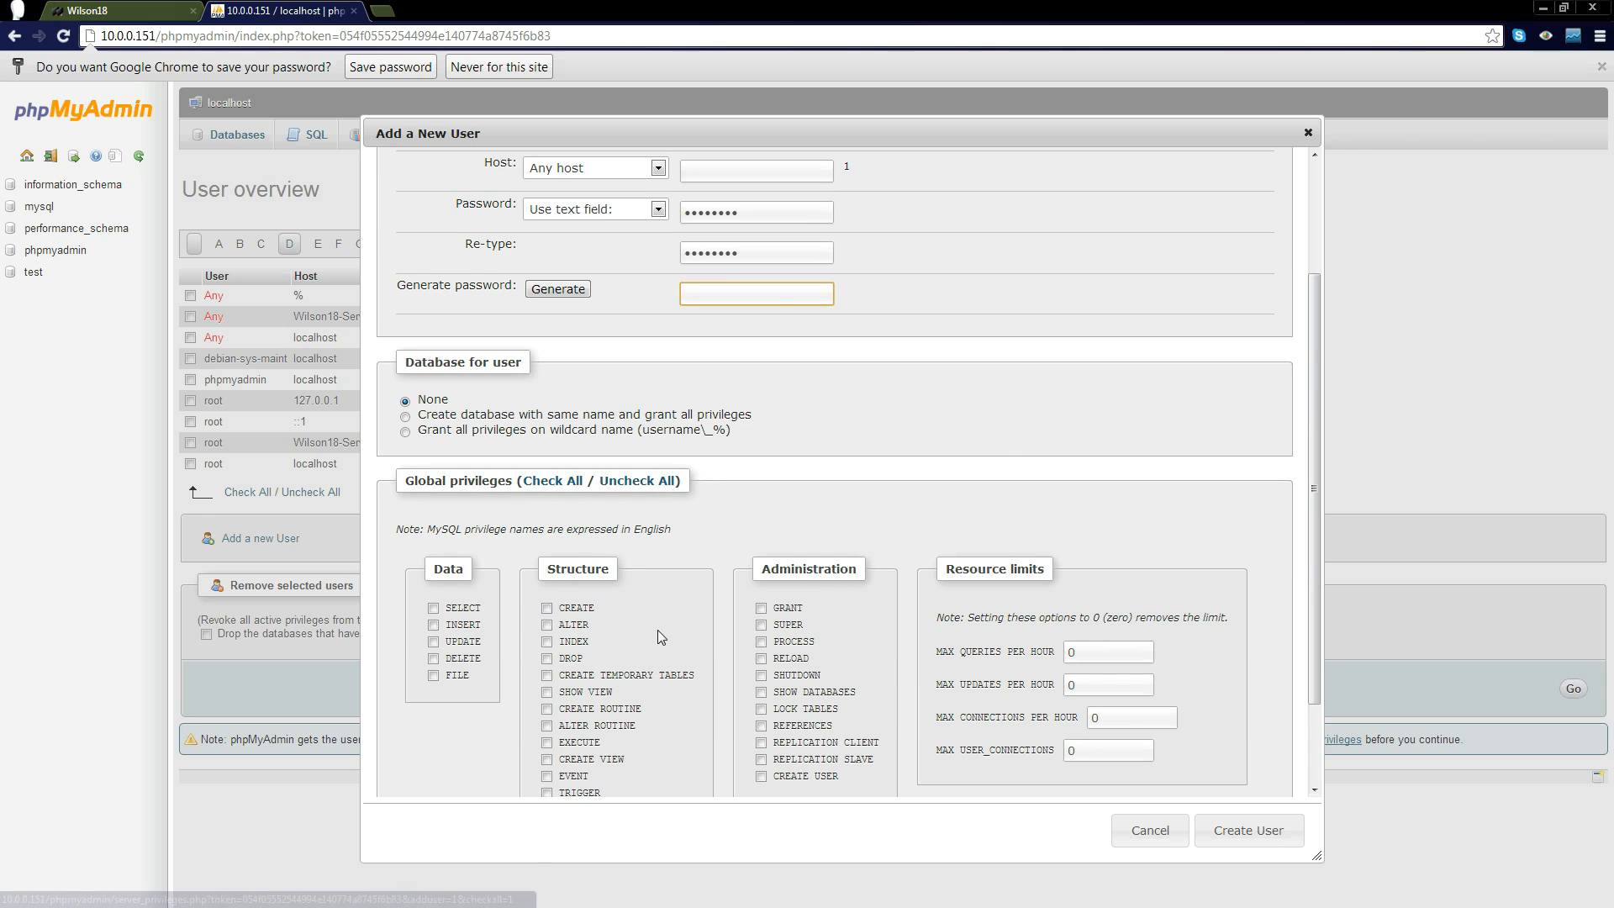
pyautogui.scroll(-3)
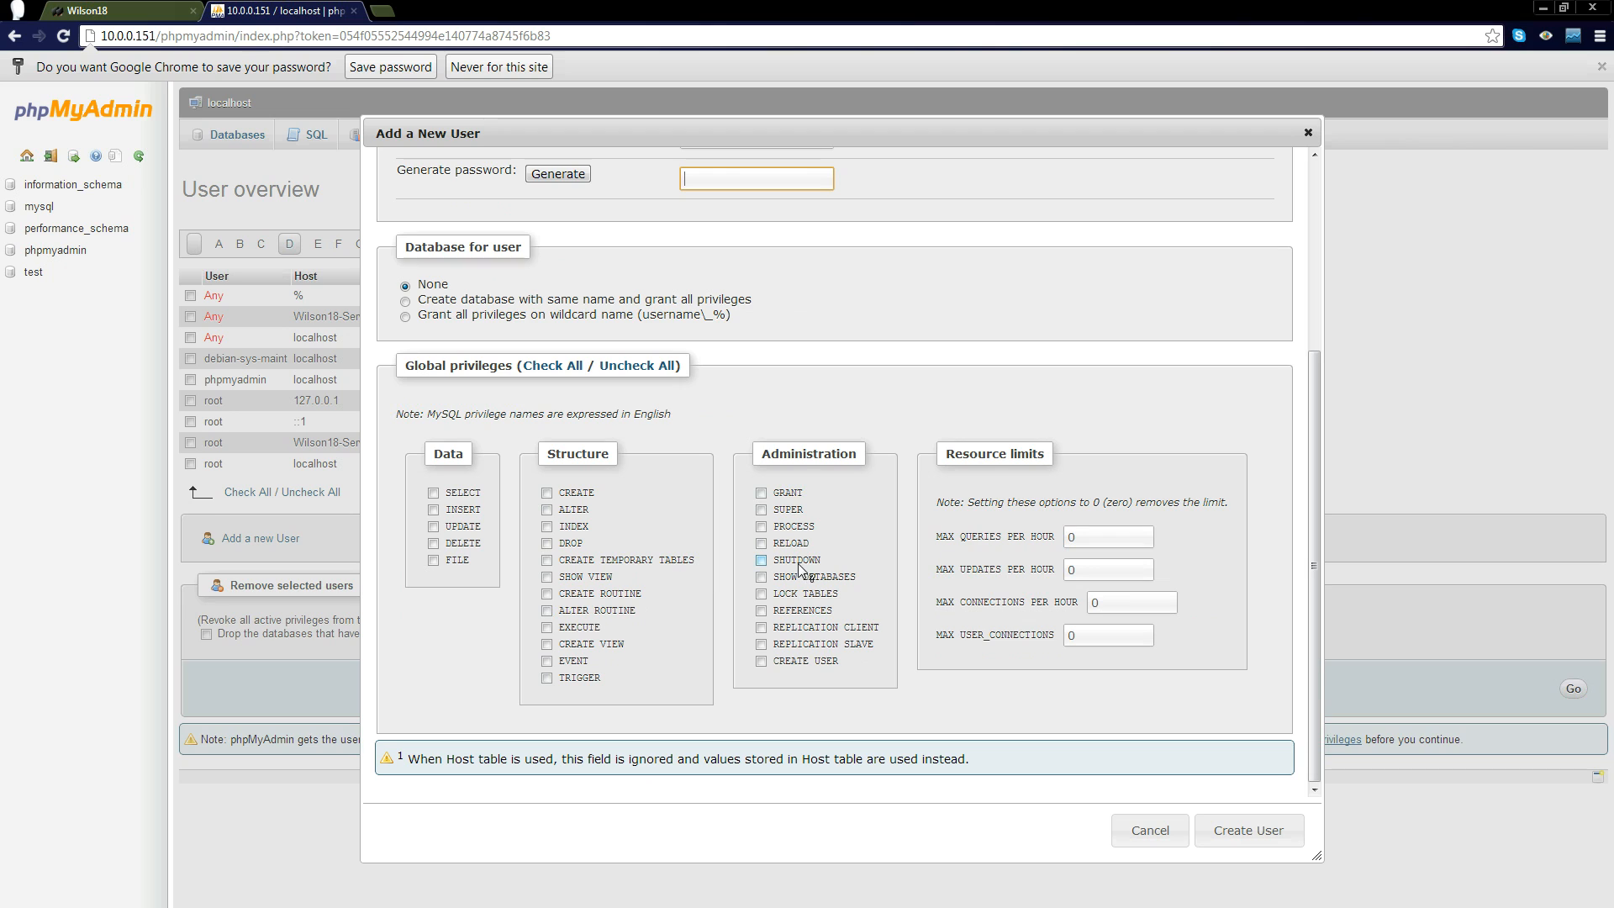
pyautogui.moveTo(584, 532)
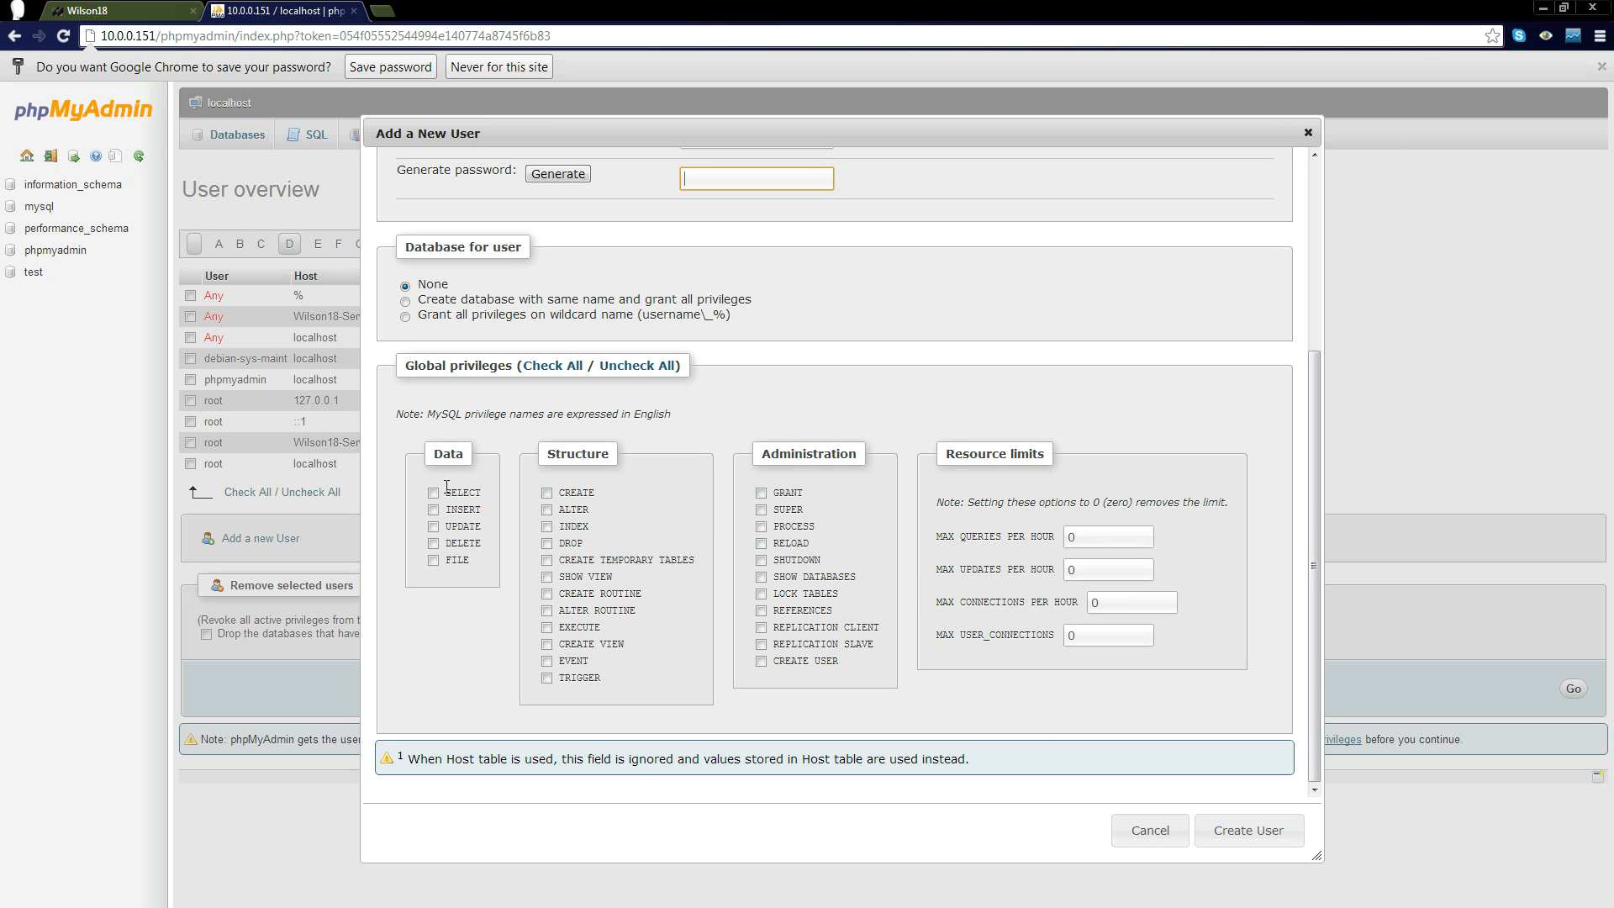
pyautogui.moveTo(434, 492)
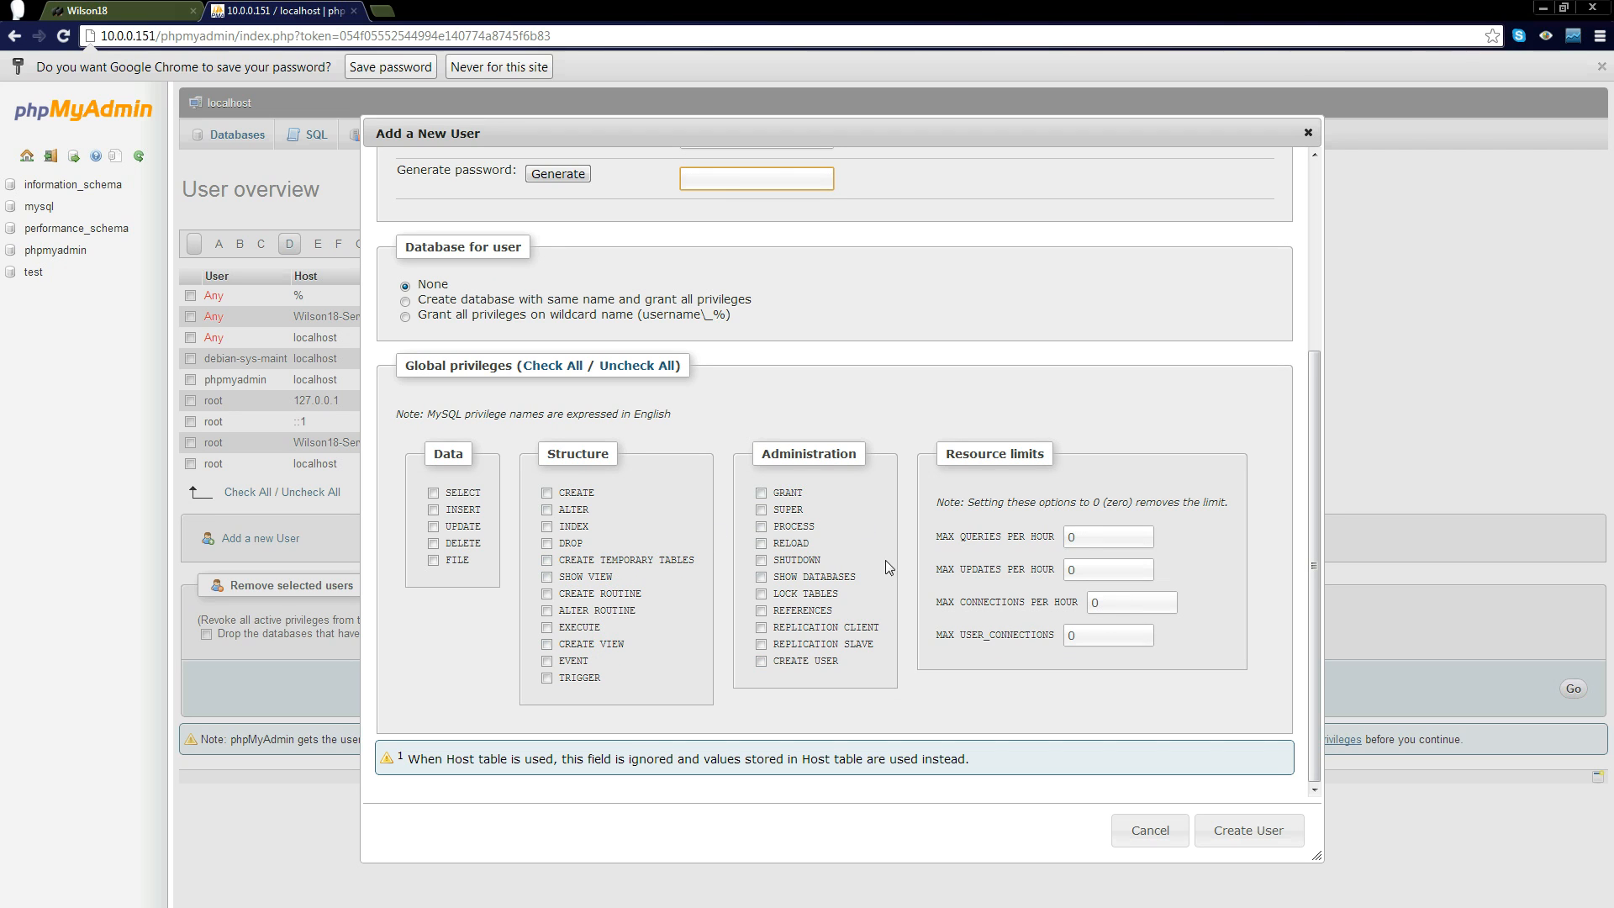
pyautogui.moveTo(872, 578)
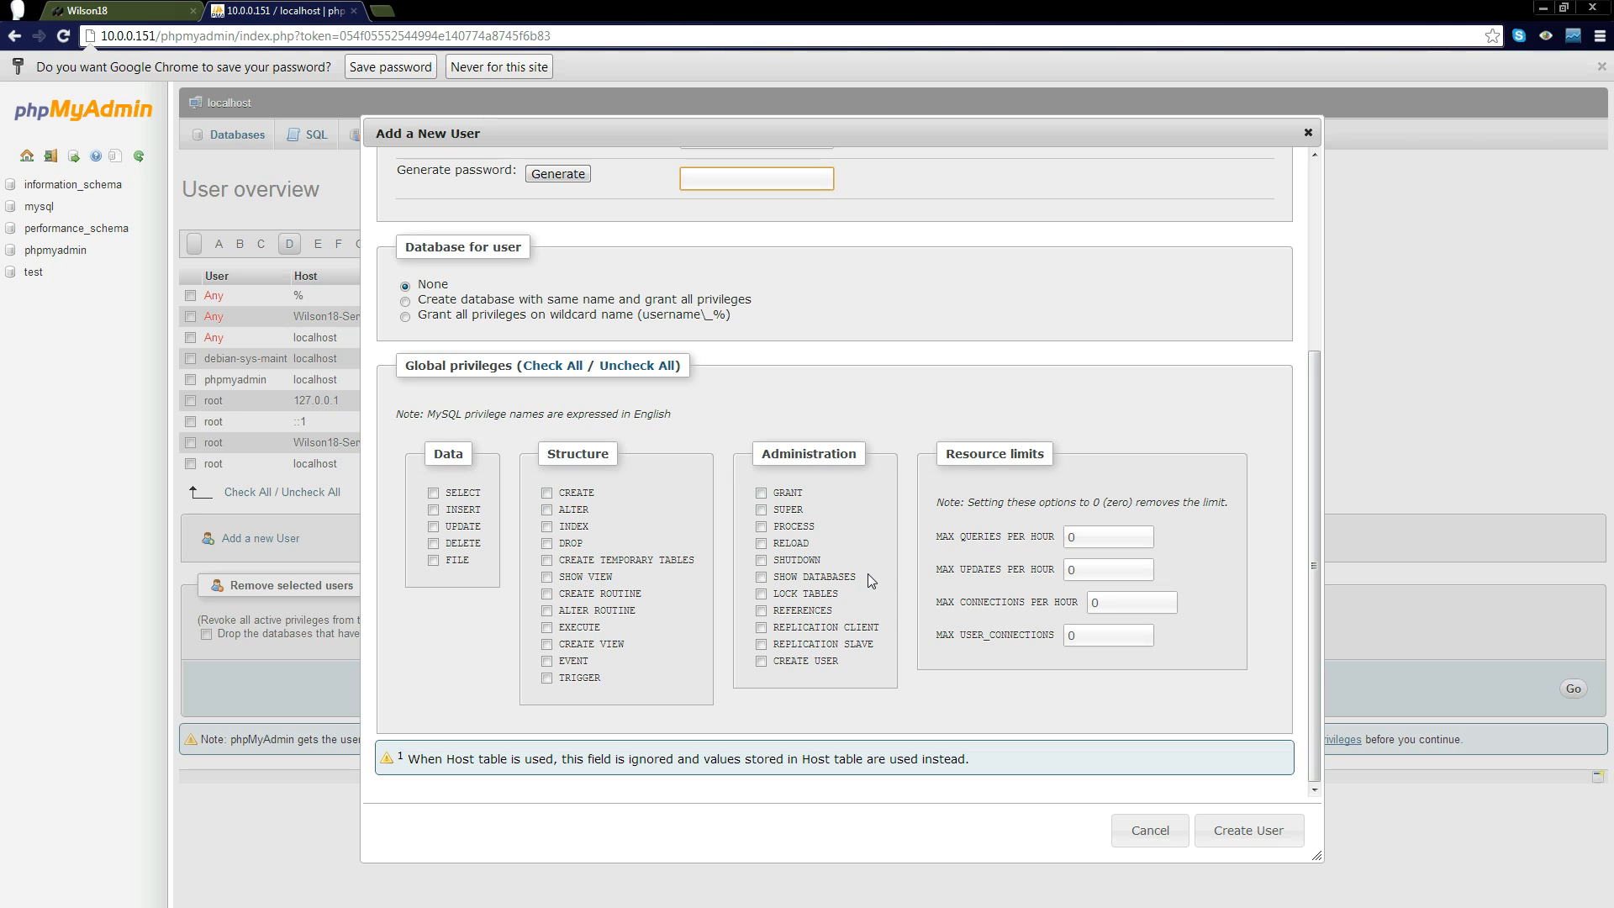
pyautogui.click(756, 178)
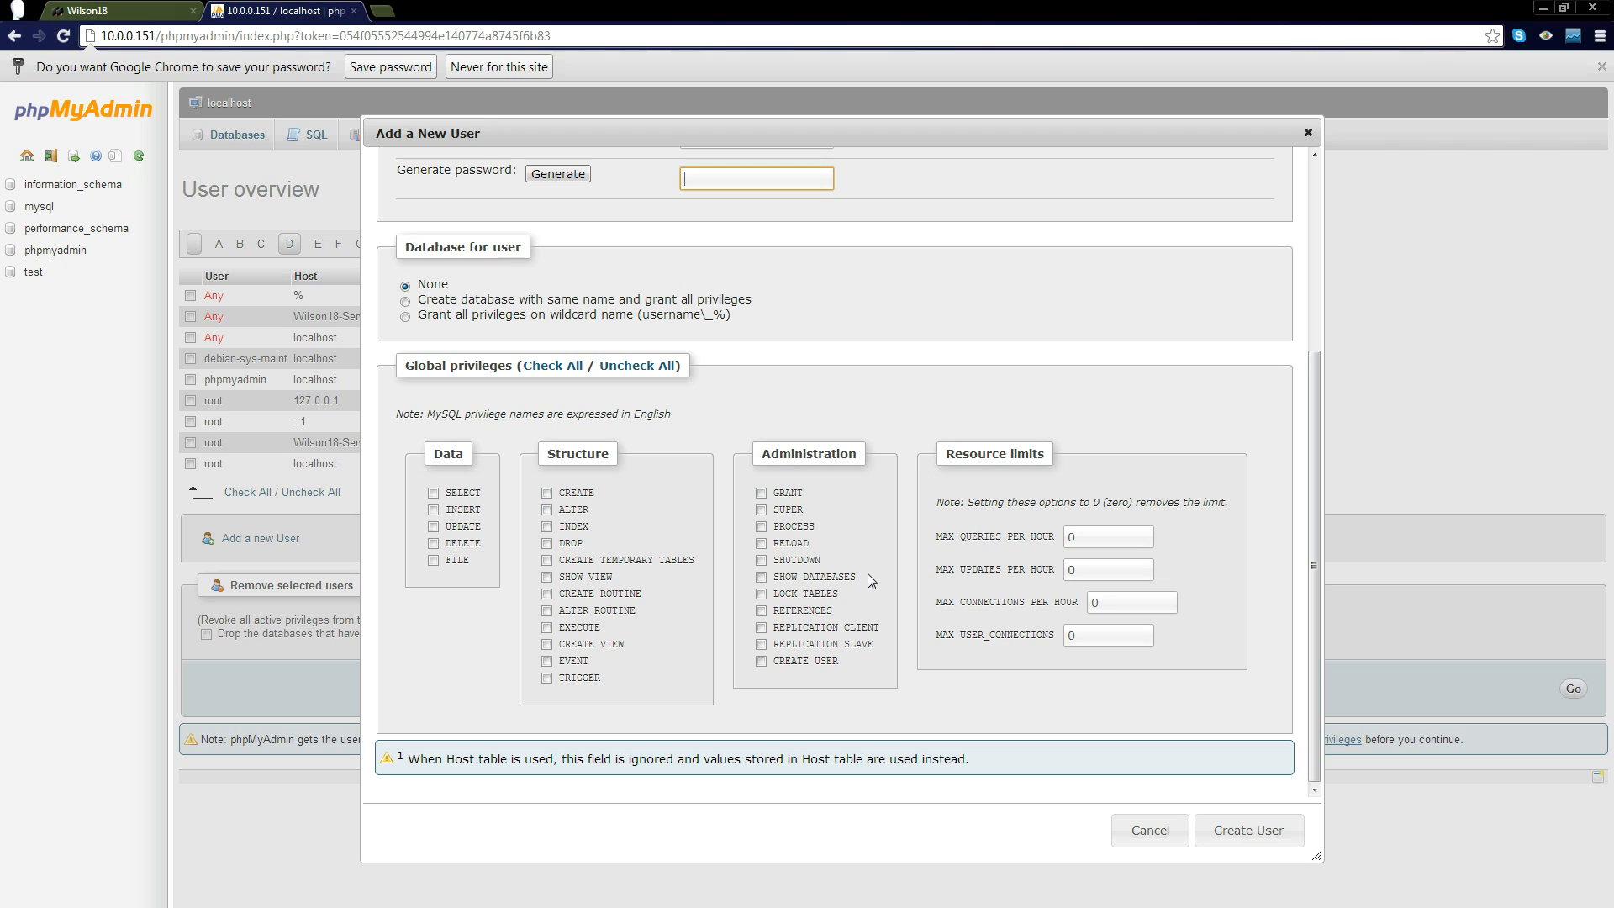
pyautogui.moveTo(697, 458)
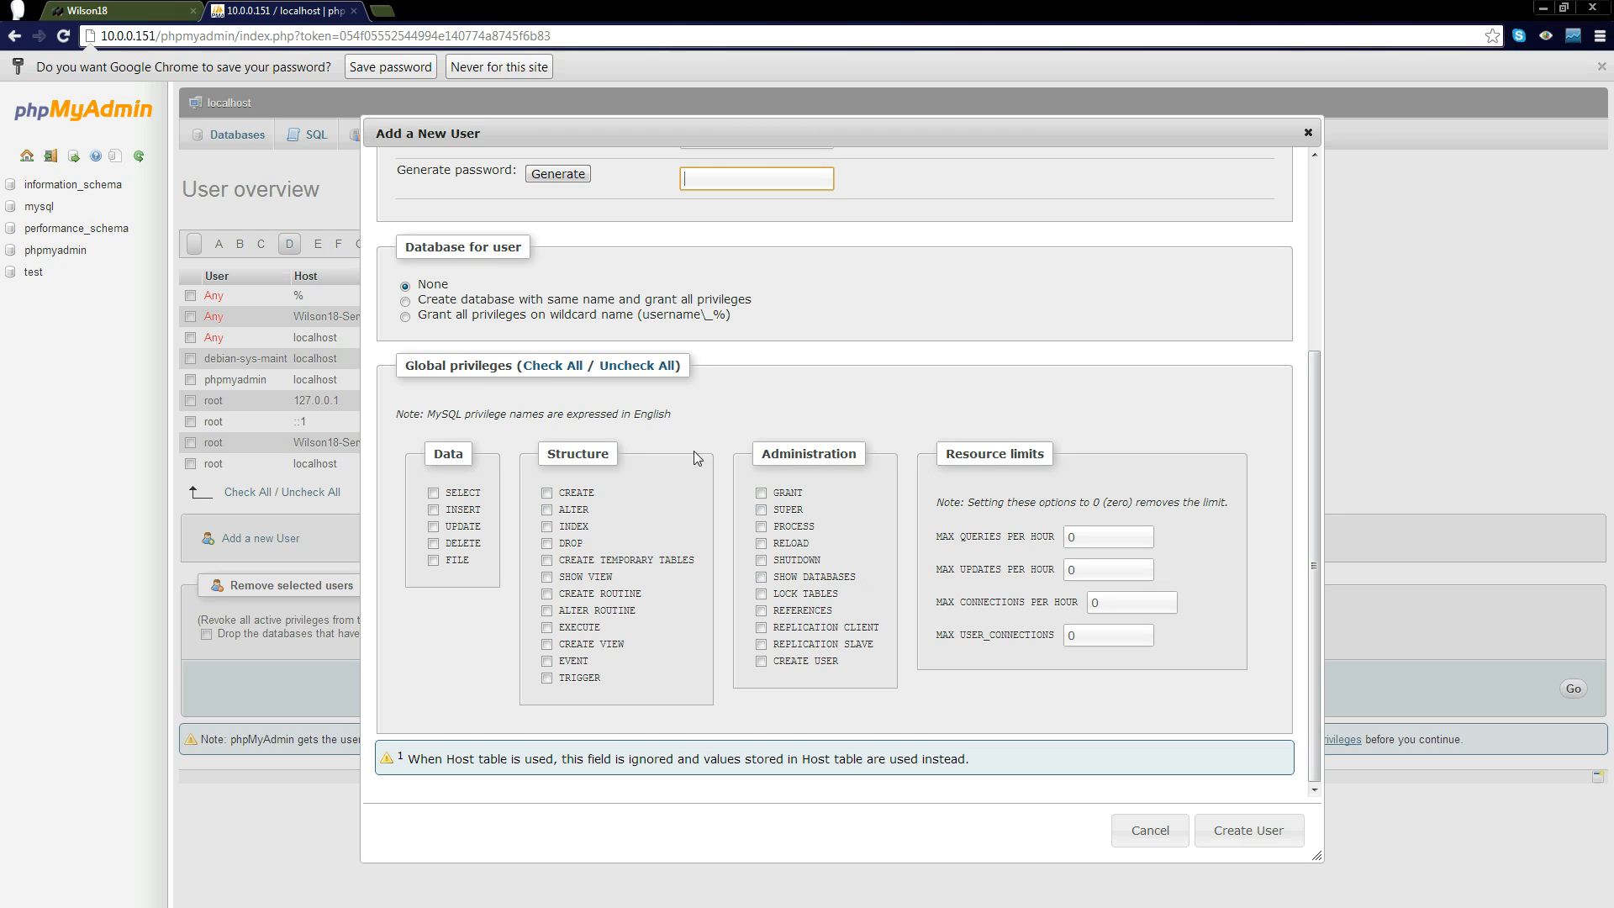
pyautogui.click(552, 366)
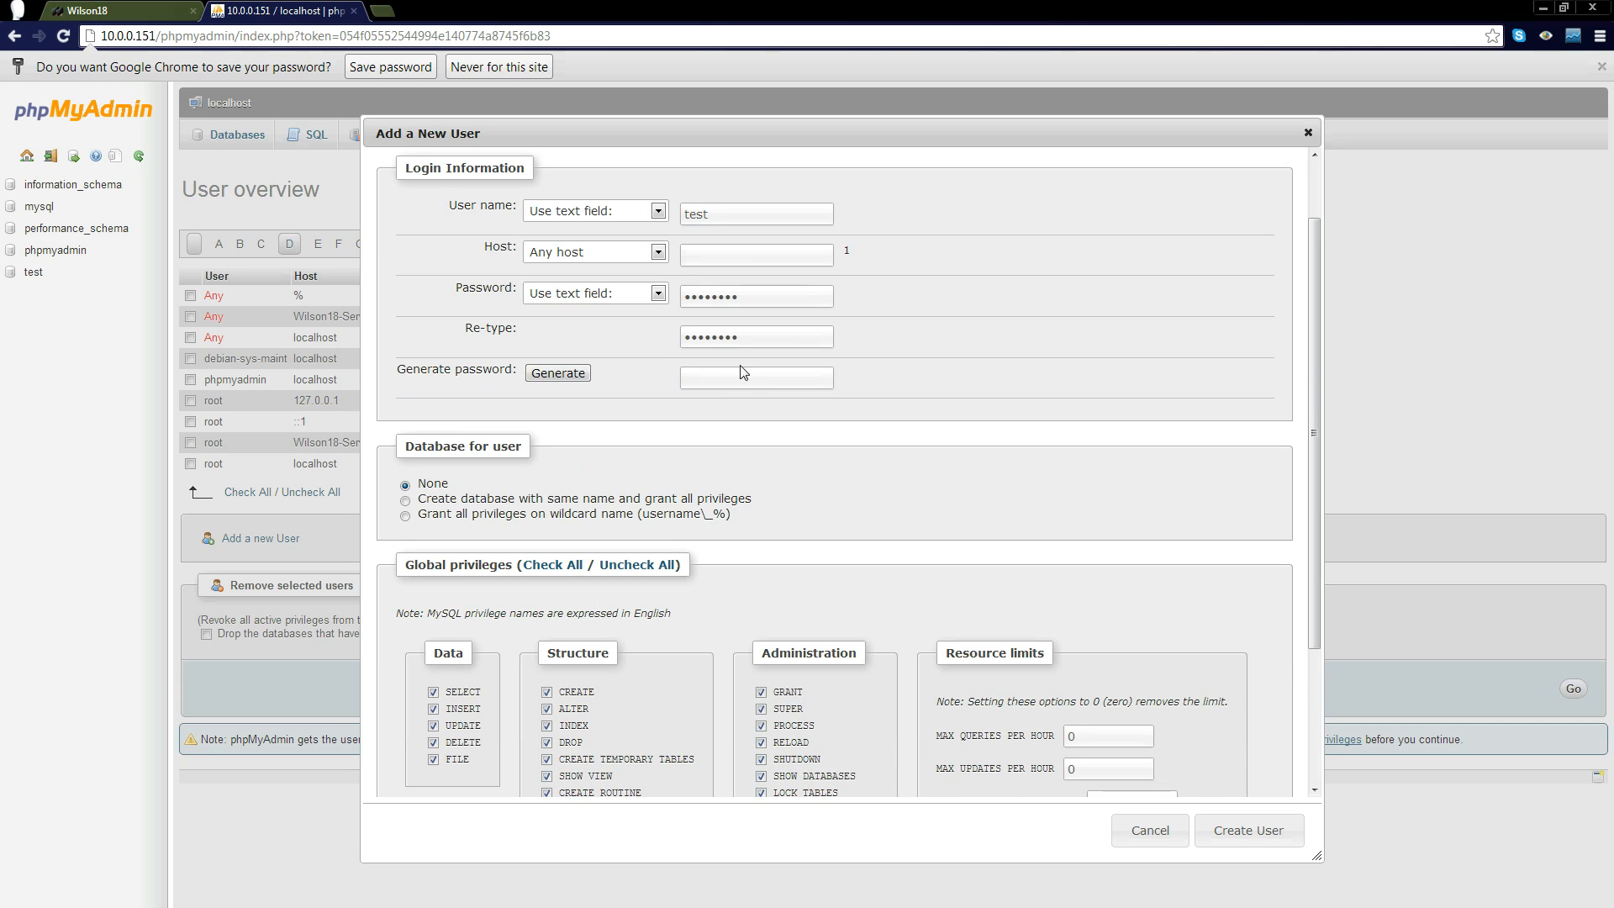
pyautogui.scroll(-3)
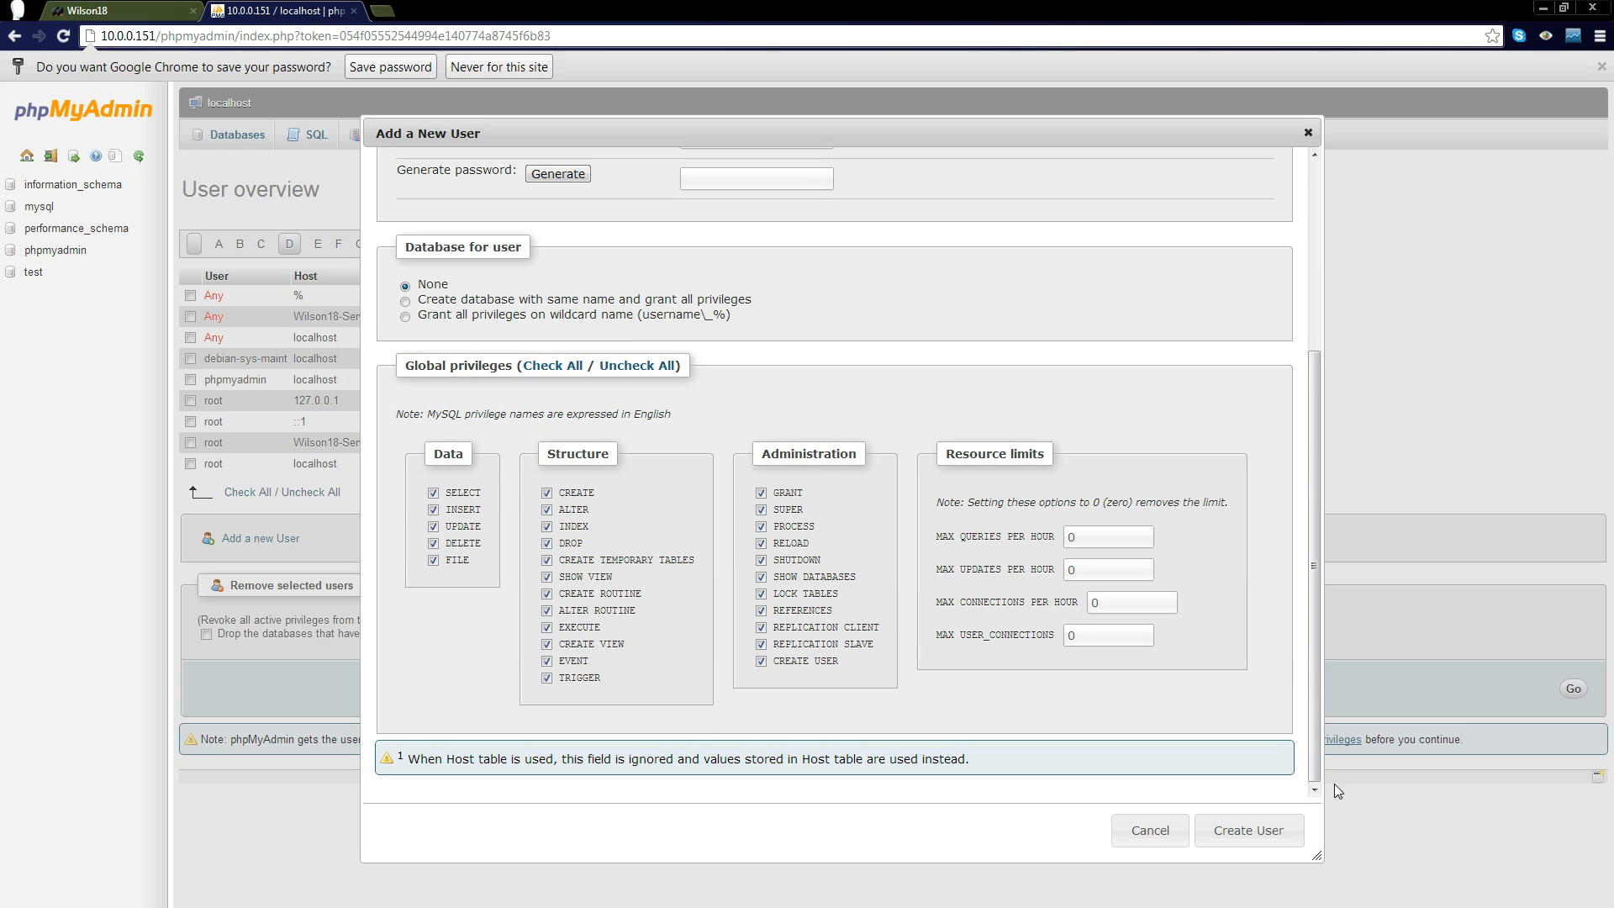
# Create the user test@% with all privileges granted.
pyautogui.click(1250, 831)
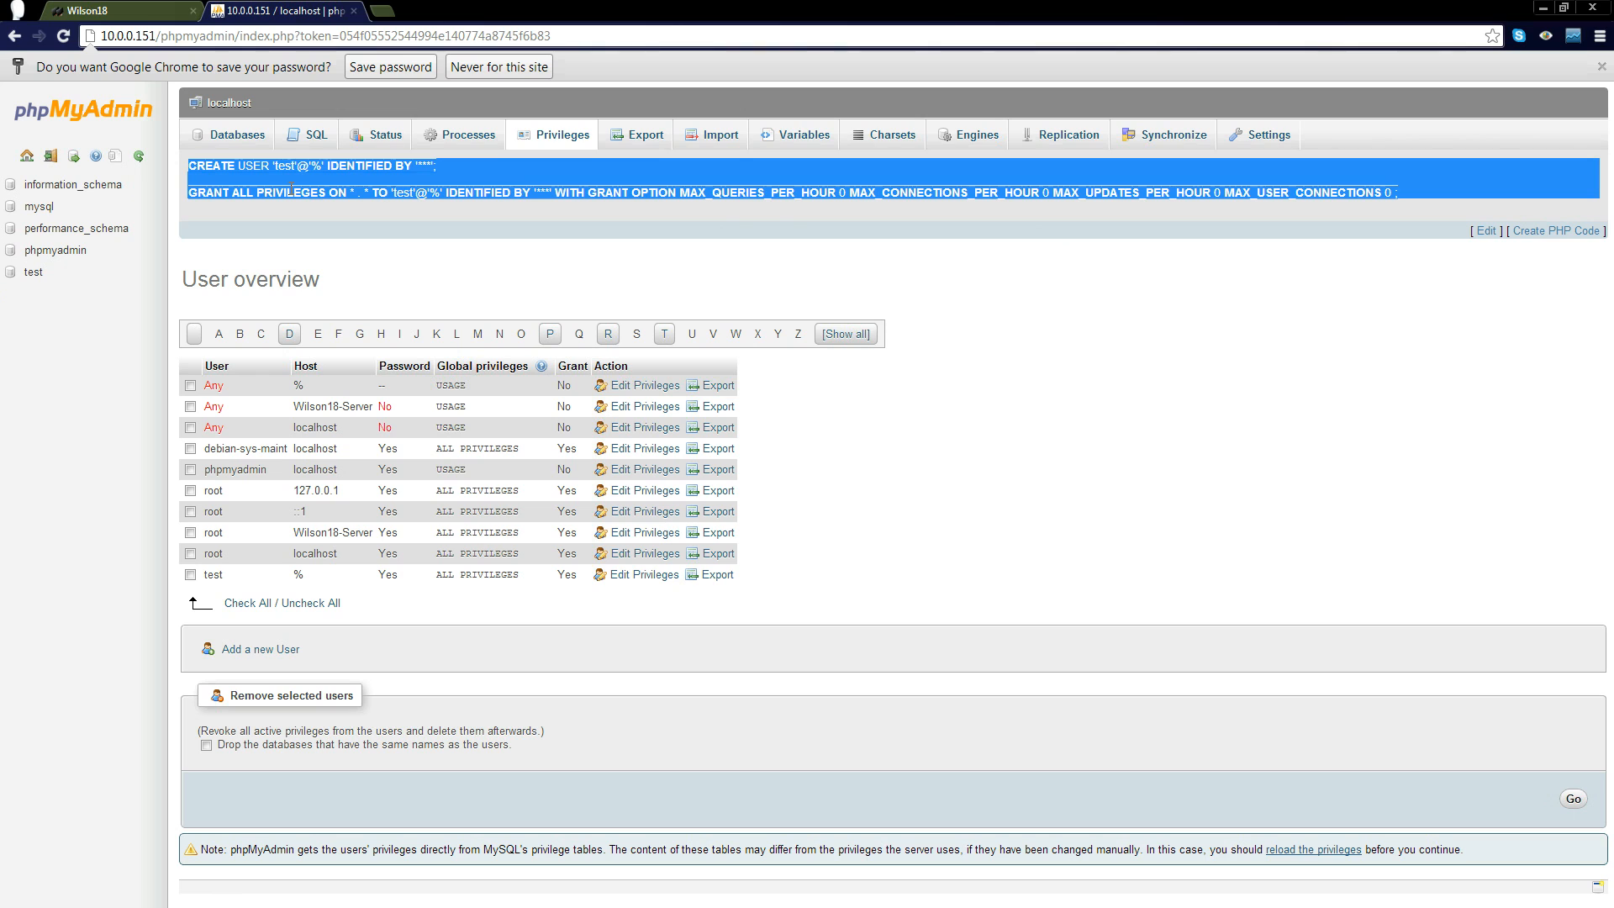
pyautogui.moveTo(47, 295)
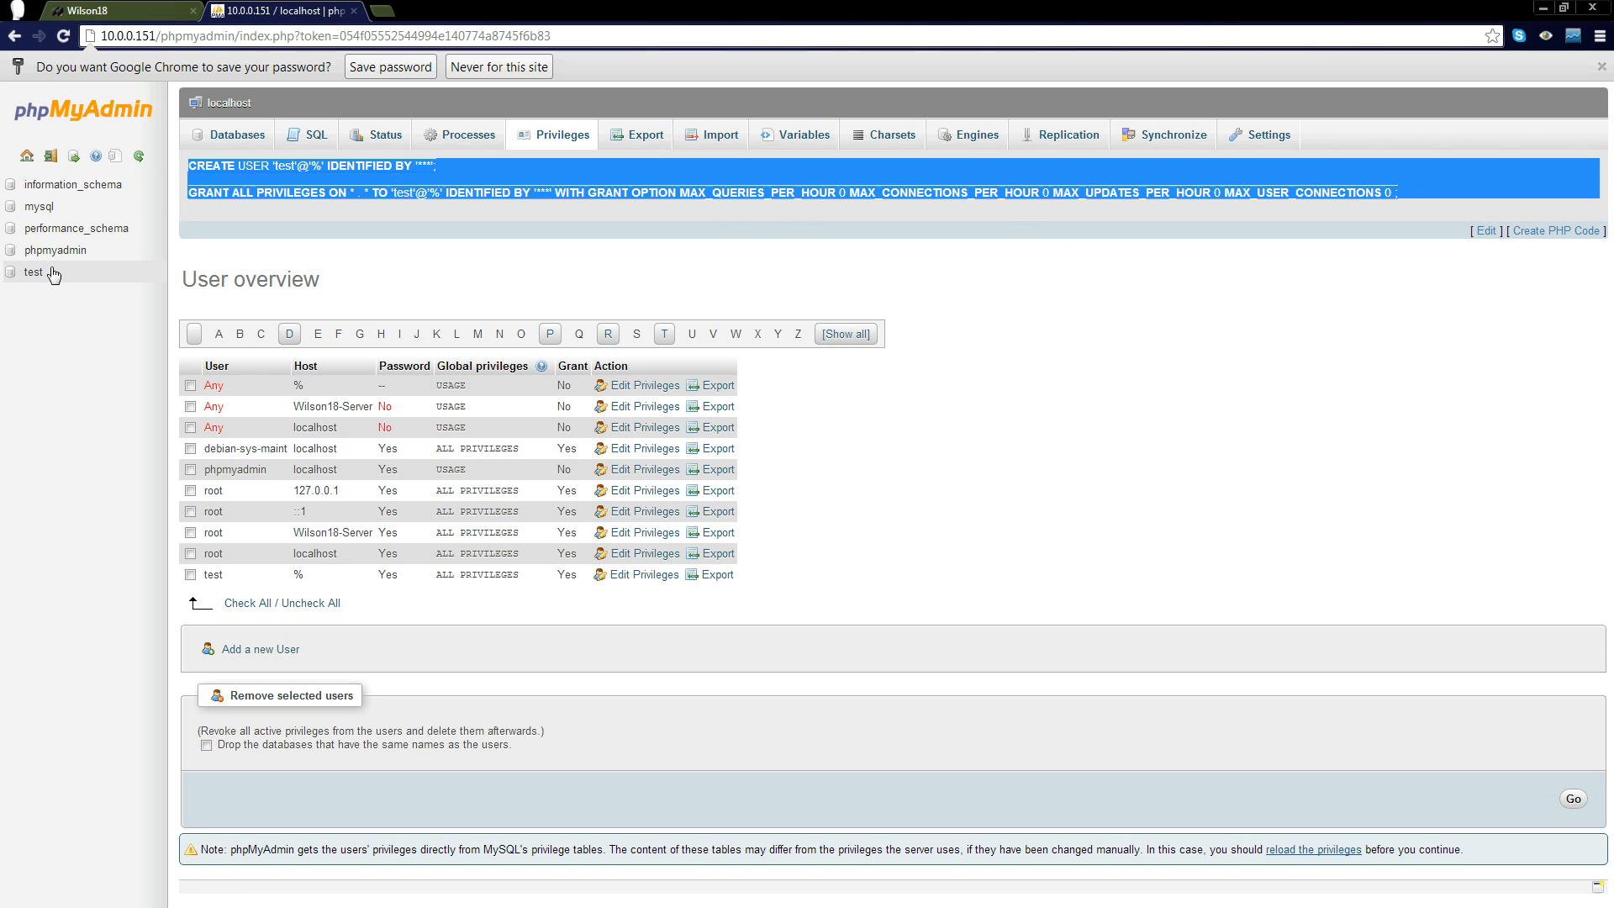
# From the test database's Privileges tab, start adding a new user.
pyautogui.click(27, 272)
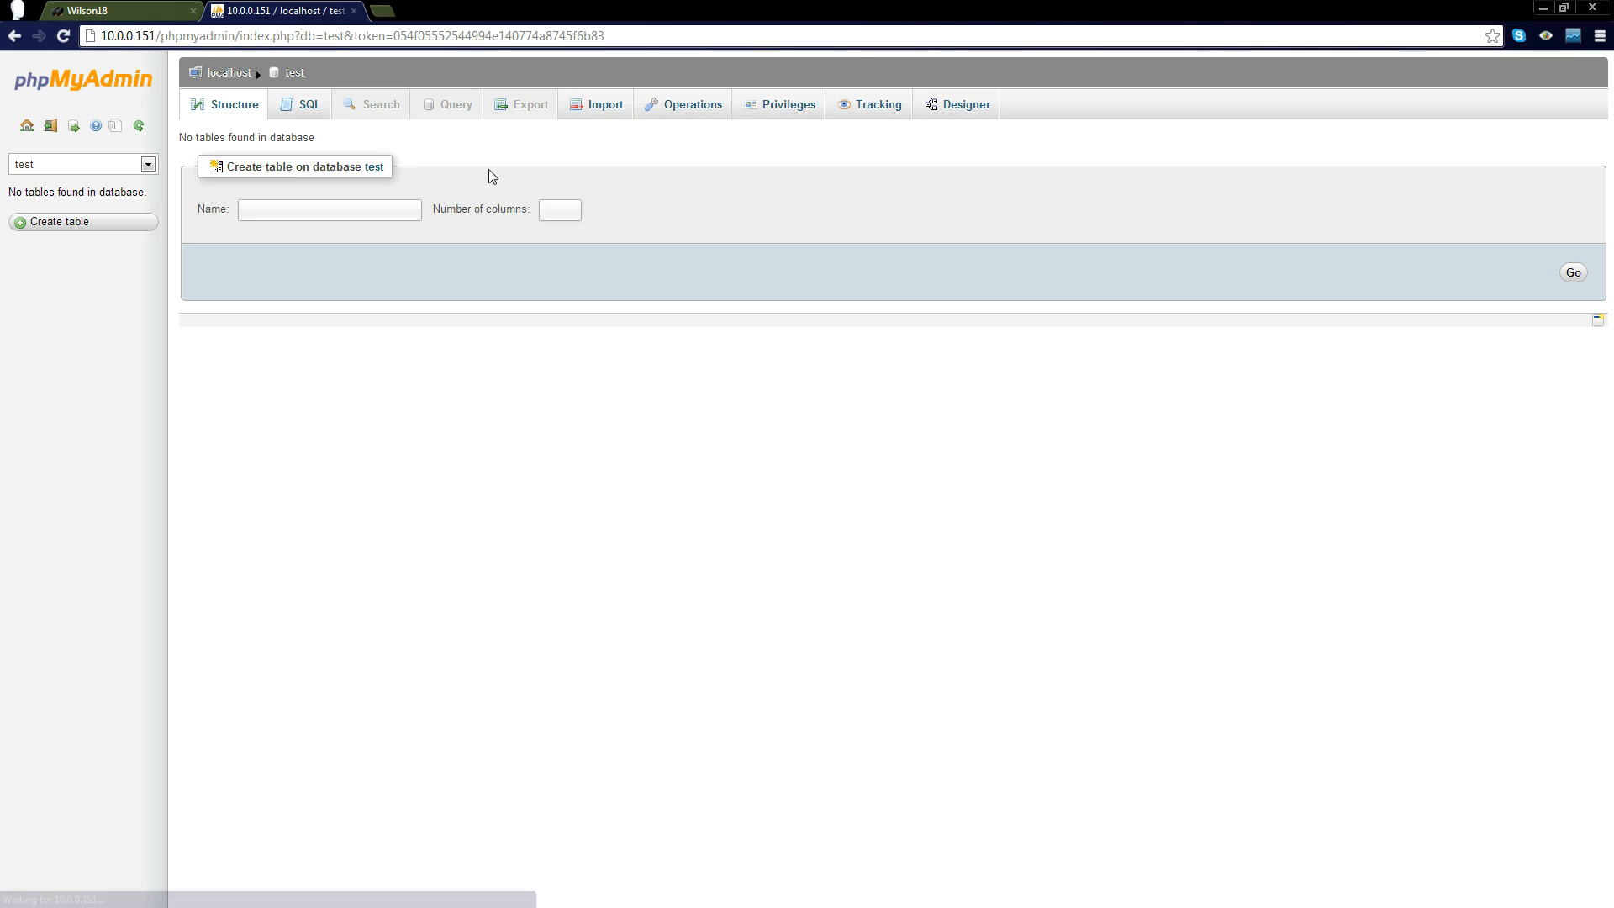
pyautogui.click(786, 104)
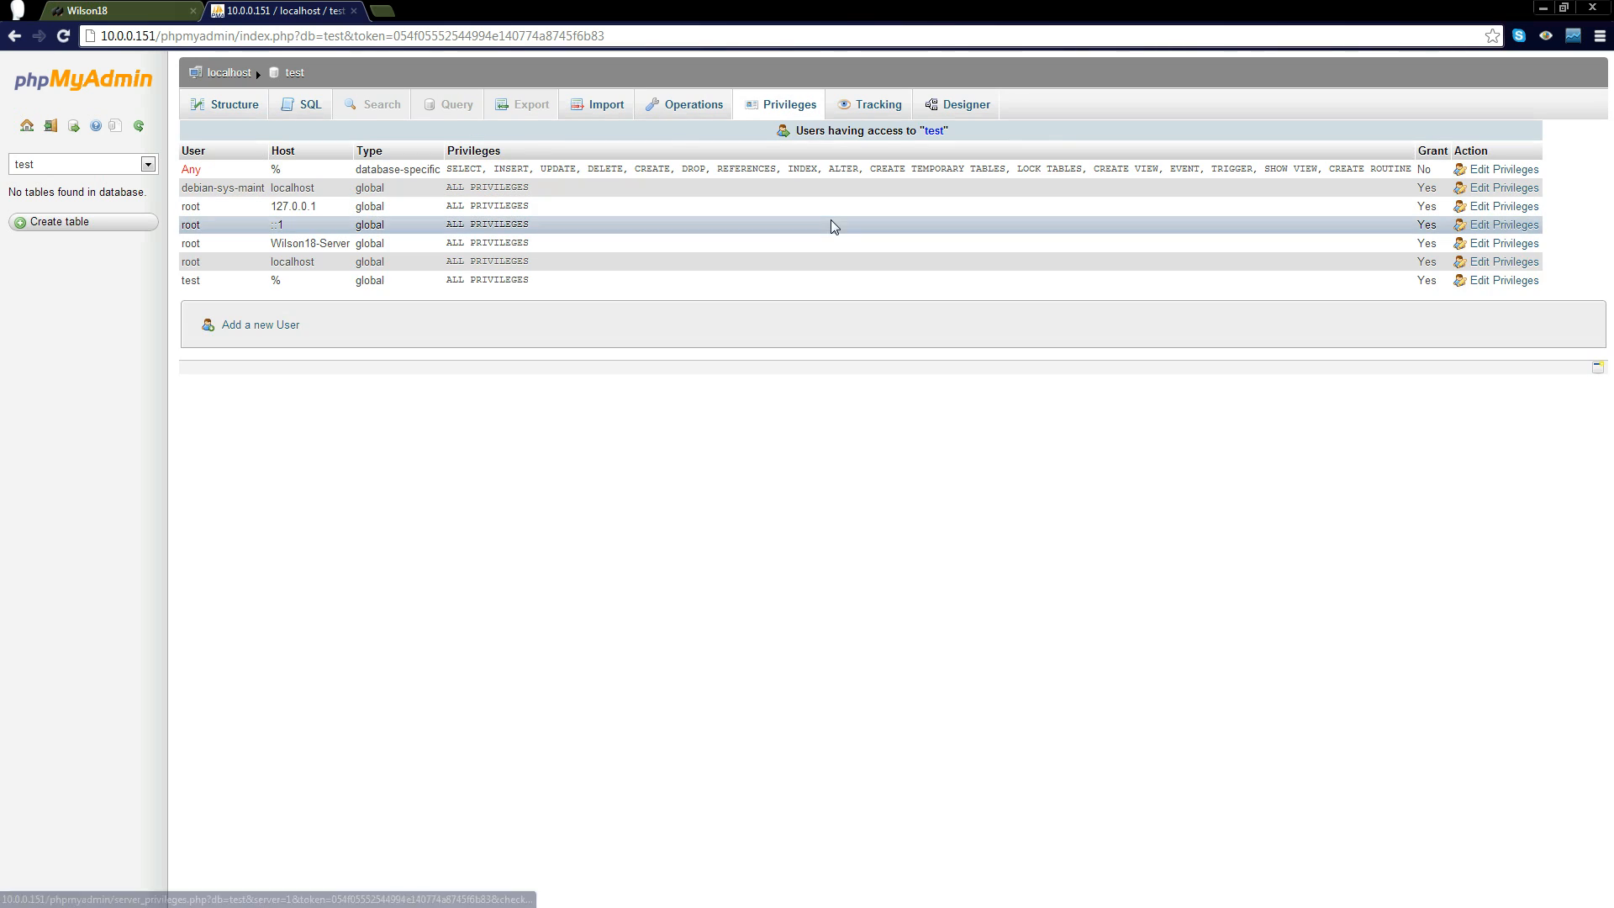
pyautogui.click(259, 324)
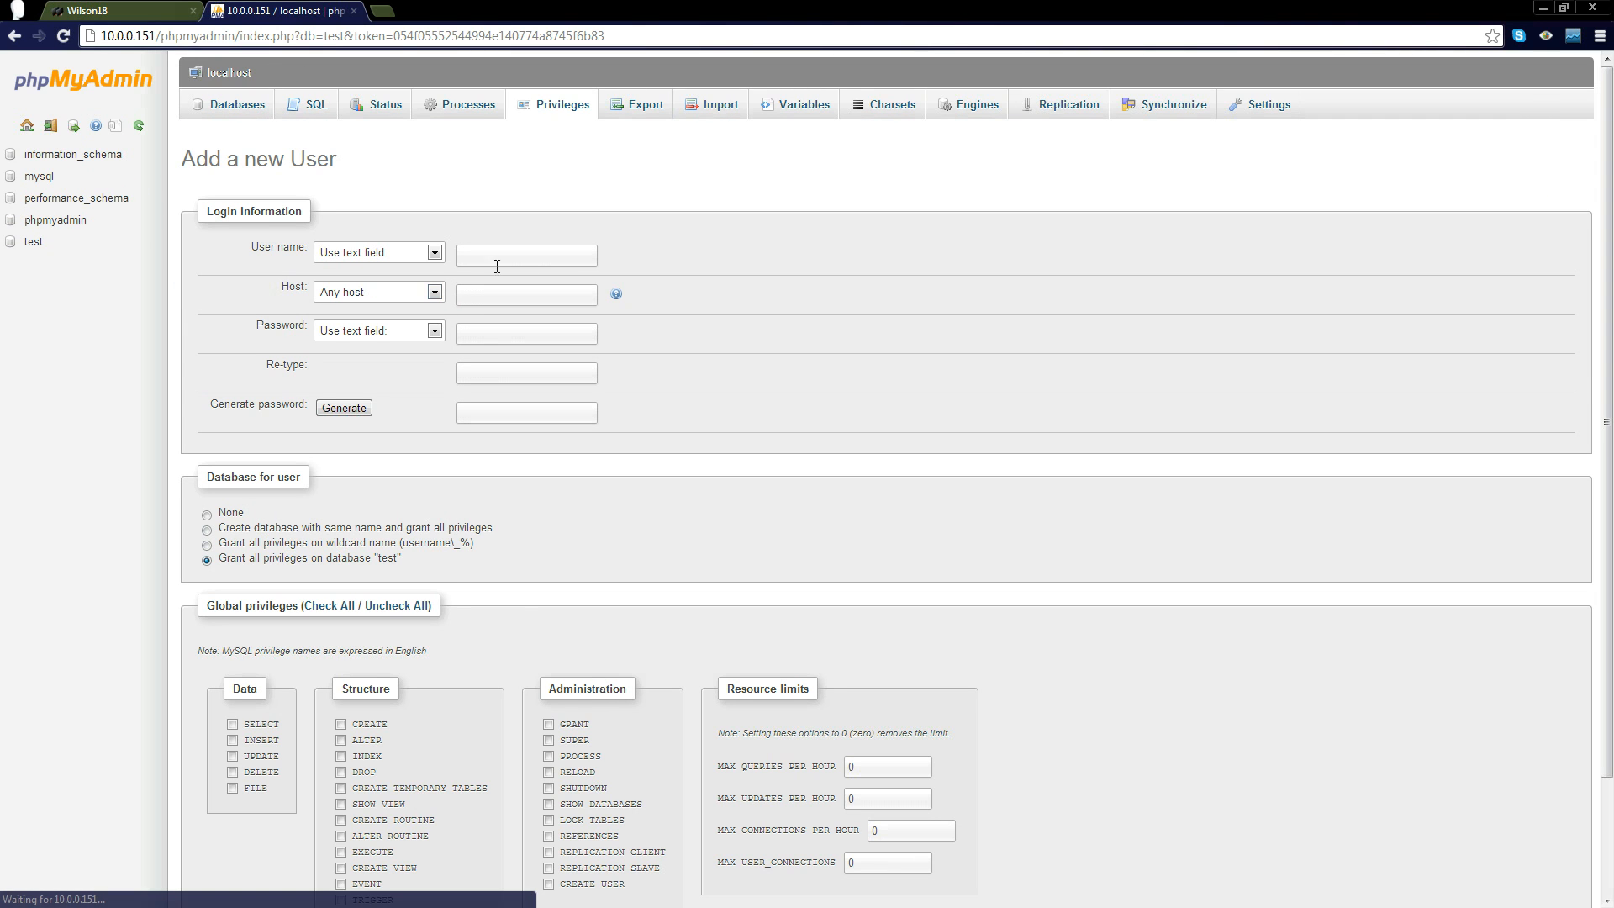
pyautogui.scroll(-3)
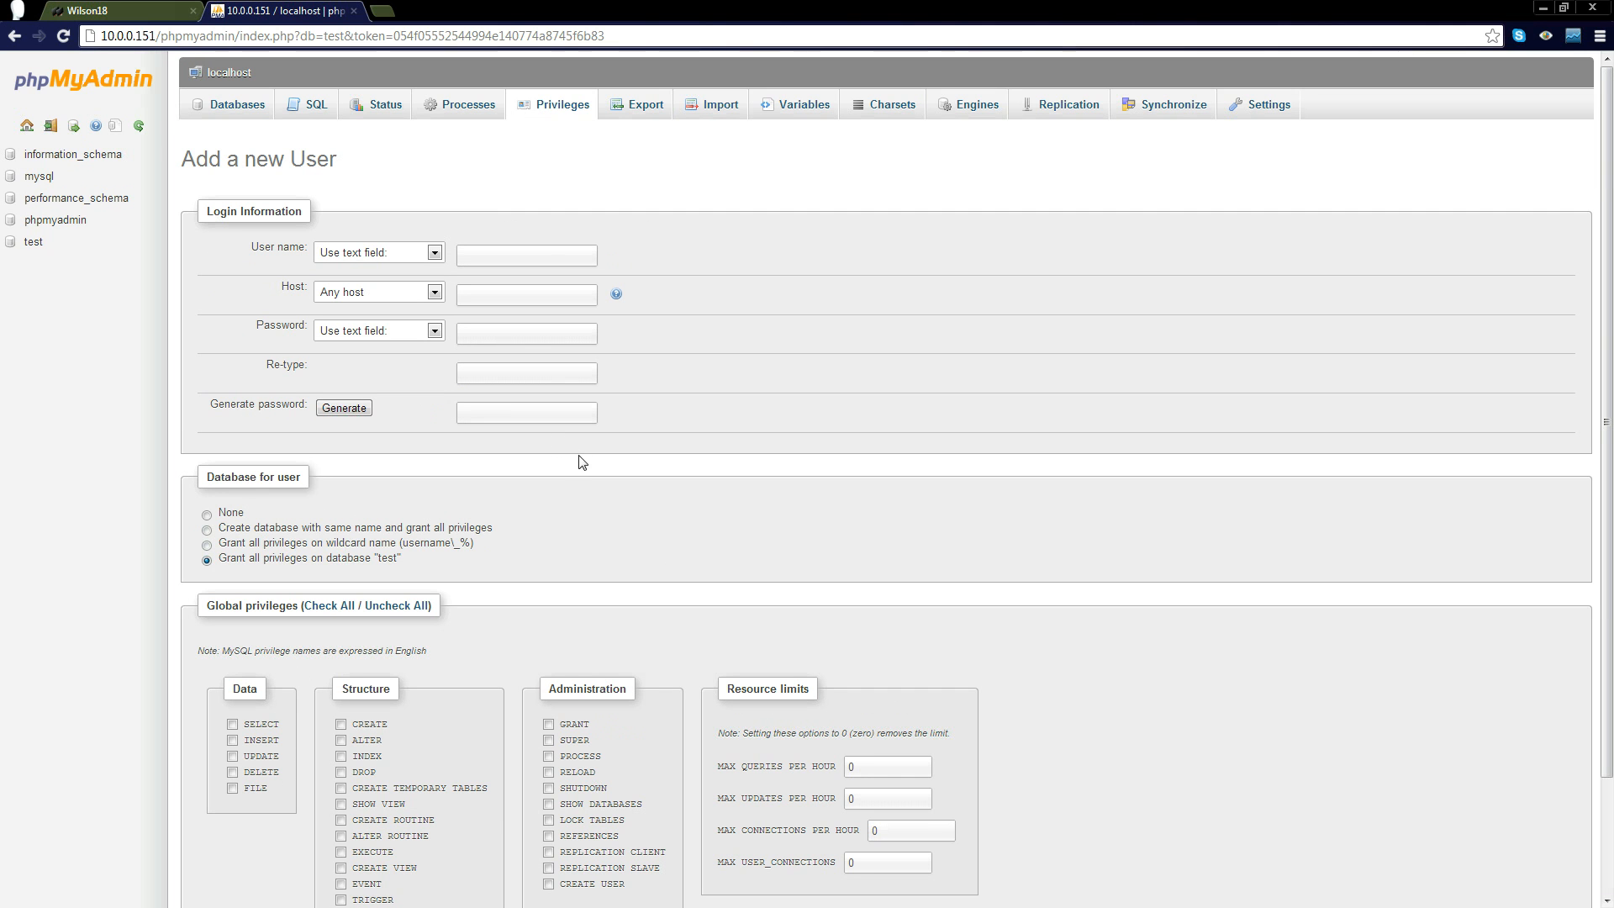
pyautogui.moveTo(574, 456)
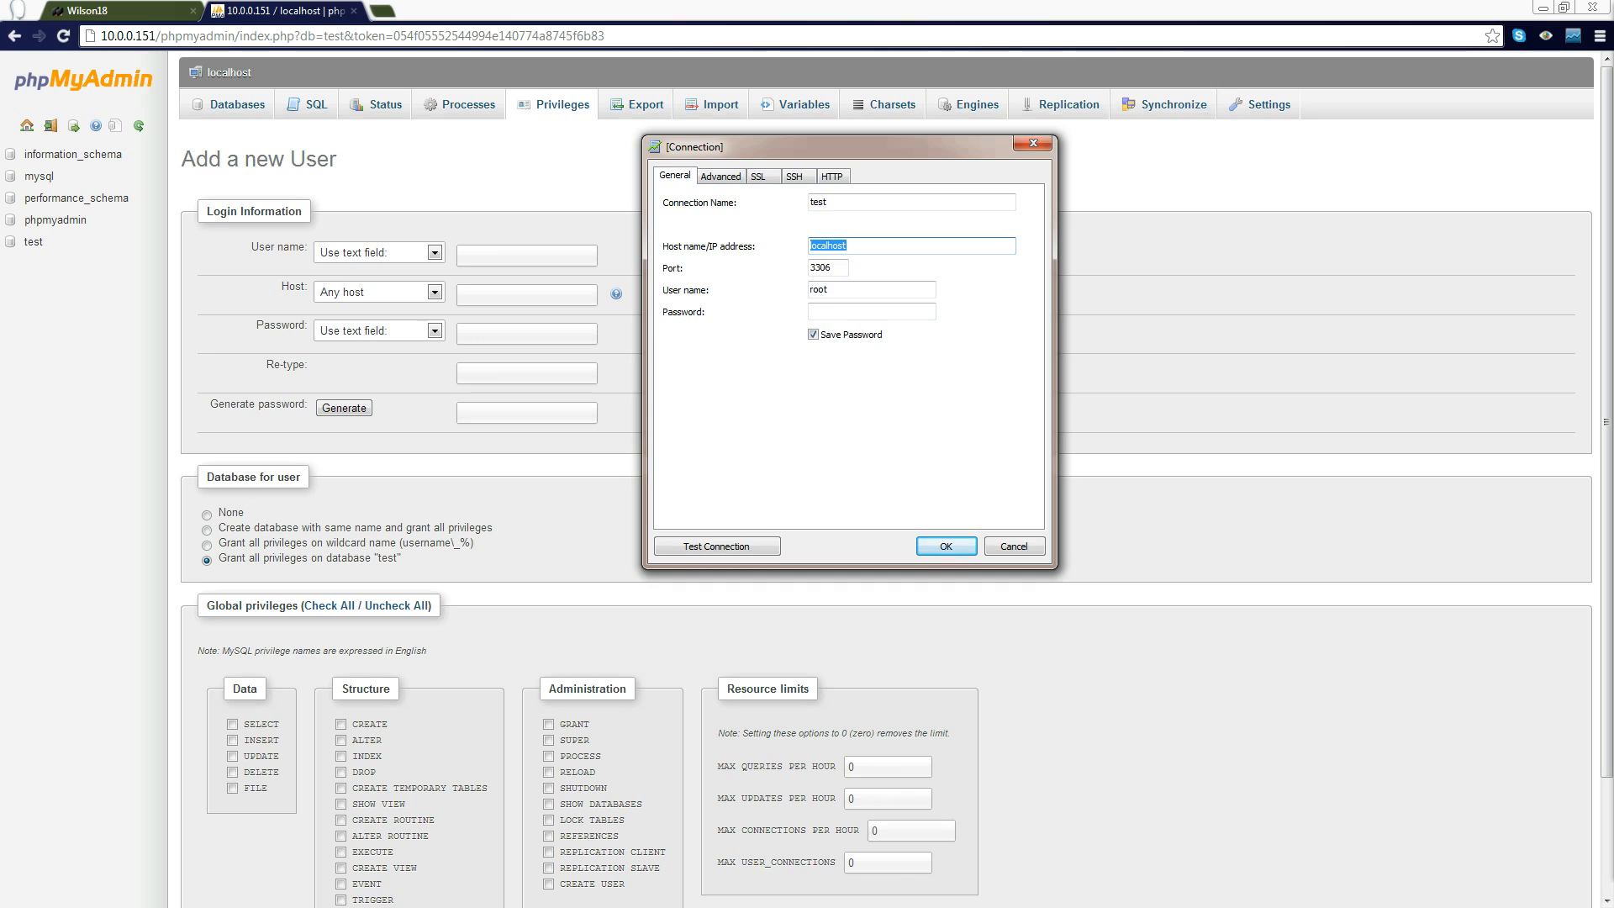
# Set Navicat host 10.0.0.151, user test and password, and test connection successfully.
pyautogui.write('10.0.0.151')
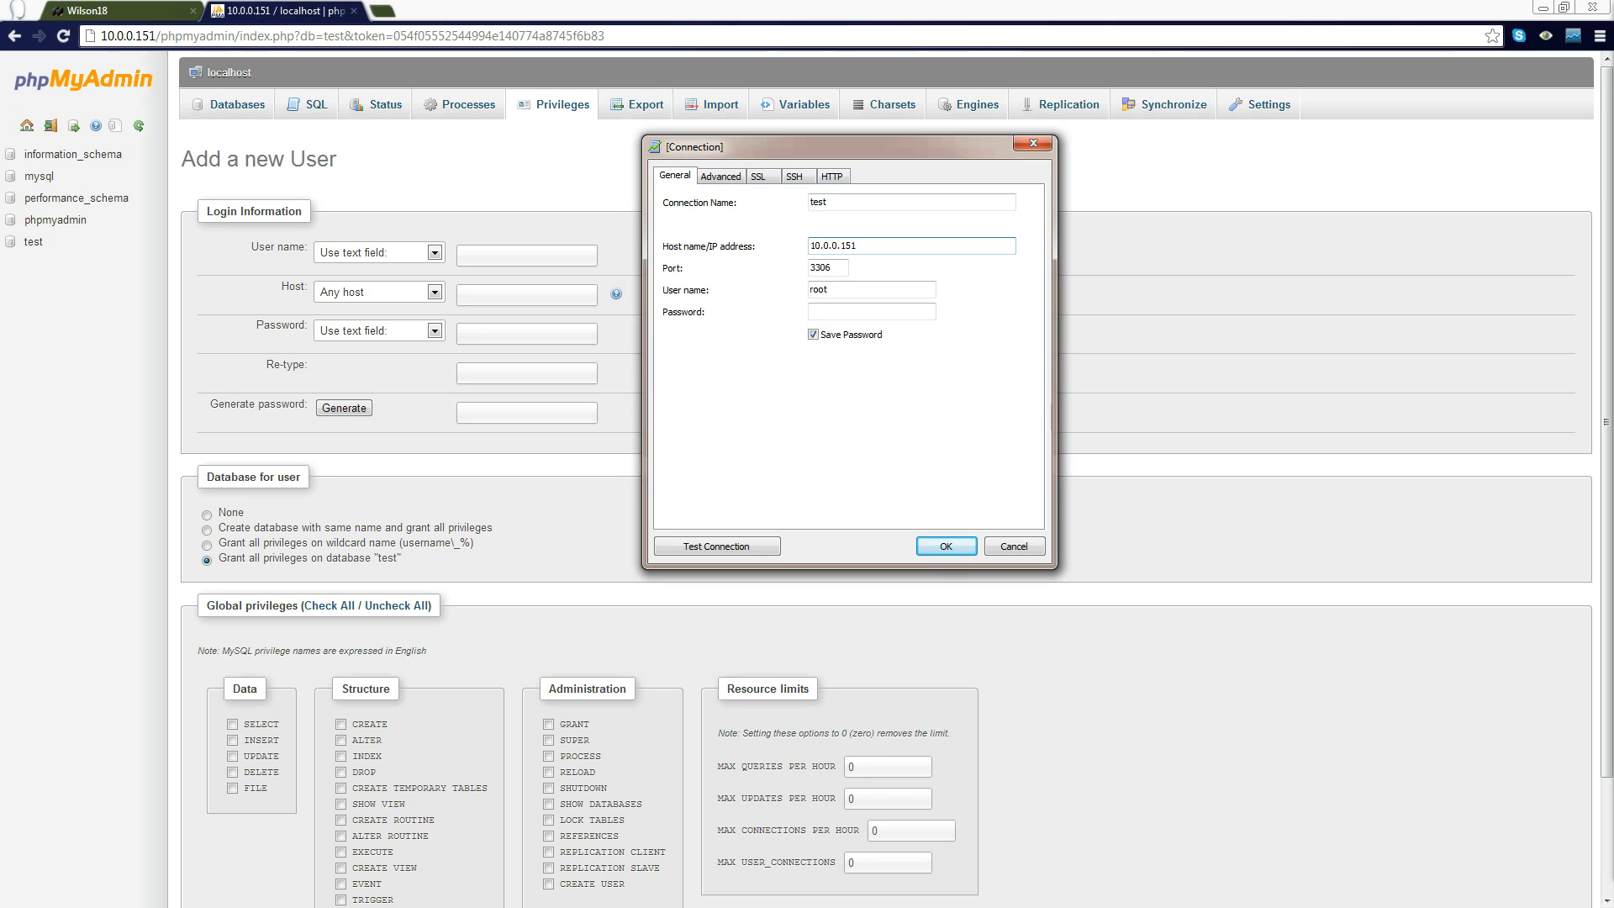
pyautogui.tripleClick(827, 267)
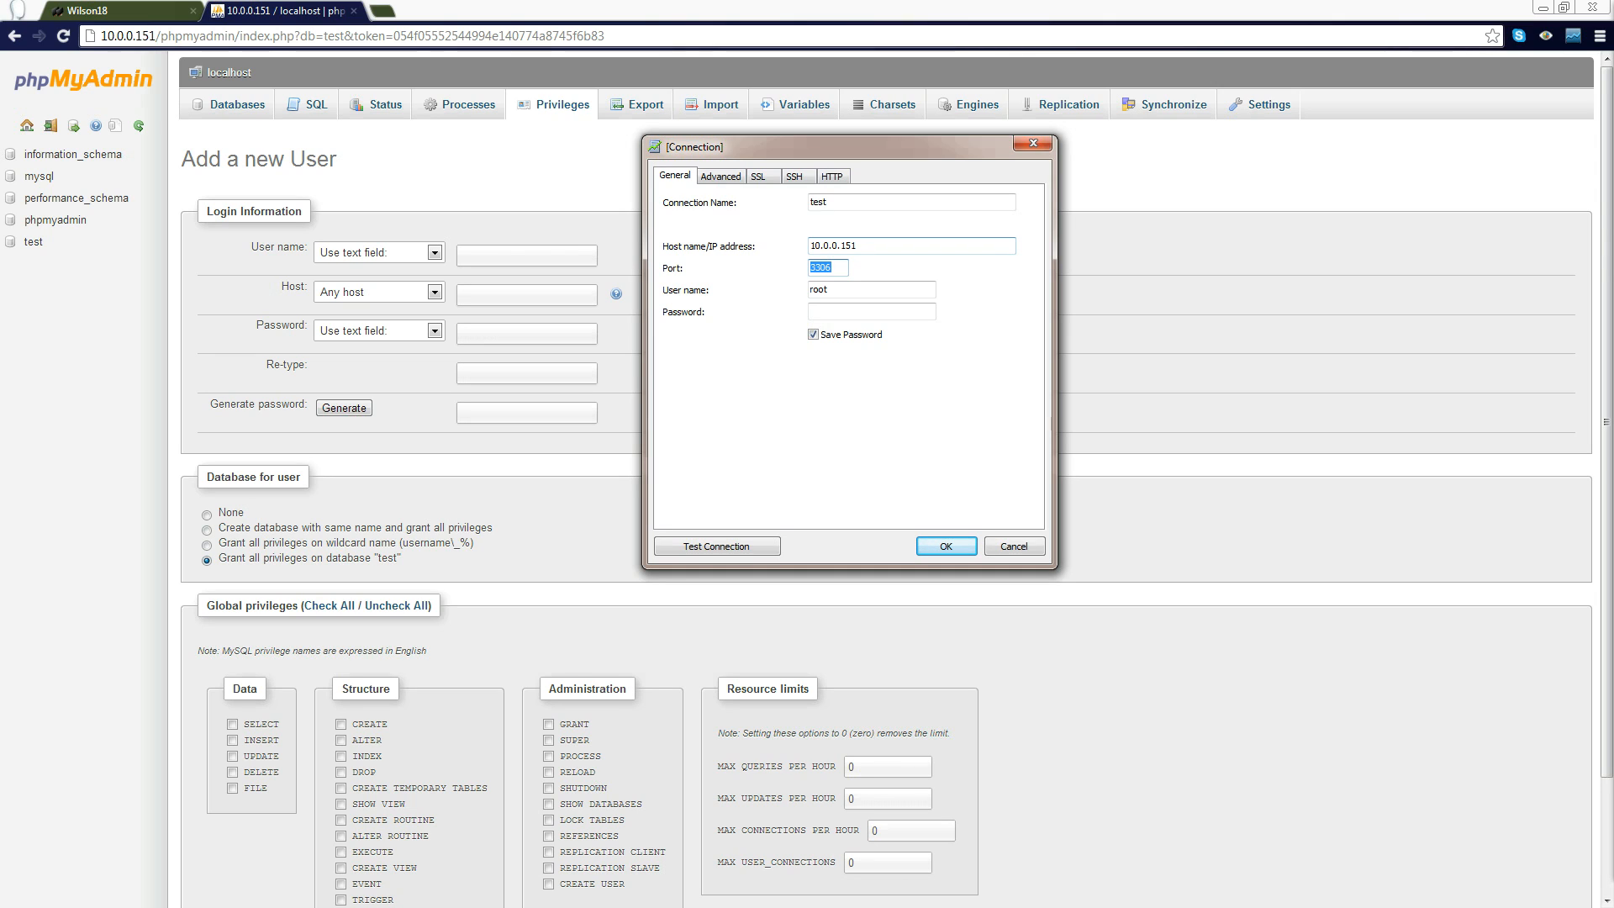
pyautogui.click(871, 289)
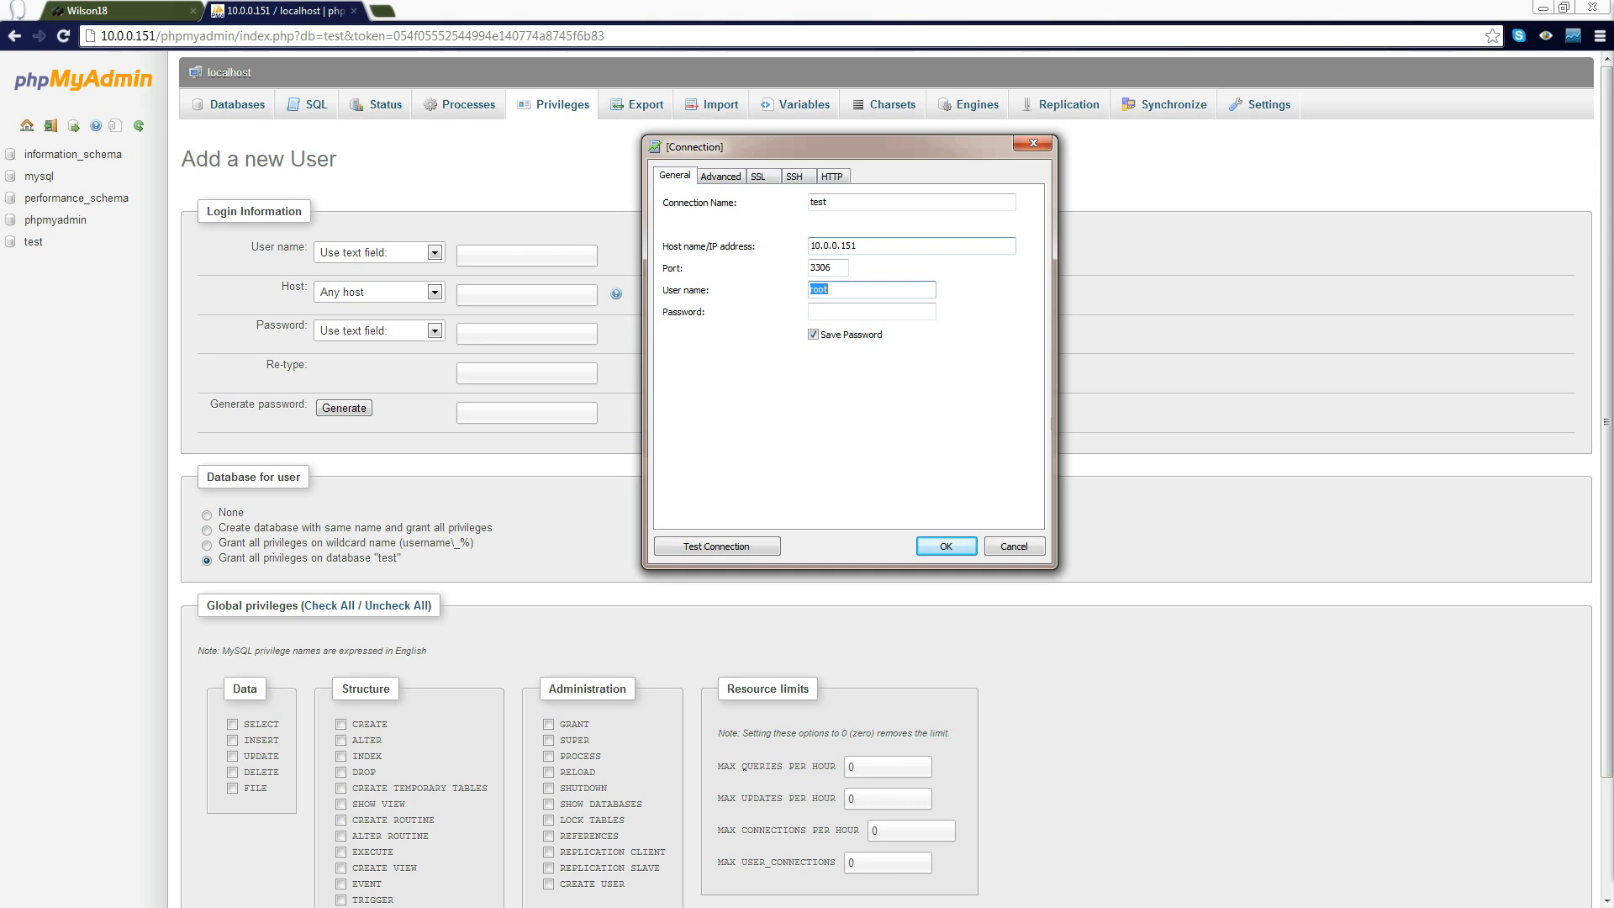
pyautogui.write('test')
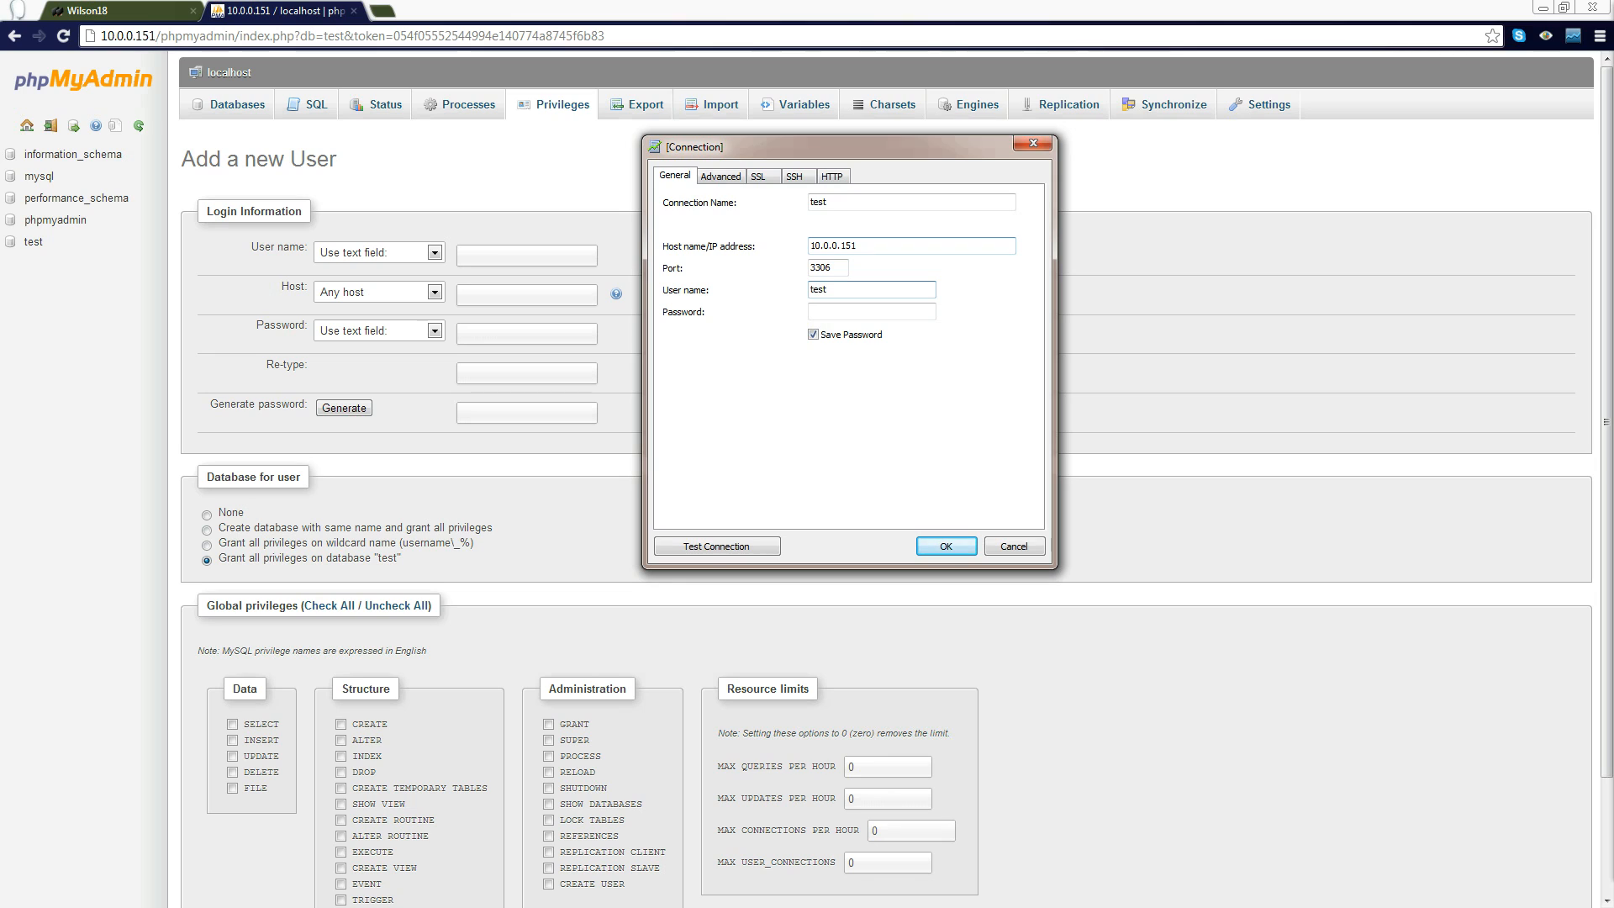
pyautogui.write('****')
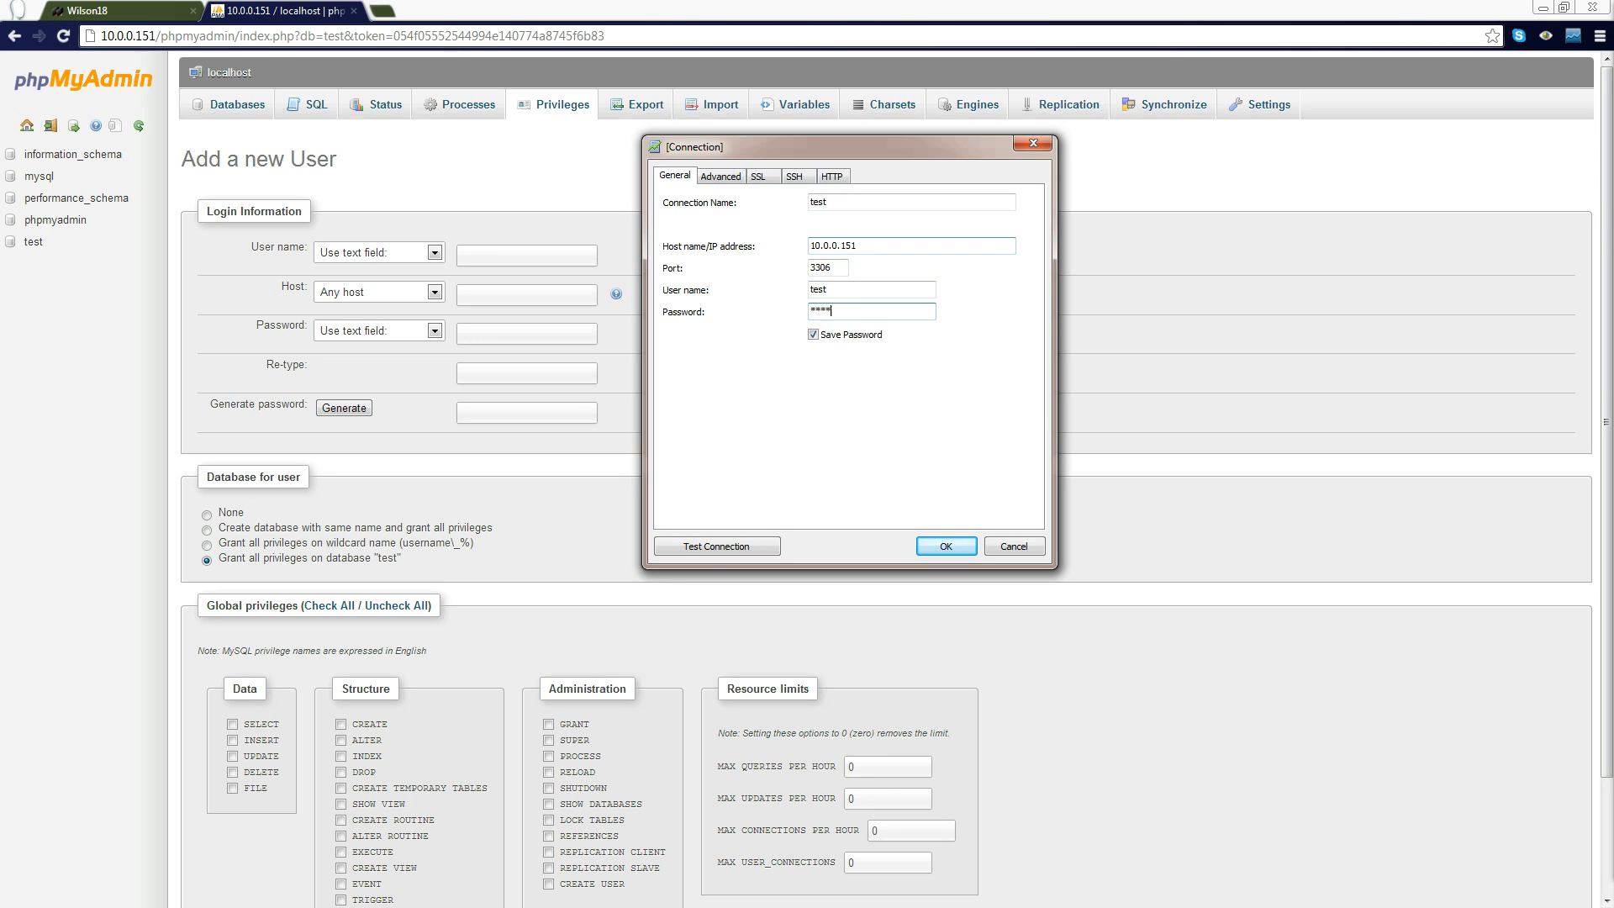
pyautogui.write('****')
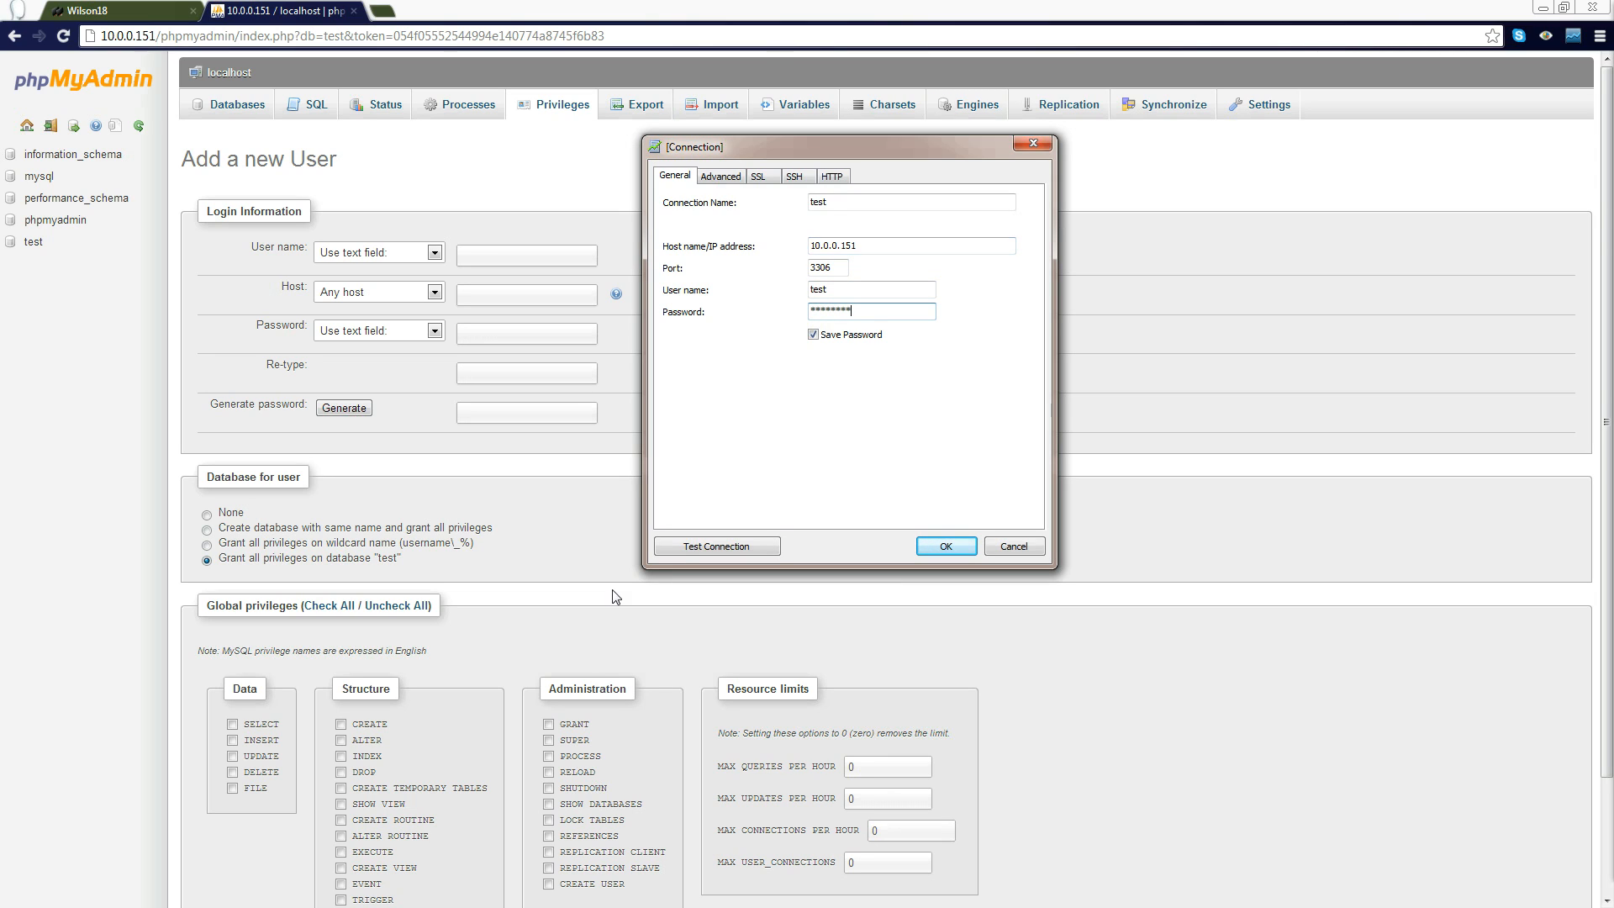
pyautogui.click(717, 545)
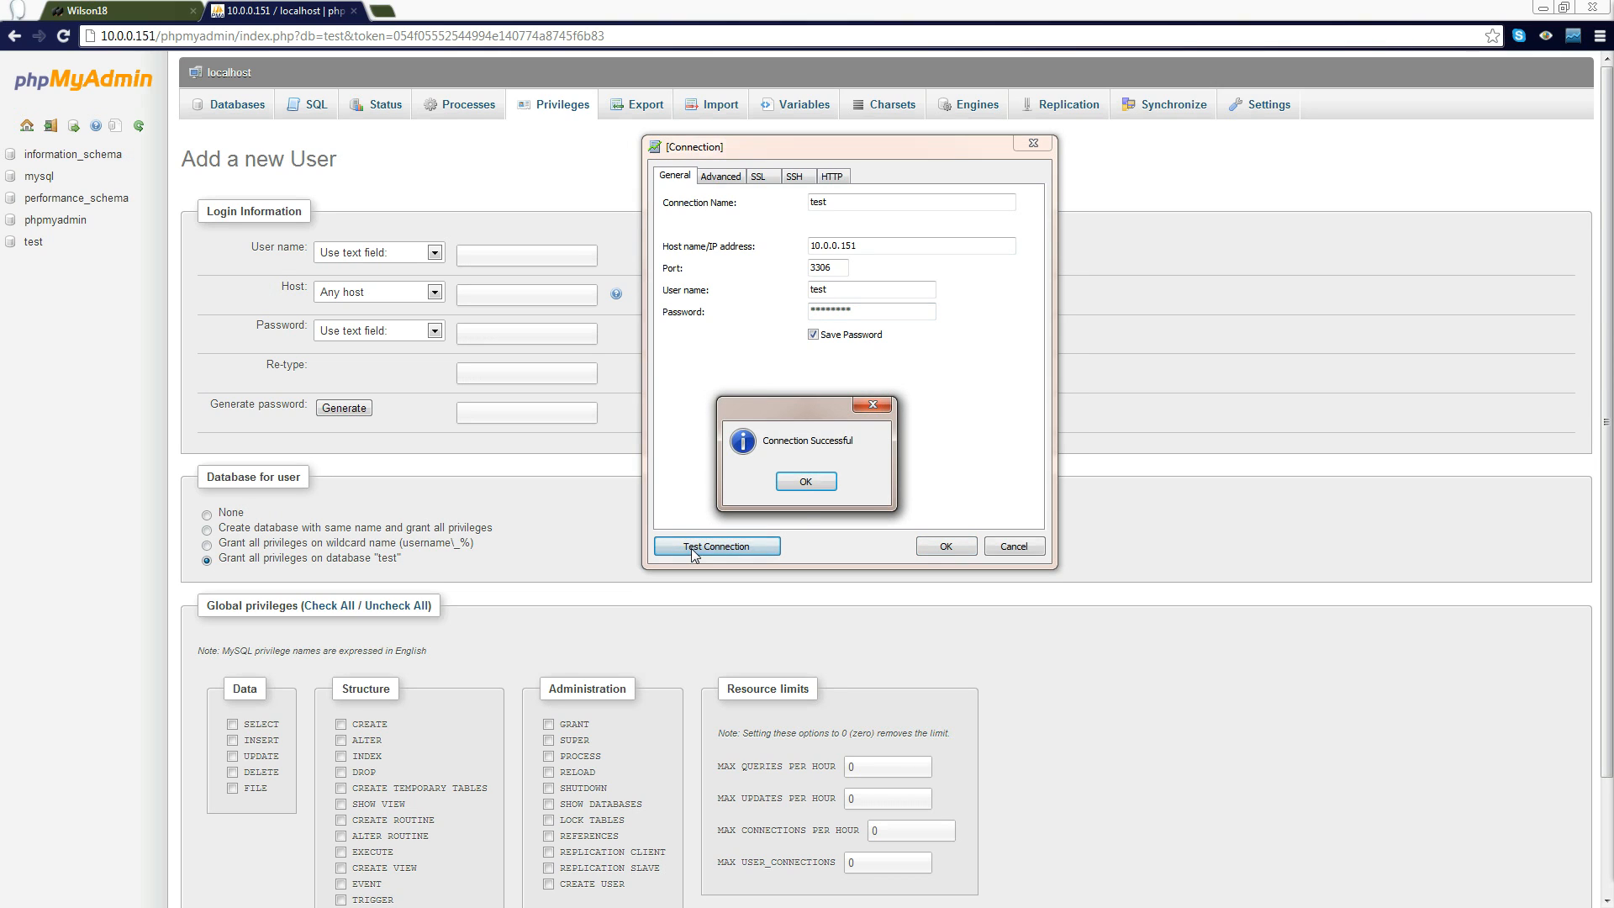
pyautogui.click(805, 481)
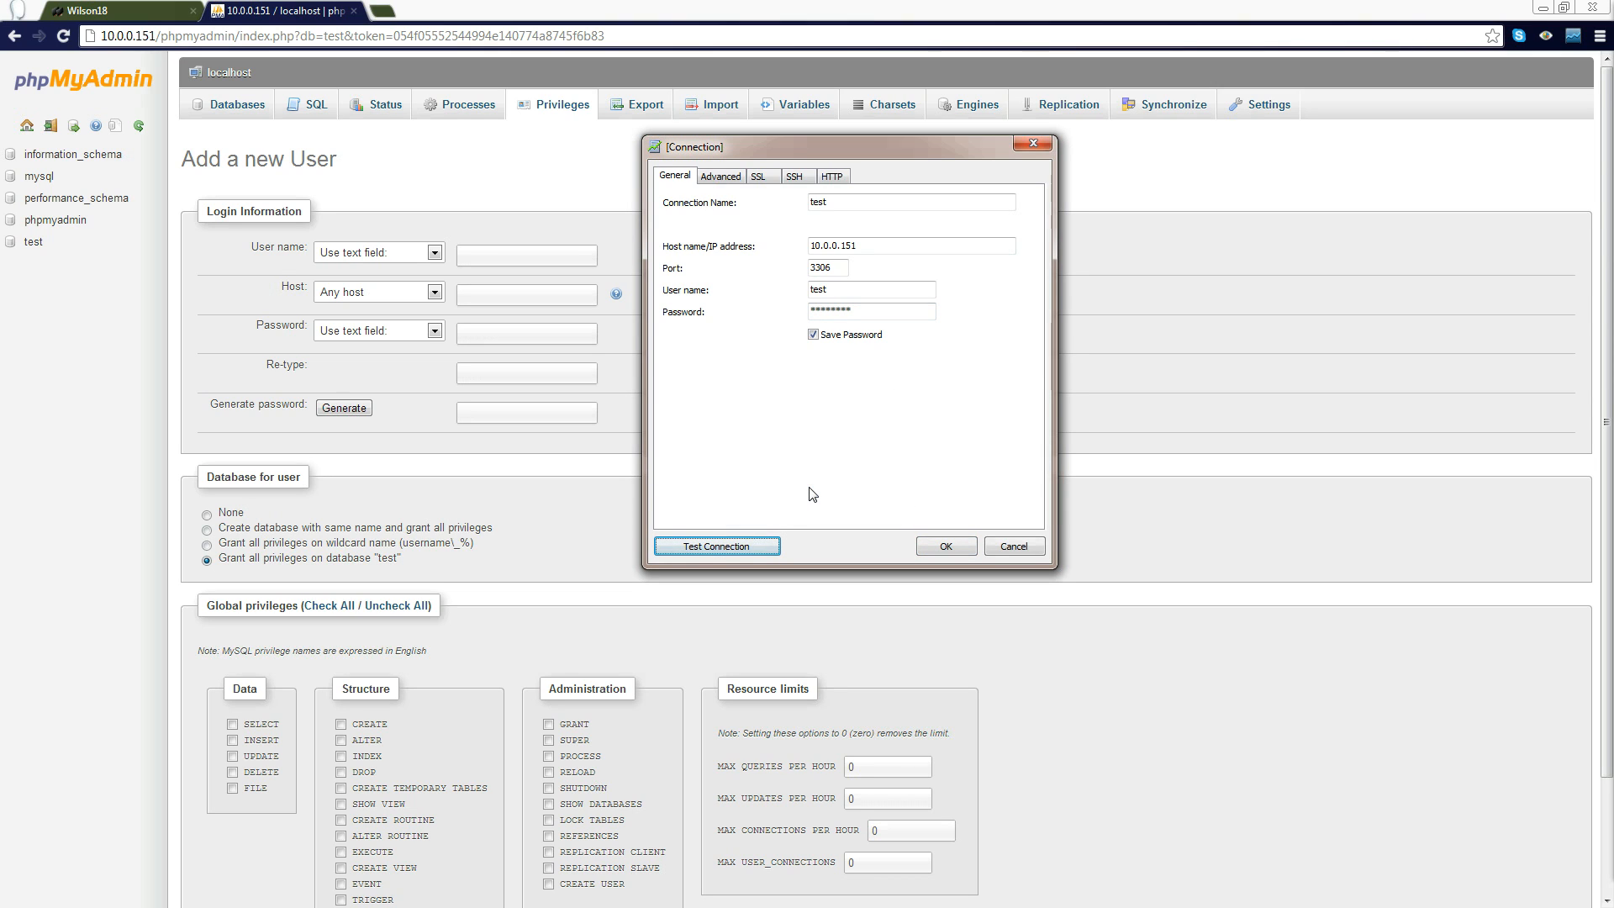